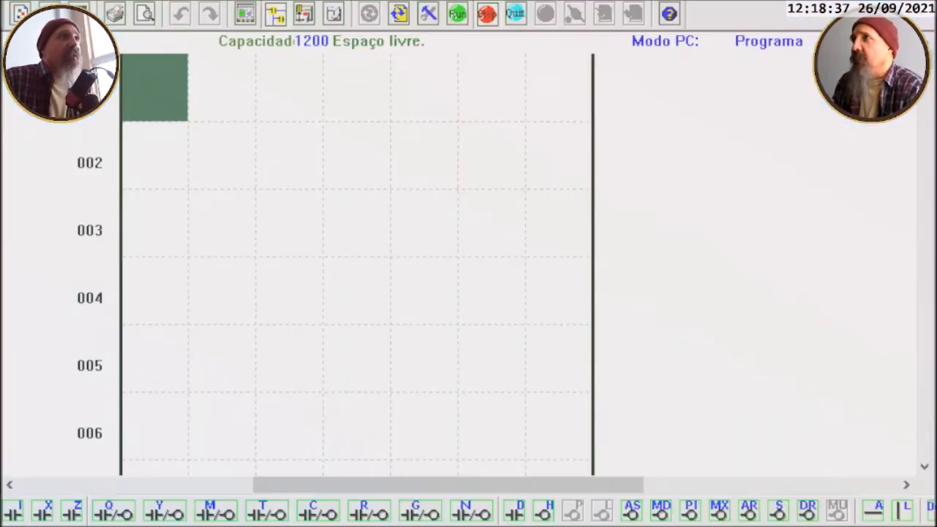
Bring up the AR01 ramp function's parameter settings from the toolbar.
click(455, 13)
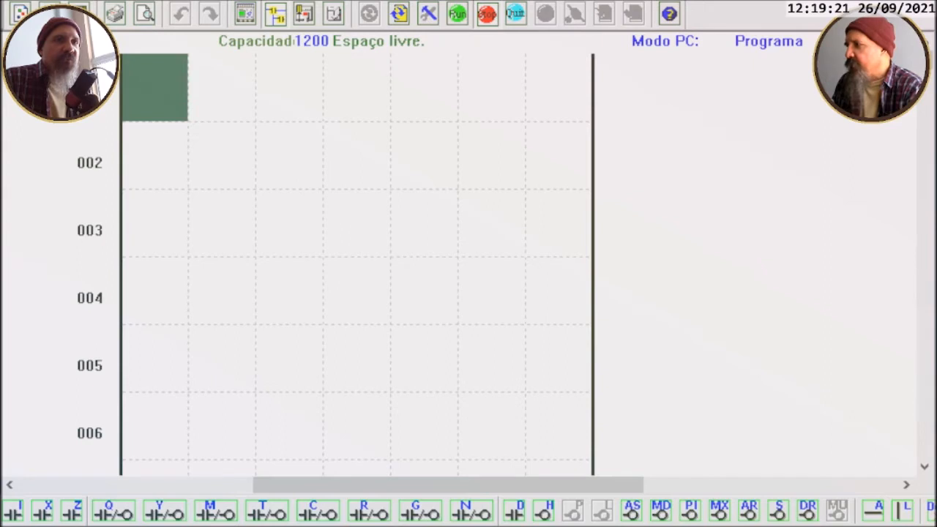
mouse_move(749, 513)
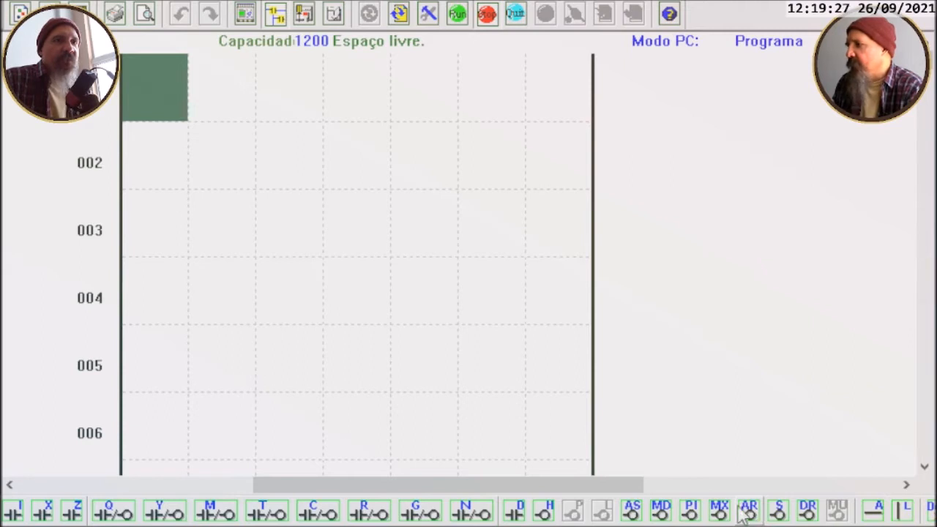
mouse_move(480, 23)
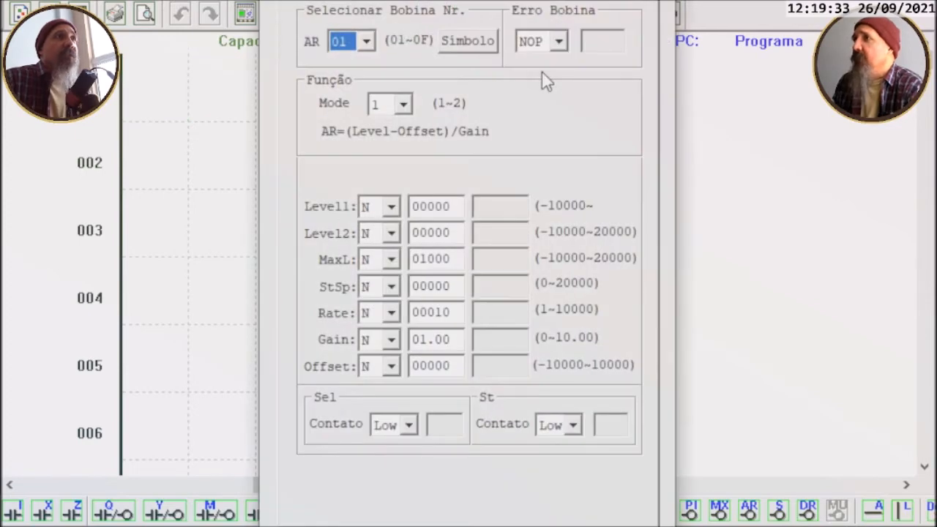
mouse_move(367, 167)
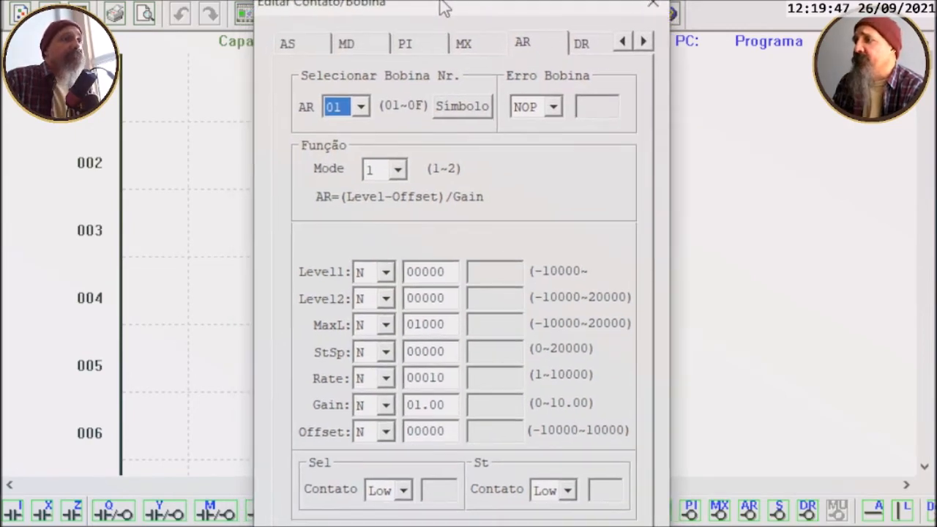
mouse_move(299, 368)
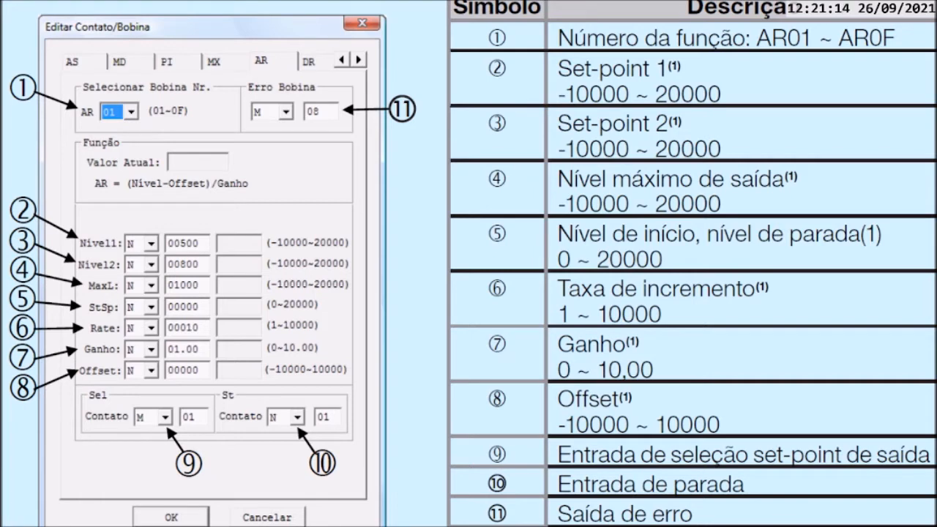
click(111, 112)
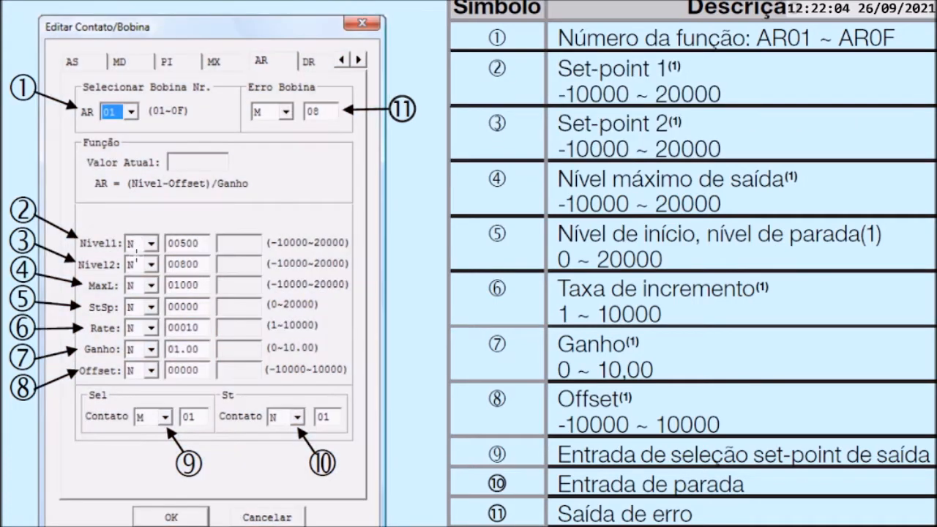
mouse_move(210, 250)
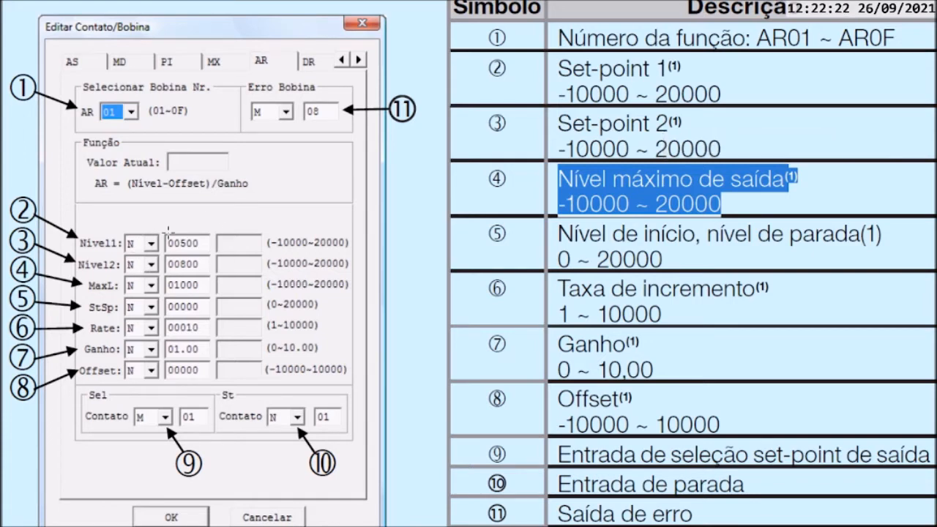
mouse_move(580, 256)
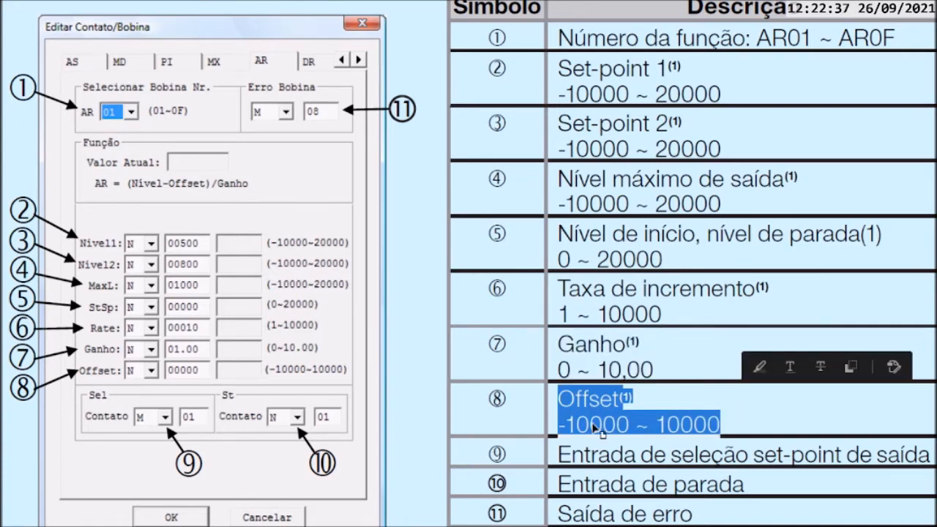
mouse_move(672, 425)
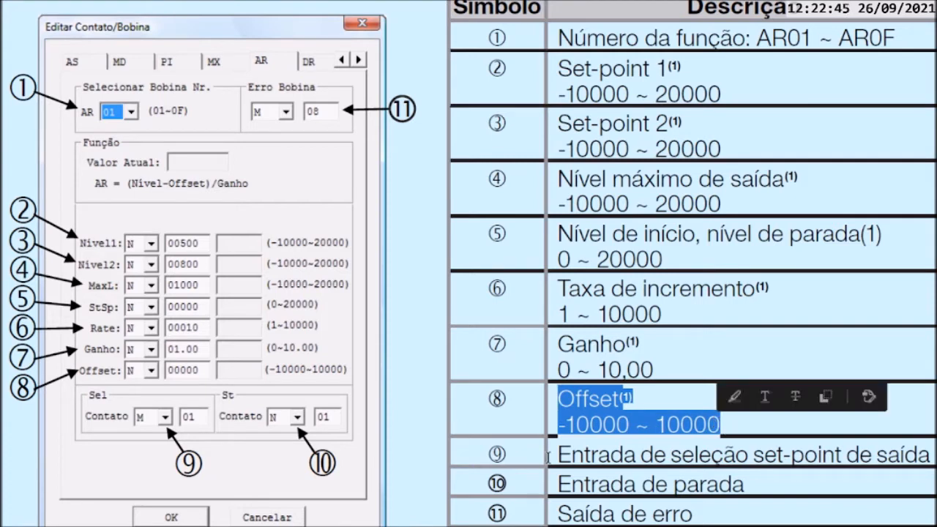
Clear the highlighted Offset text and move to the AR01 display diagram in the manual.
click(732, 456)
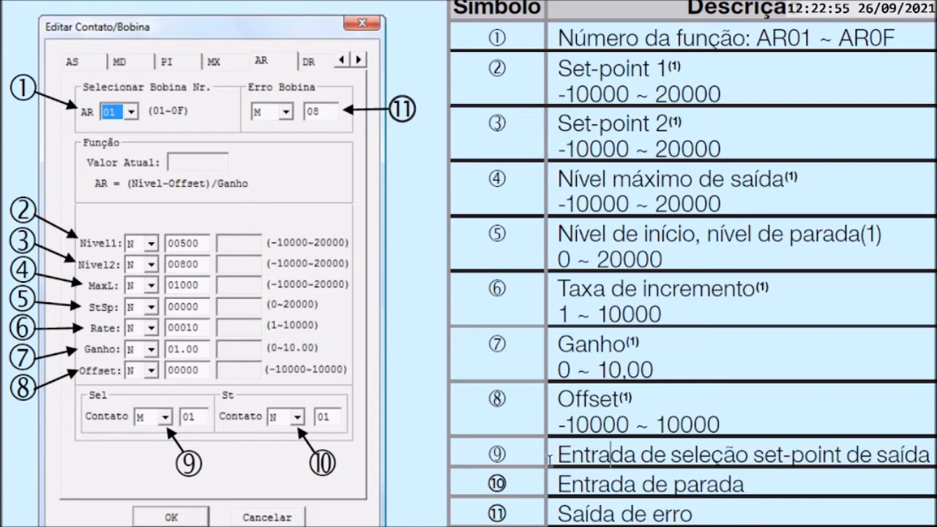
drag(558, 65, 720, 95)
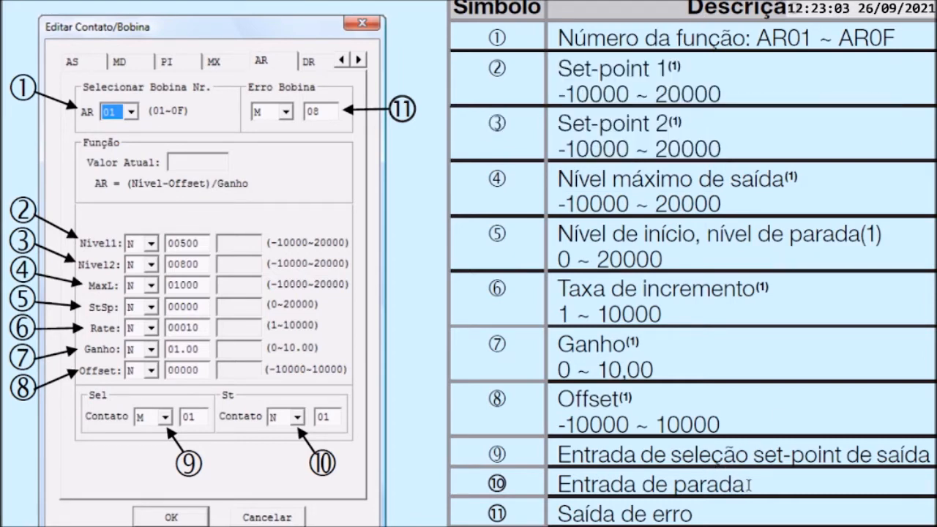
double_click(650, 483)
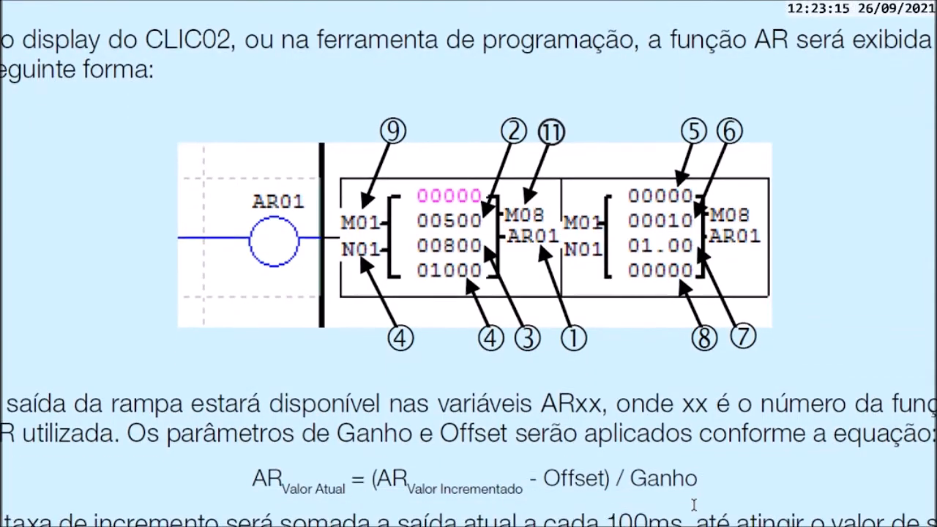
Scroll past the AR set-point table, marking 'retornar a um', down to the MX01 display diagram.
scroll(down, 3)
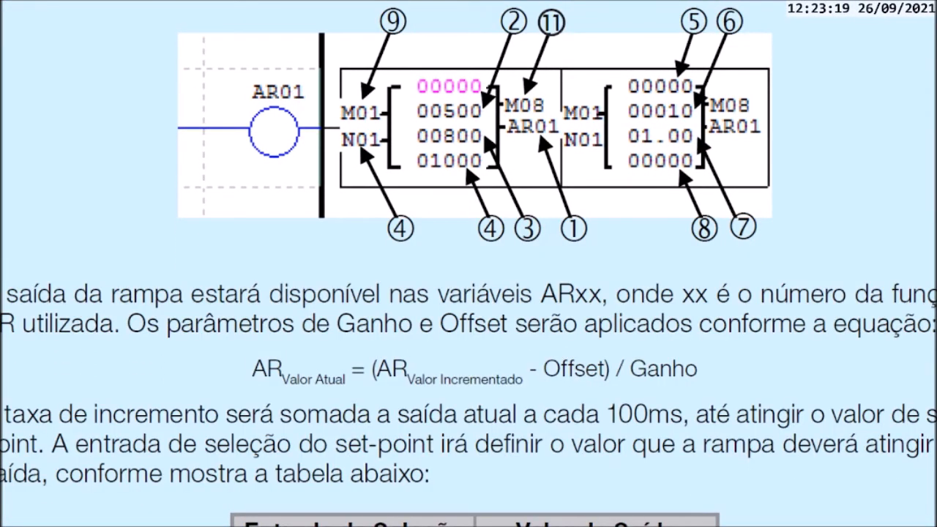
scroll(down, 3)
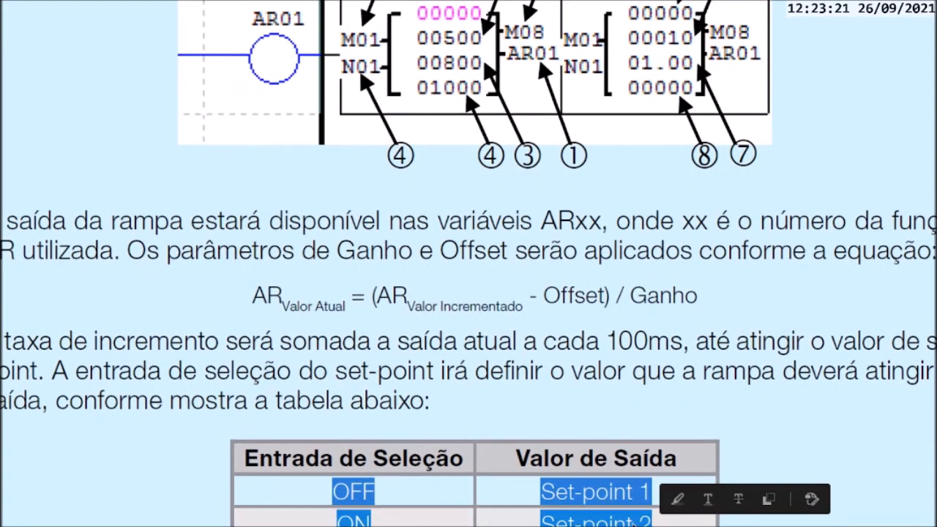
scroll(down, 3)
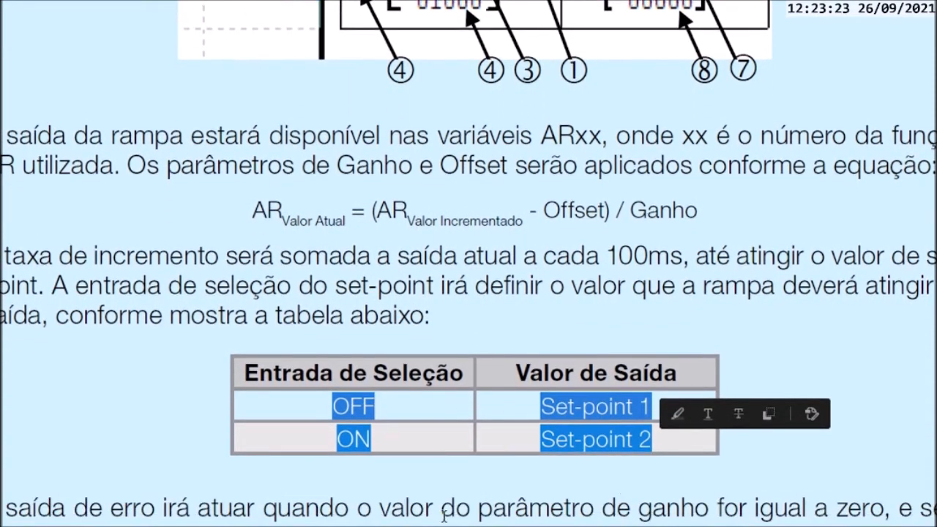
scroll(down, 3)
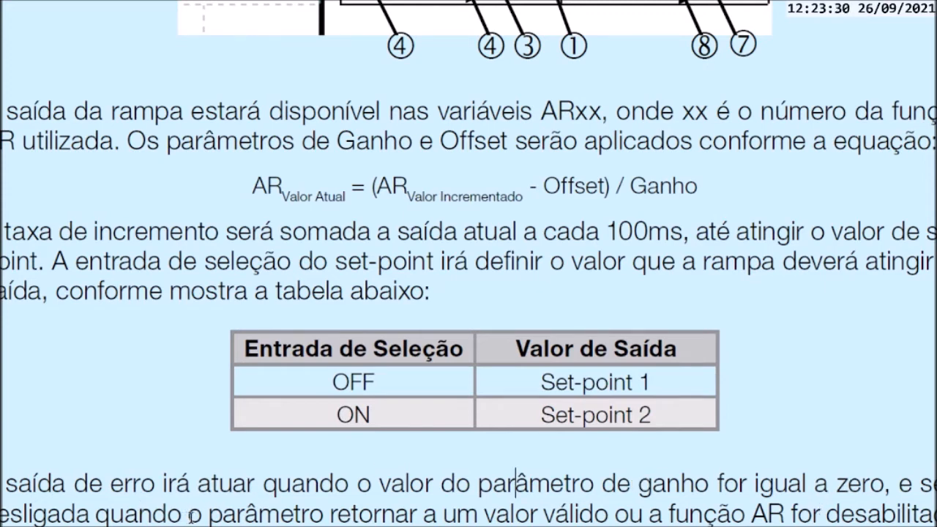
drag(342, 513, 781, 513)
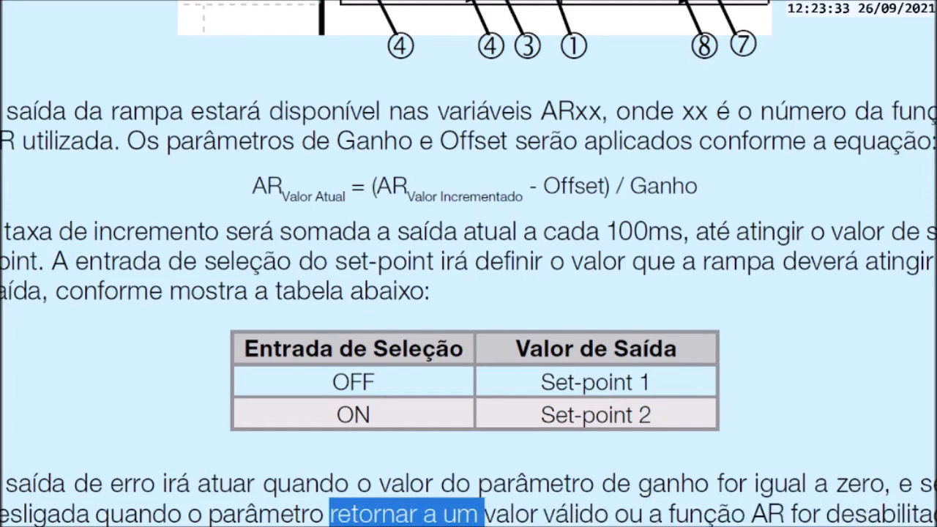
scroll(down, 3)
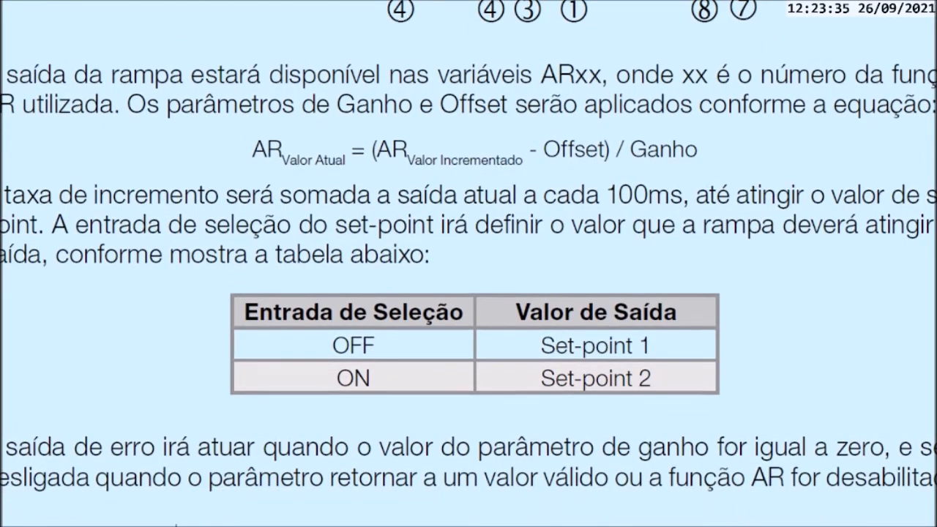
scroll(down, 3)
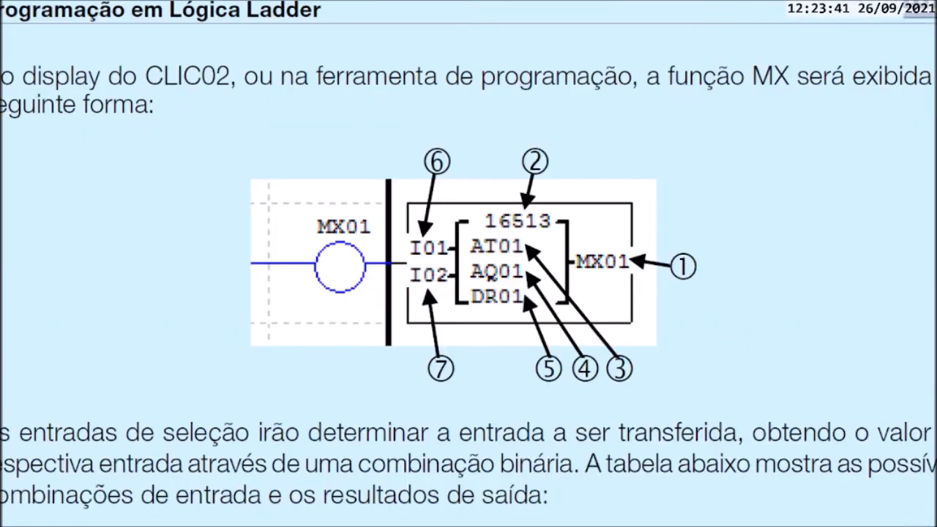
mouse_move(671, 383)
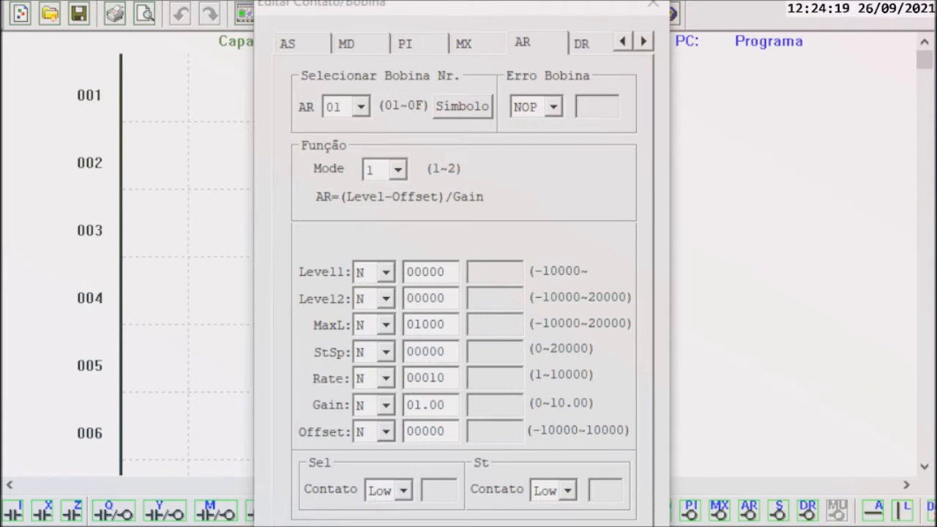
mouse_move(429, 404)
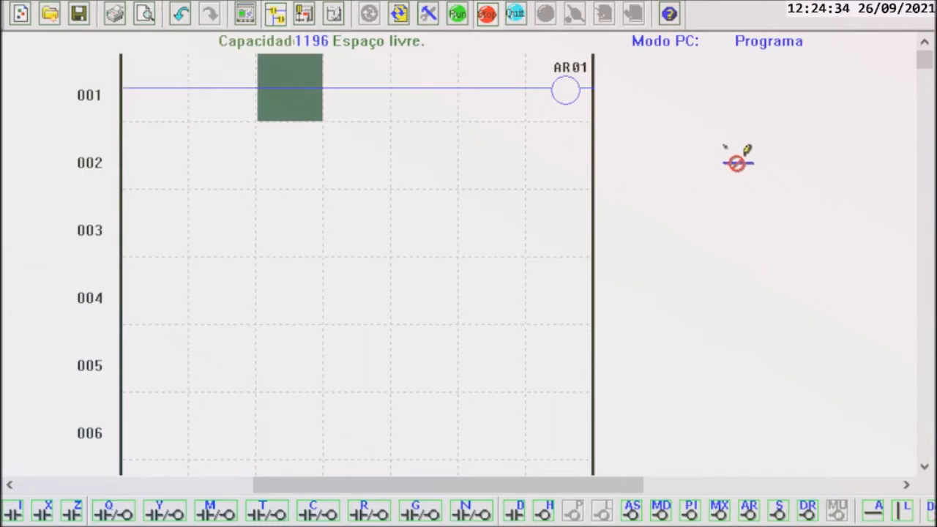
mouse_move(509, 132)
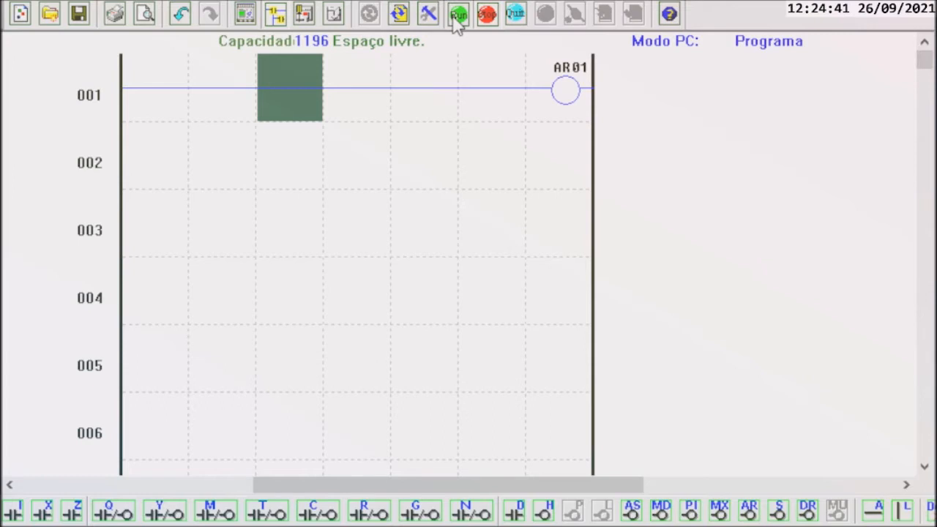
Start simulating the AR01 rung and move the simulation tool window aside.
click(456, 14)
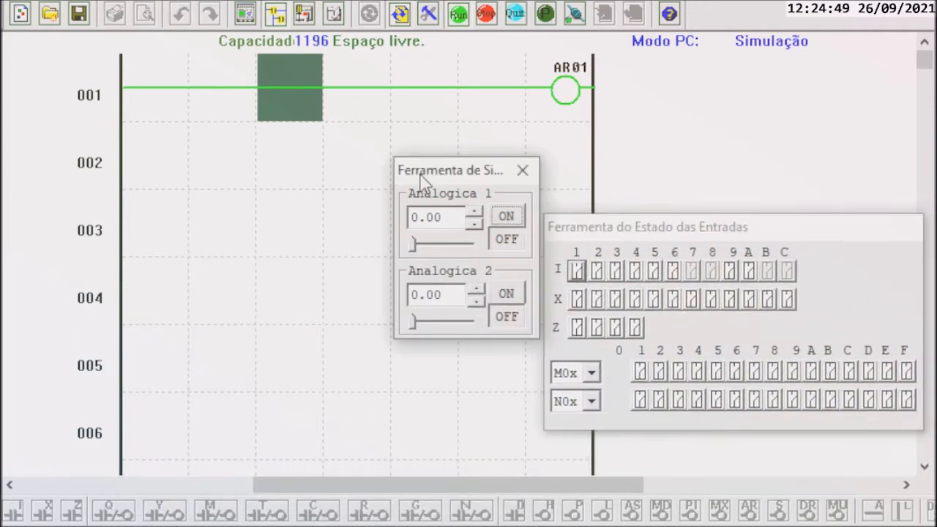
drag(451, 170, 389, 237)
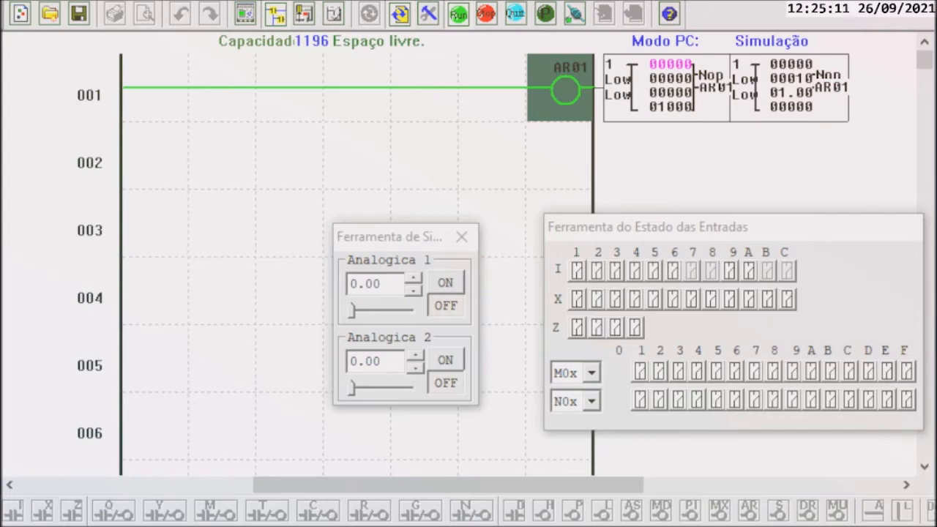
mouse_move(465, 52)
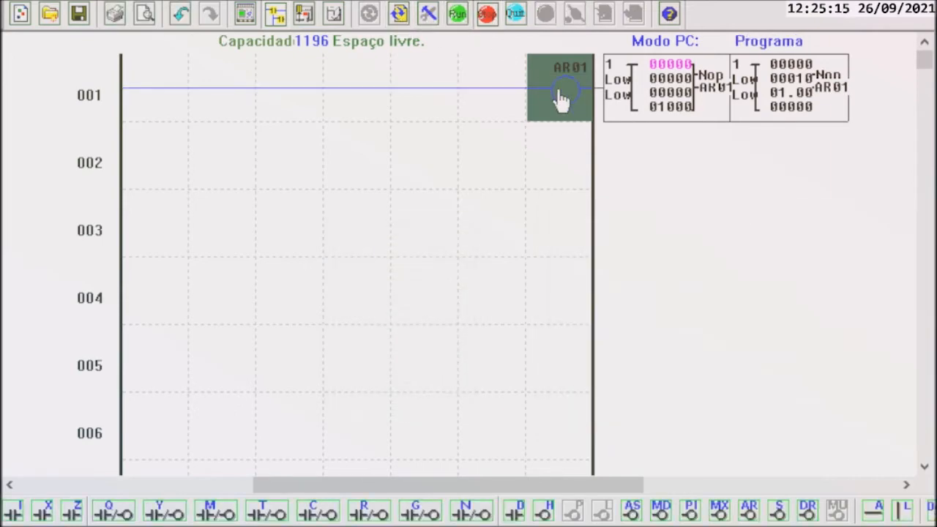
Set AR01's Level1 to 5 and StSp to 1 in its coil settings and confirm.
double_click(559, 80)
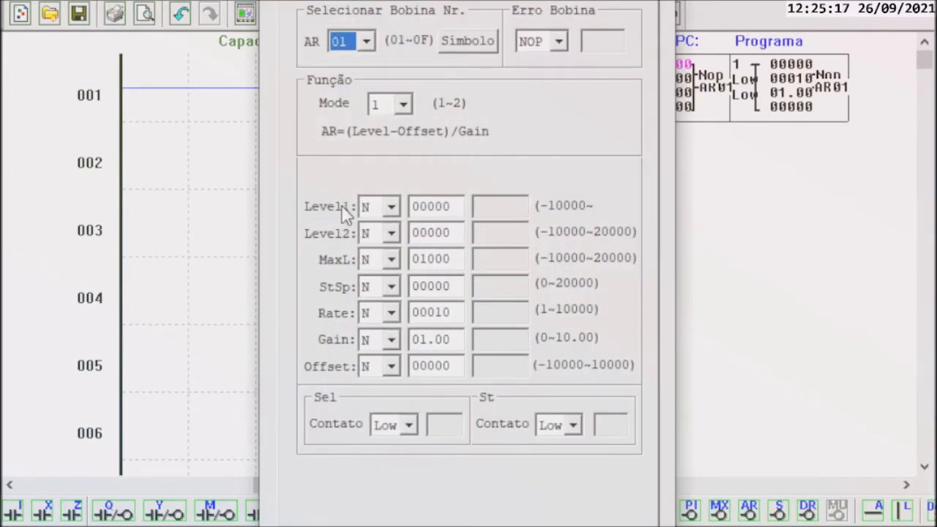
click(436, 205)
text(0005)
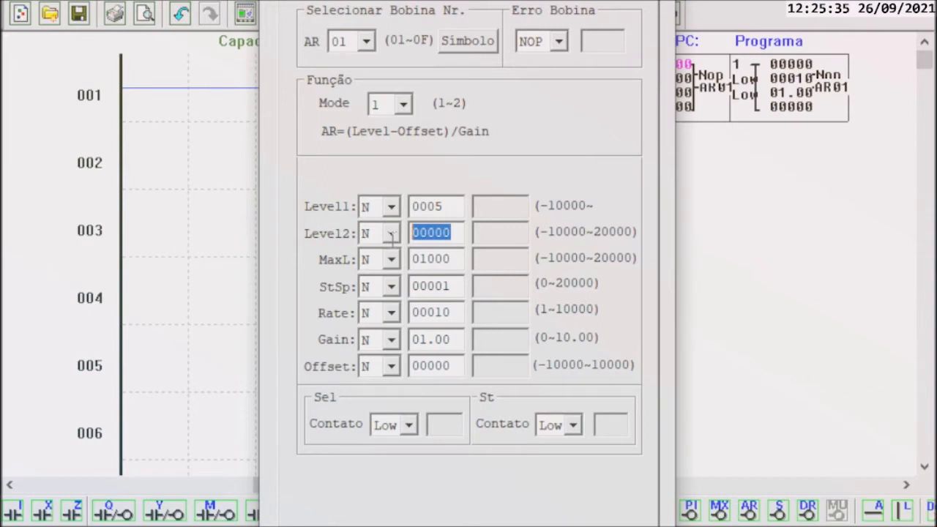
click(434, 257)
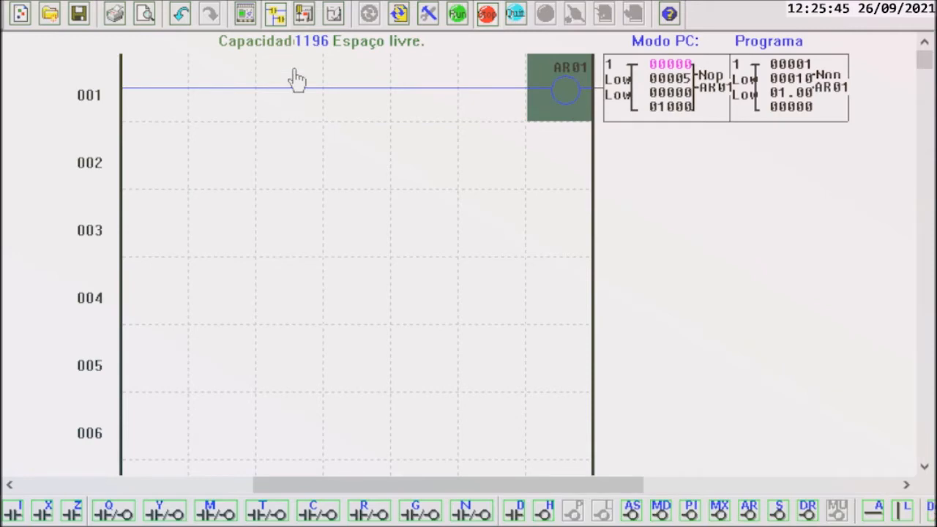
click(452, 14)
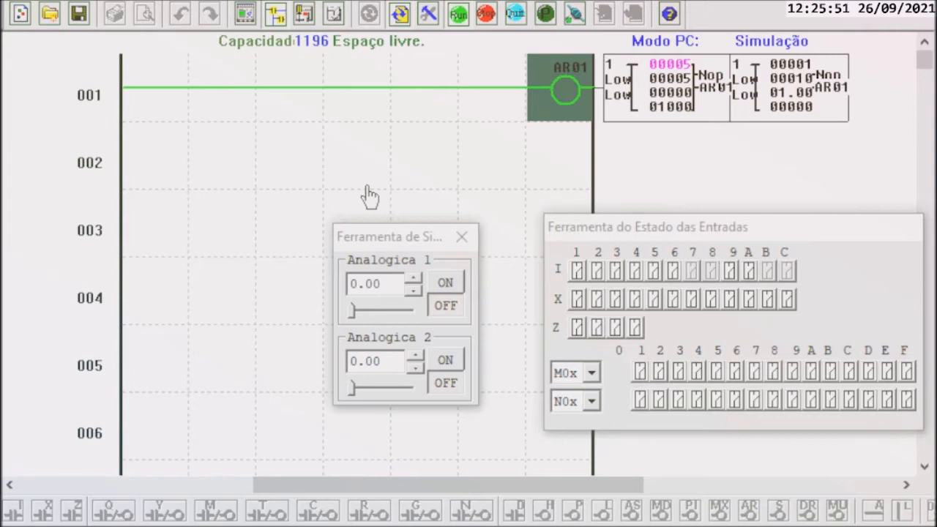
mouse_move(453, 76)
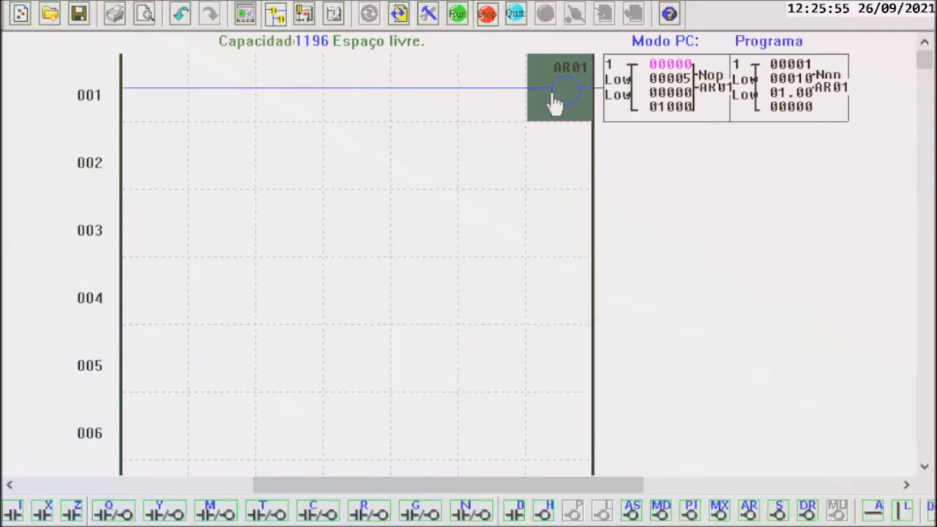
Reopen AR01's settings and select the Rate field to lower it from 10 to 1.
double_click(562, 88)
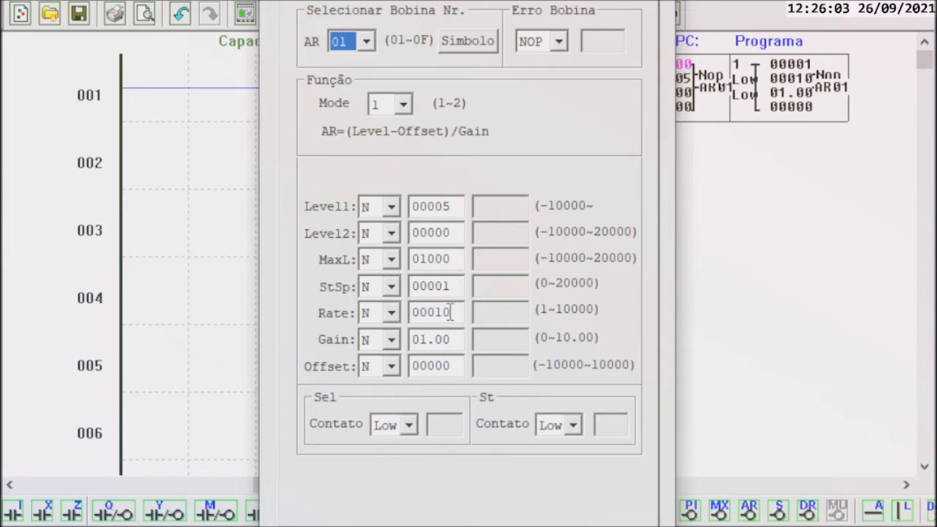
double_click(448, 313)
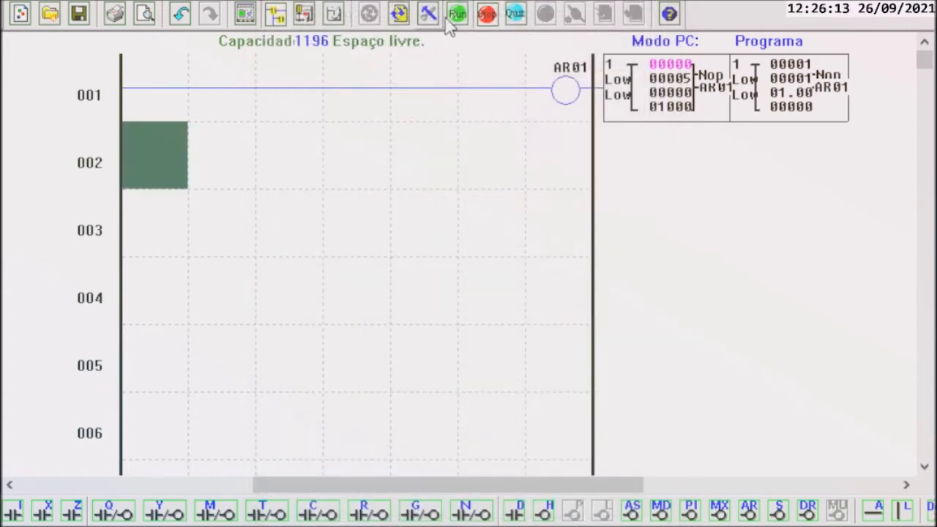
Simulate the ladder and watch AR01's output climb to 5.
click(457, 13)
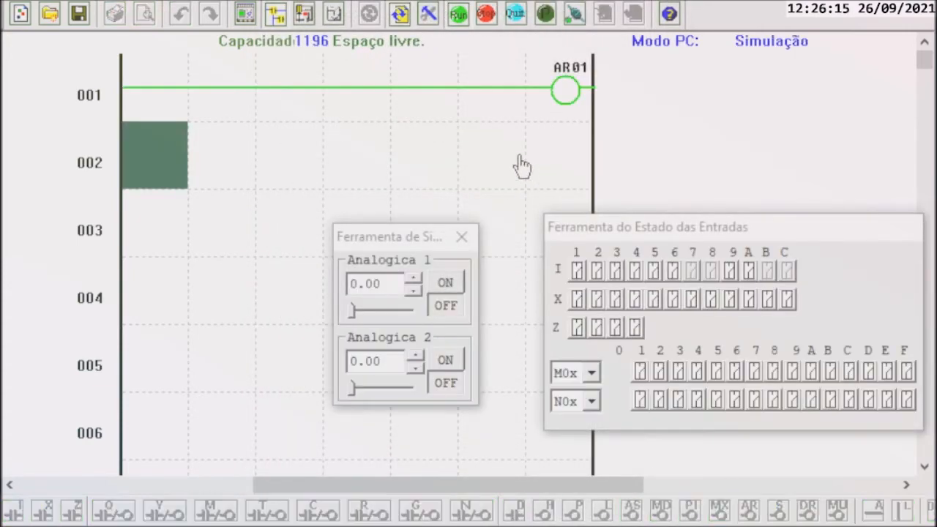
click(565, 88)
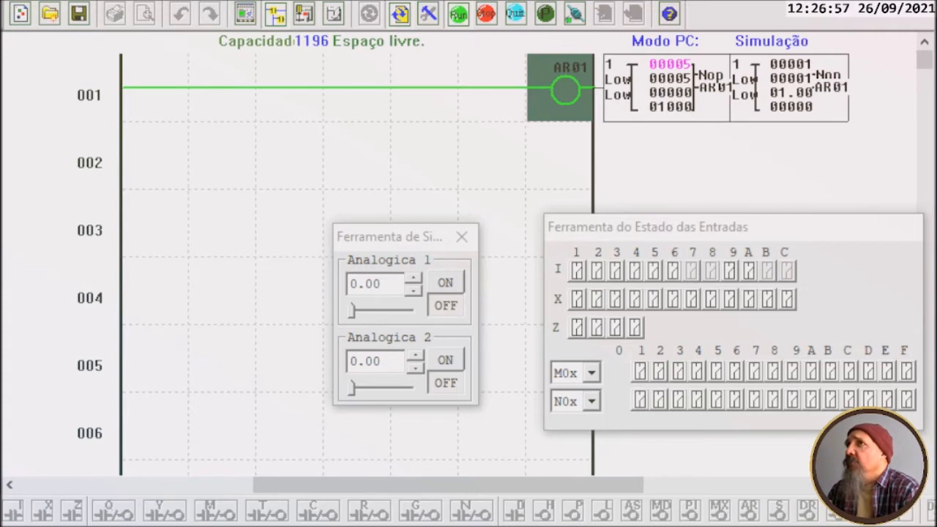
mouse_move(286, 100)
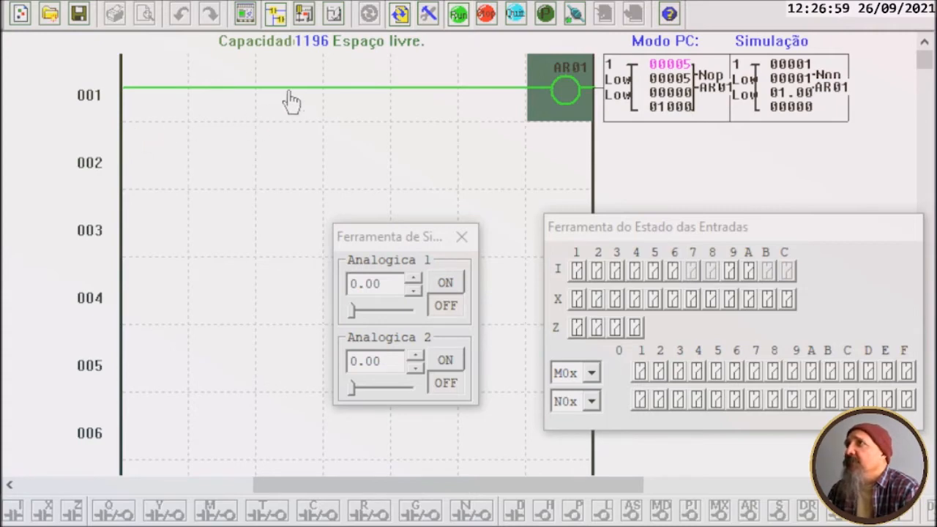
Leave simulation and assign AR01's set-point selection contact to input I02.
click(489, 14)
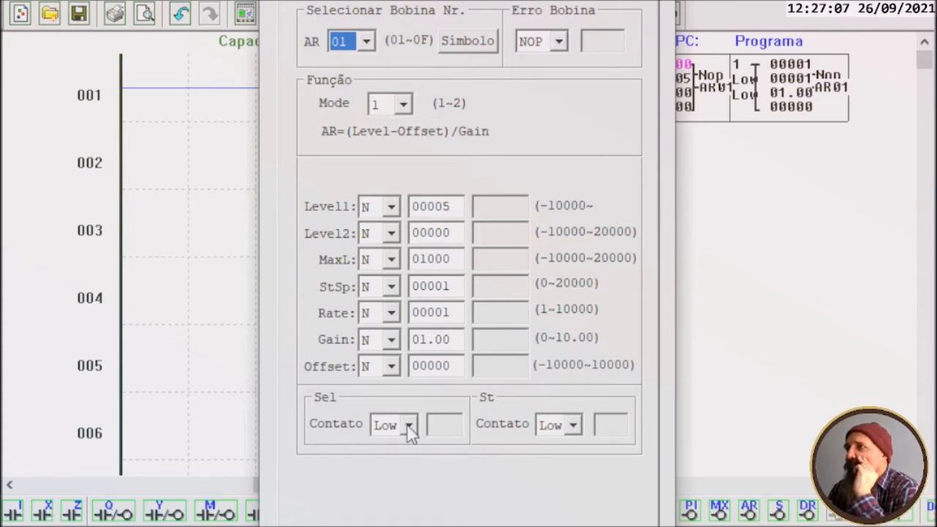
click(407, 424)
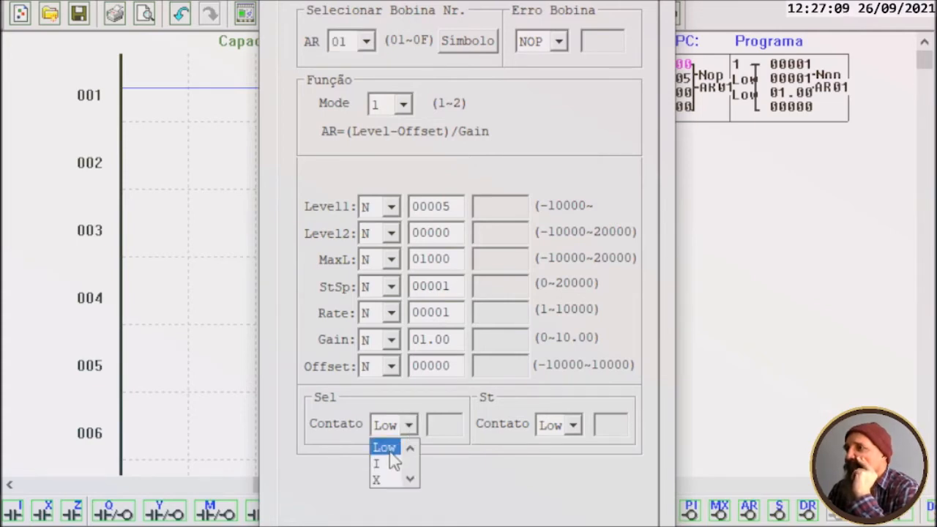
click(375, 463)
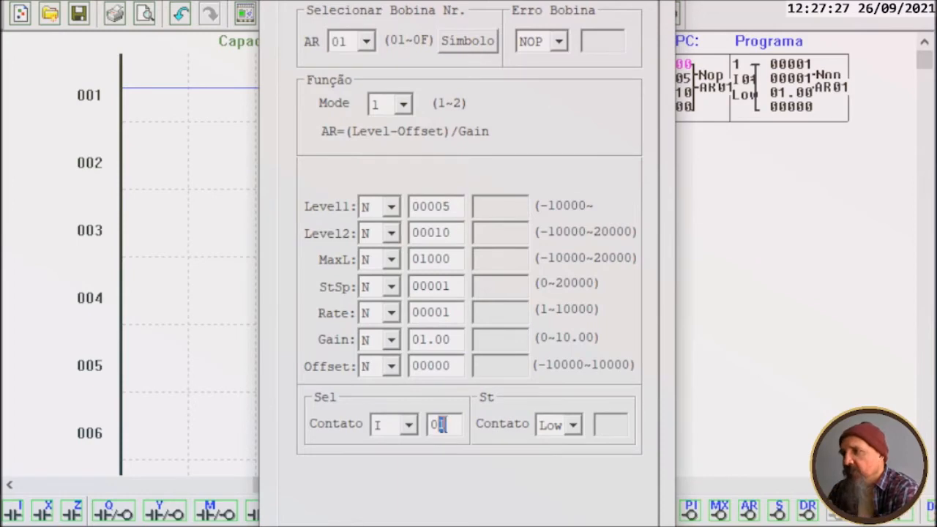
text(02)
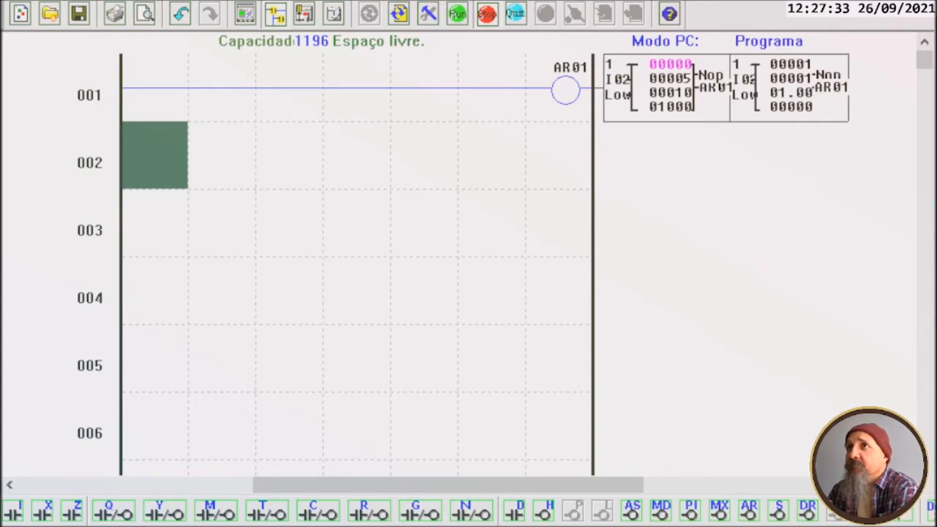
Place a normally open I01 contact in the first cell of rung 001 ahead of AR01.
click(153, 102)
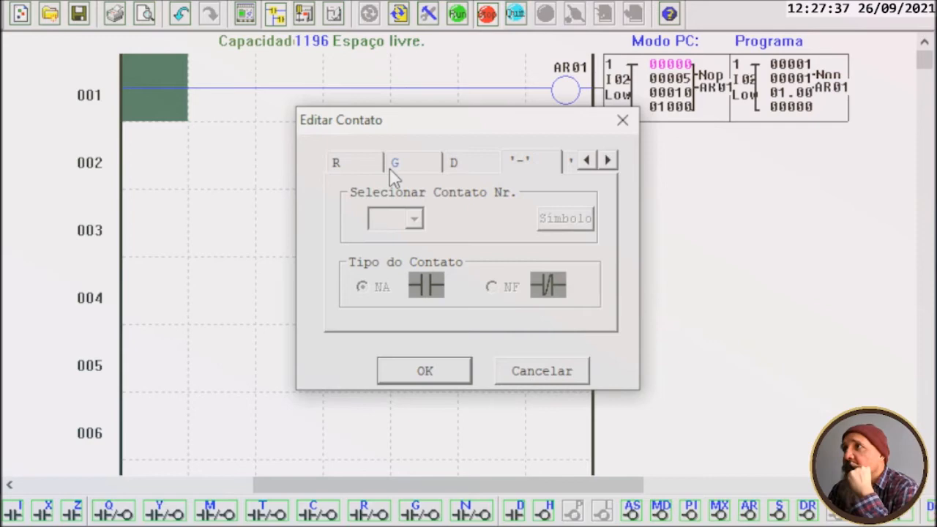
click(586, 160)
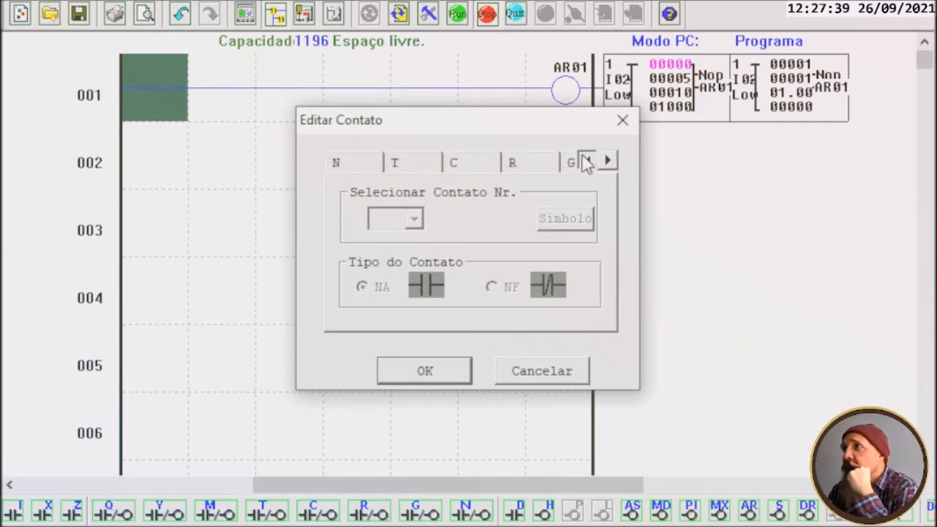
click(592, 160)
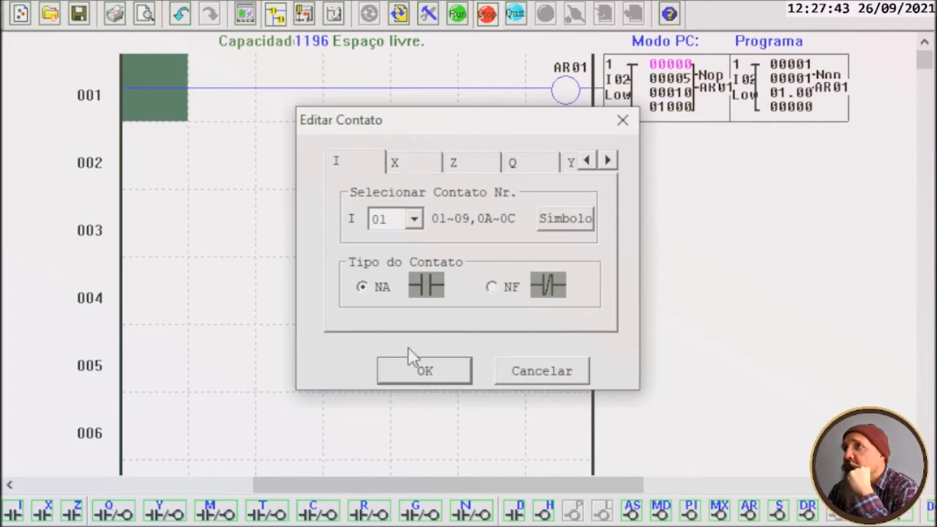
click(424, 370)
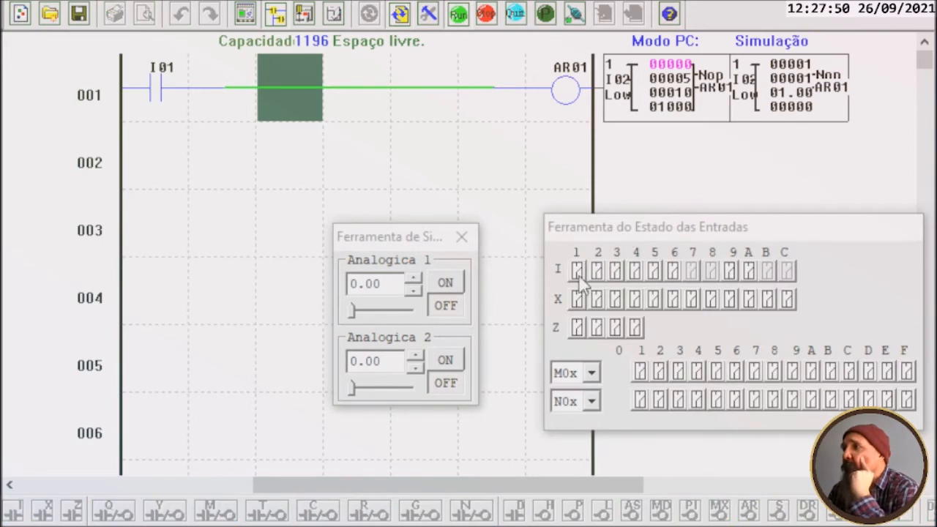
Toggle inputs I01 and I02 on and off to watch AR01's output respond.
click(575, 272)
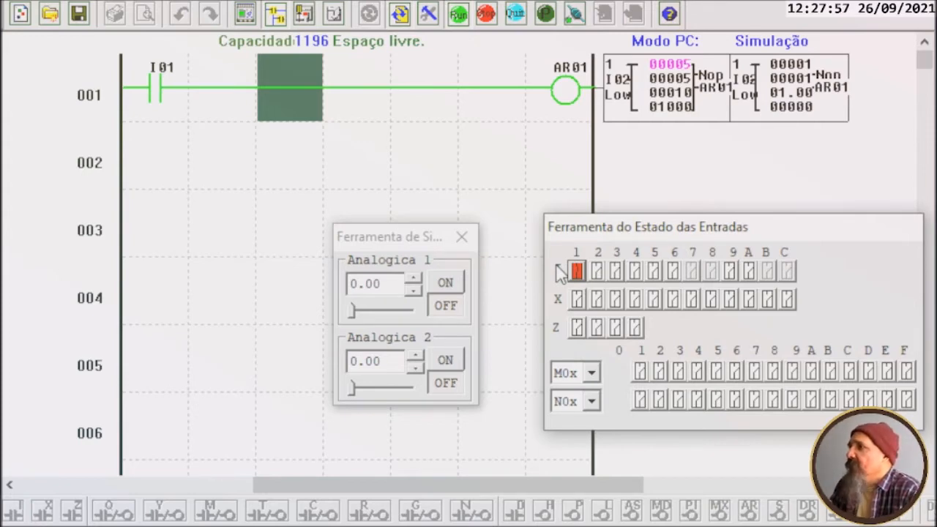
click(576, 271)
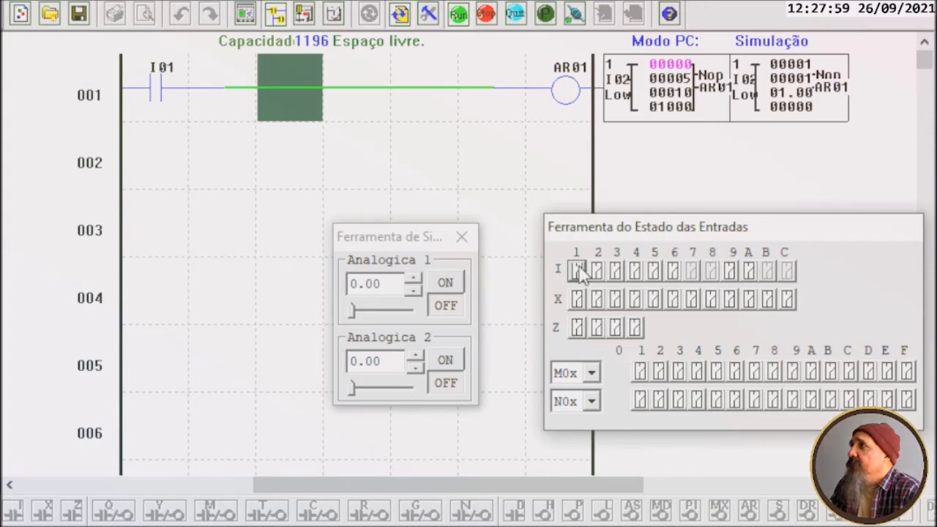
click(576, 271)
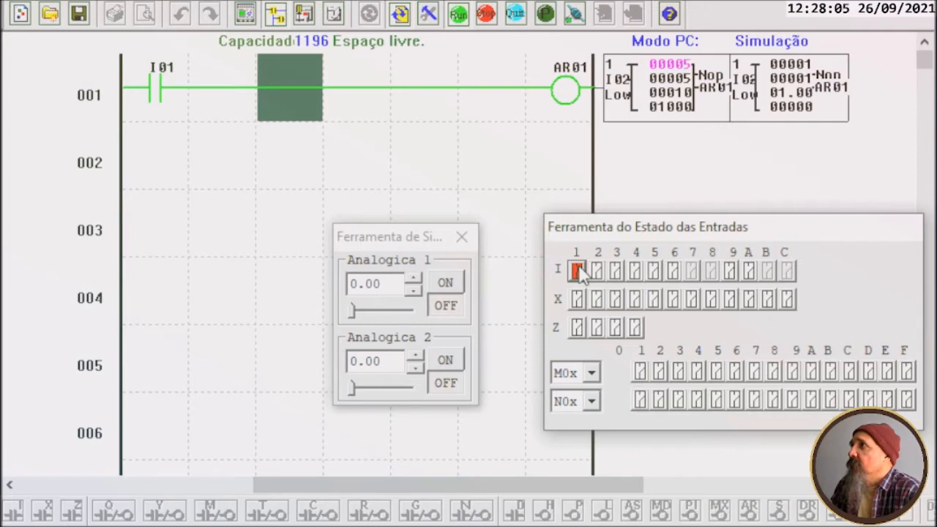
click(576, 269)
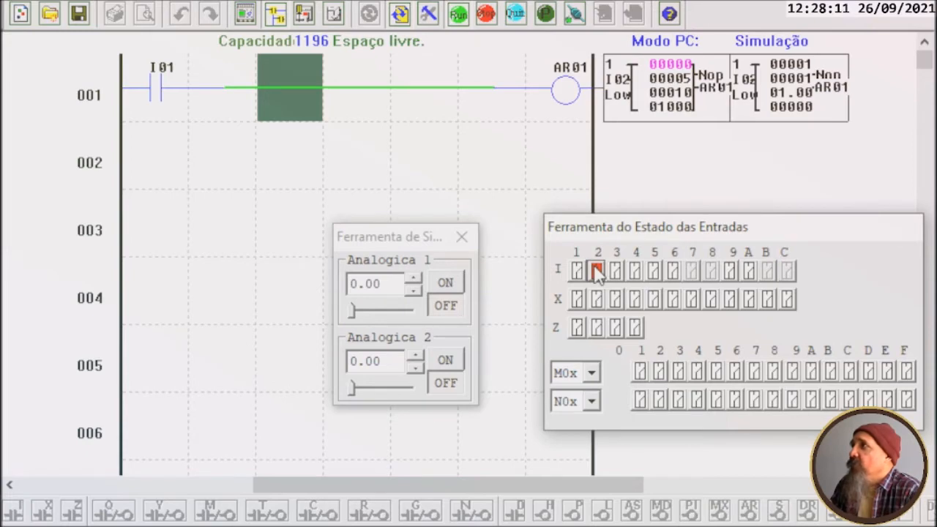
click(596, 269)
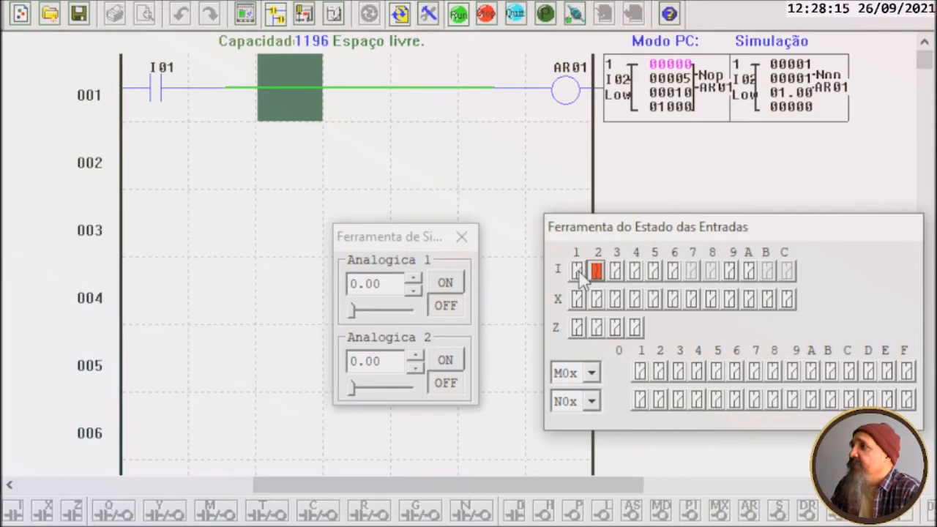
click(577, 270)
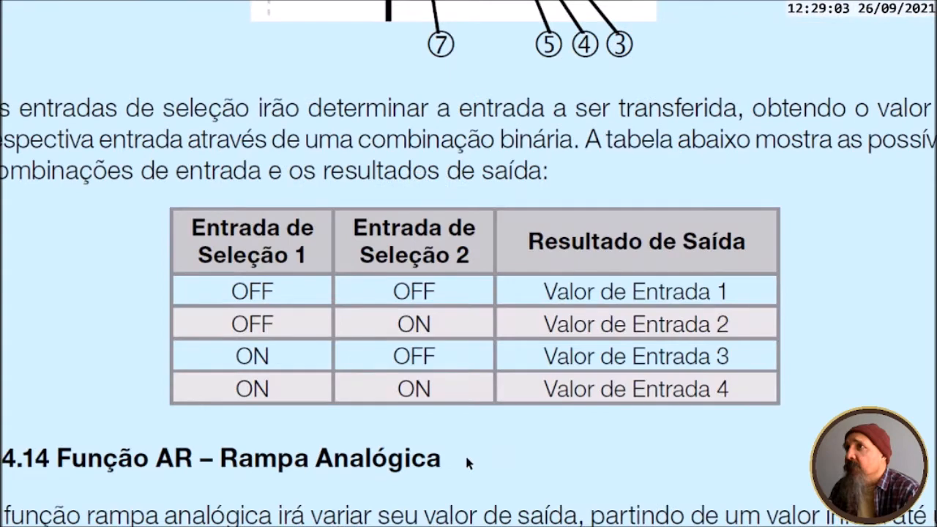
Scroll the manual to section 4.14 Função AR with its block diagram and output equation.
scroll(down, 3)
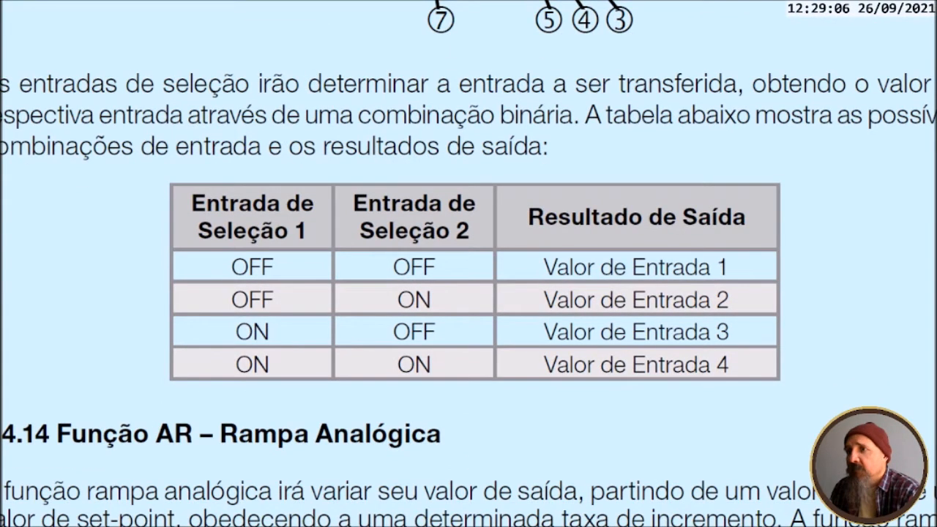
scroll(down, 3)
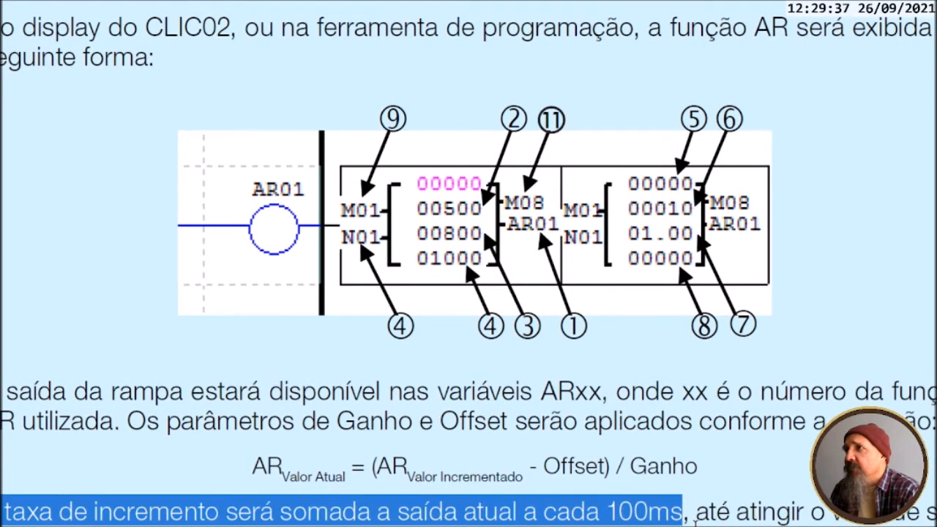
scroll(down, 3)
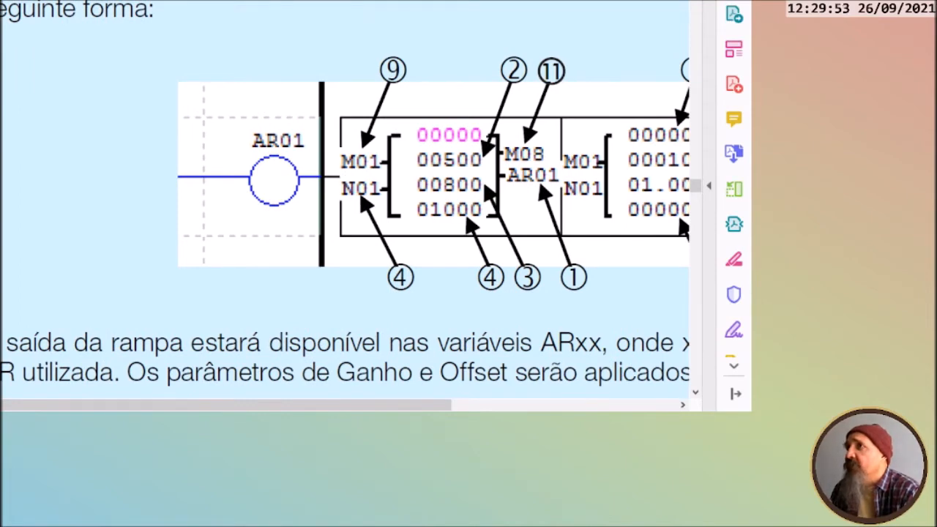
mouse_move(298, 284)
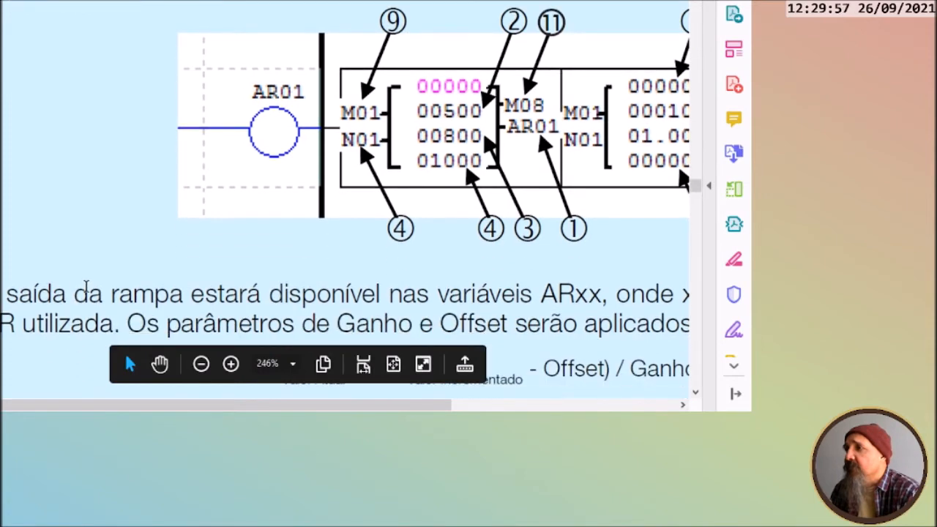
scroll(down, 3)
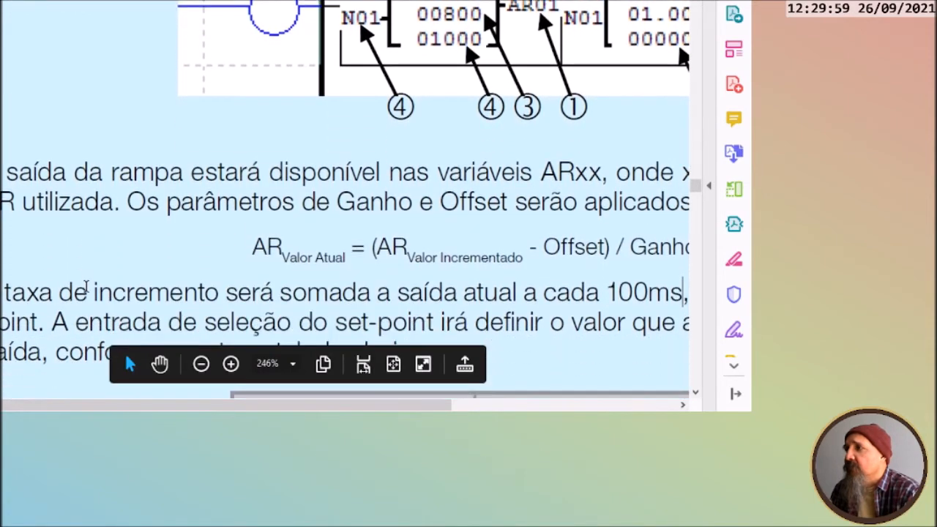
scroll(down, 3)
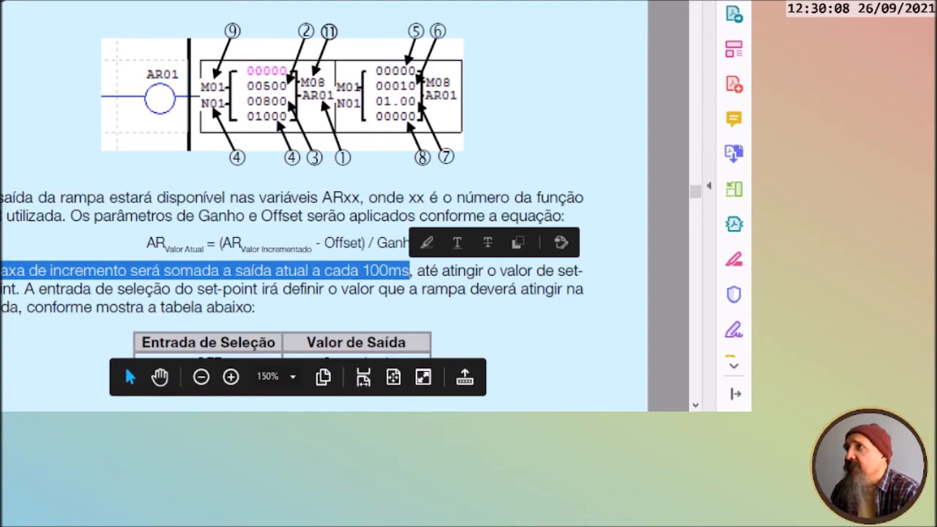
click(132, 378)
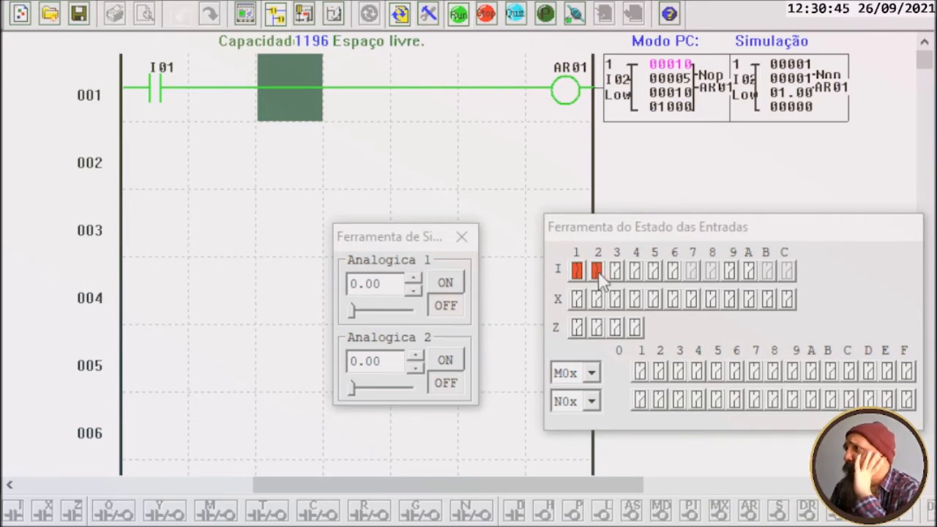
Toggle inputs I02 and I01 during simulation, watching AR01 restart from zero and hold at 5.
click(597, 270)
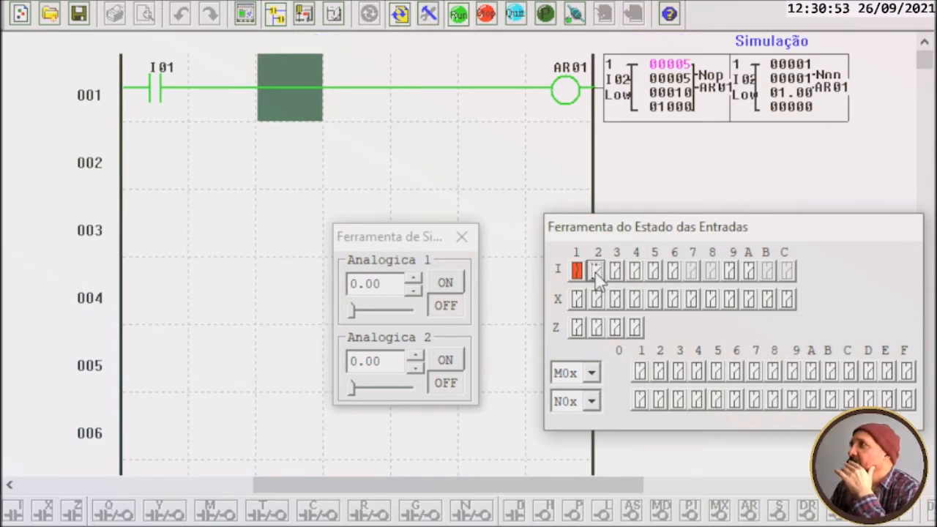
click(595, 270)
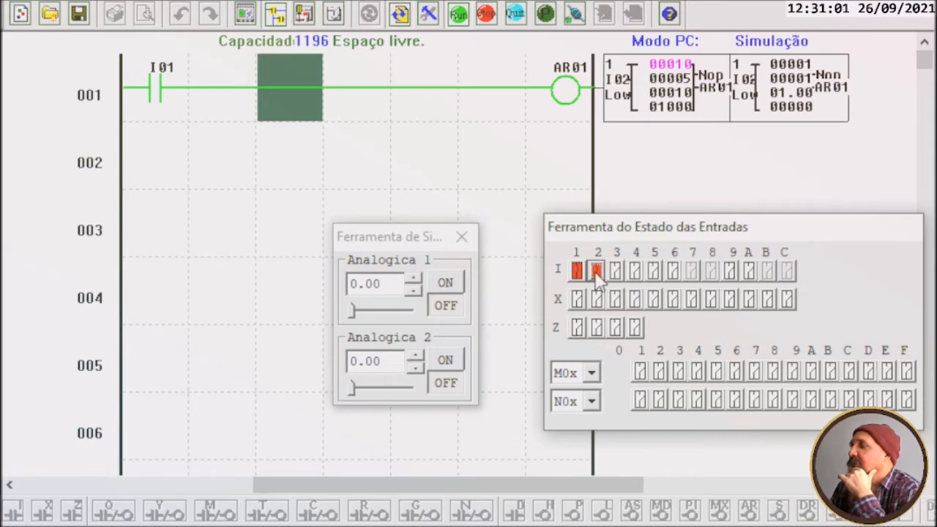
click(597, 269)
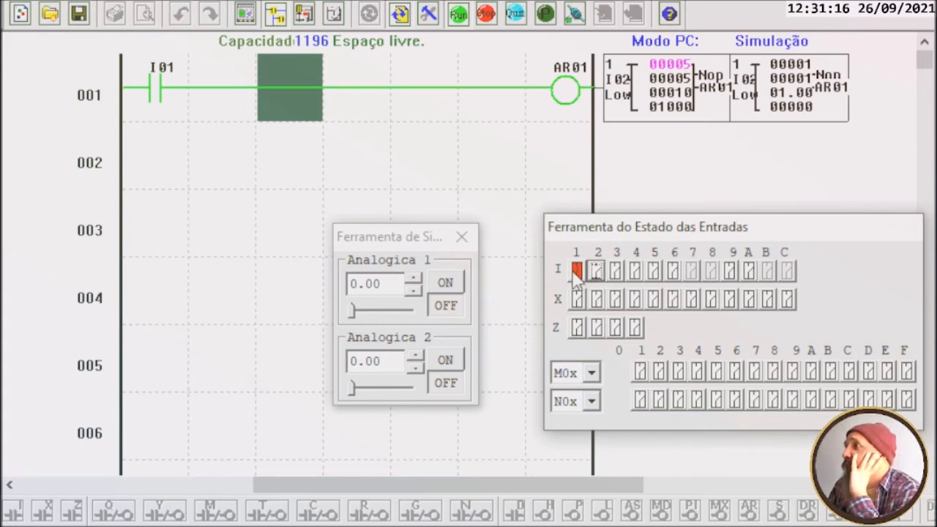
click(574, 274)
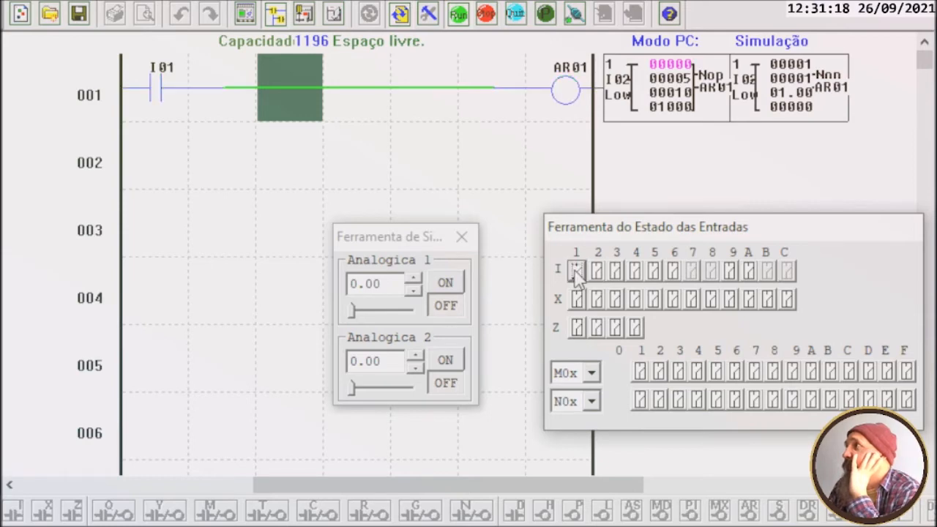
click(573, 270)
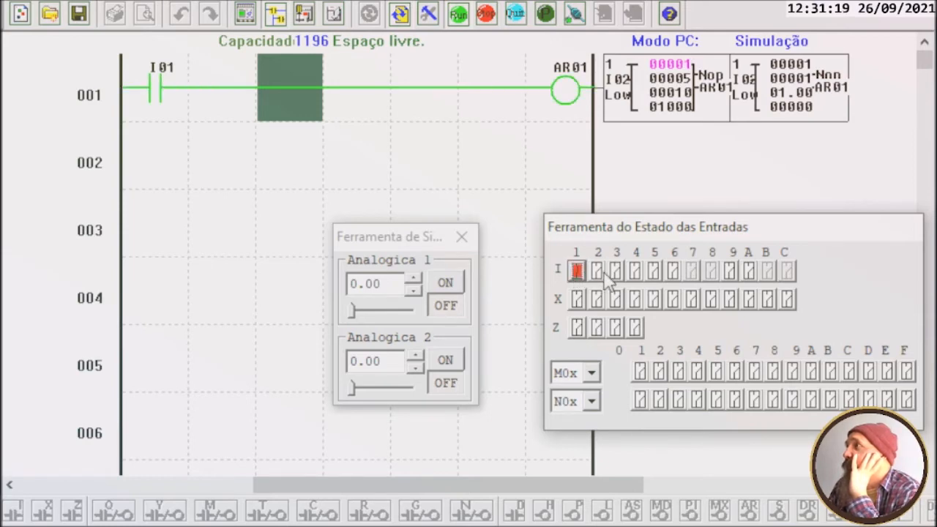
click(596, 270)
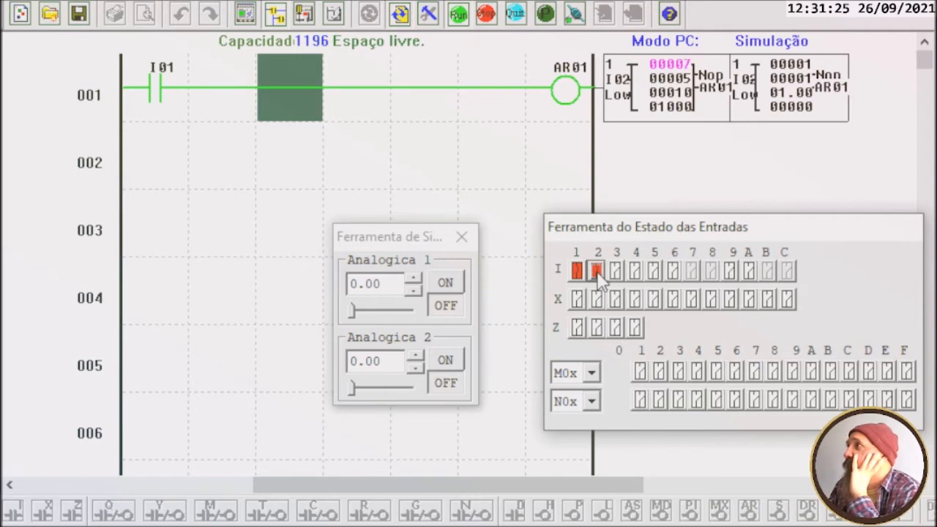
click(595, 268)
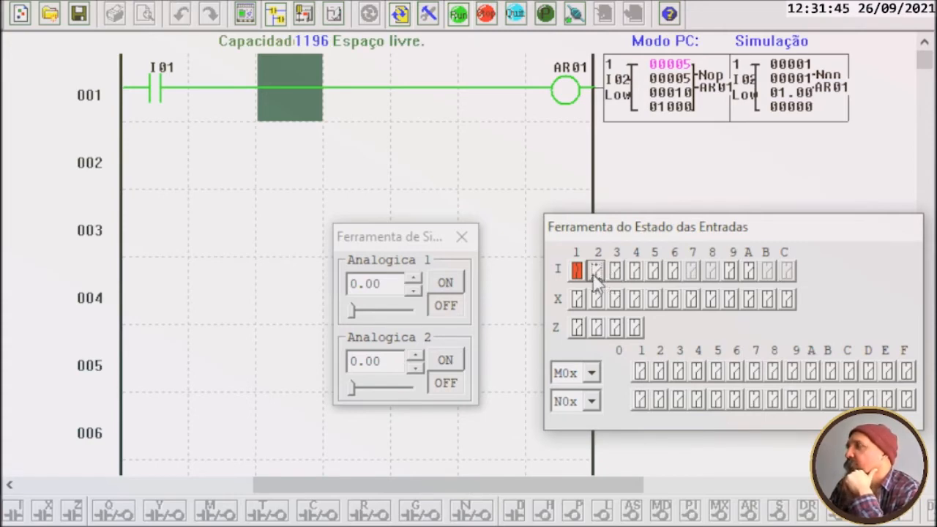
mouse_move(520, 120)
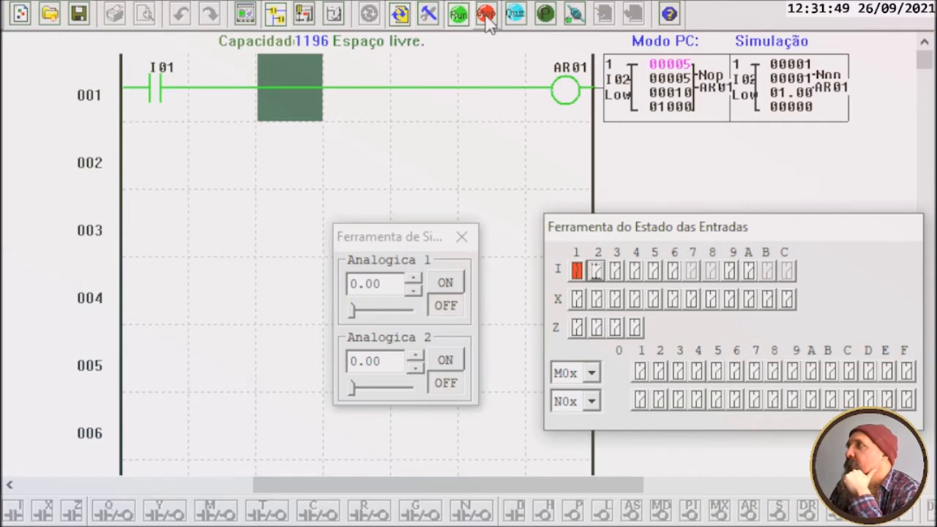
Stop the simulation and assign AR01's St contact to input I03 instead of Low.
click(489, 13)
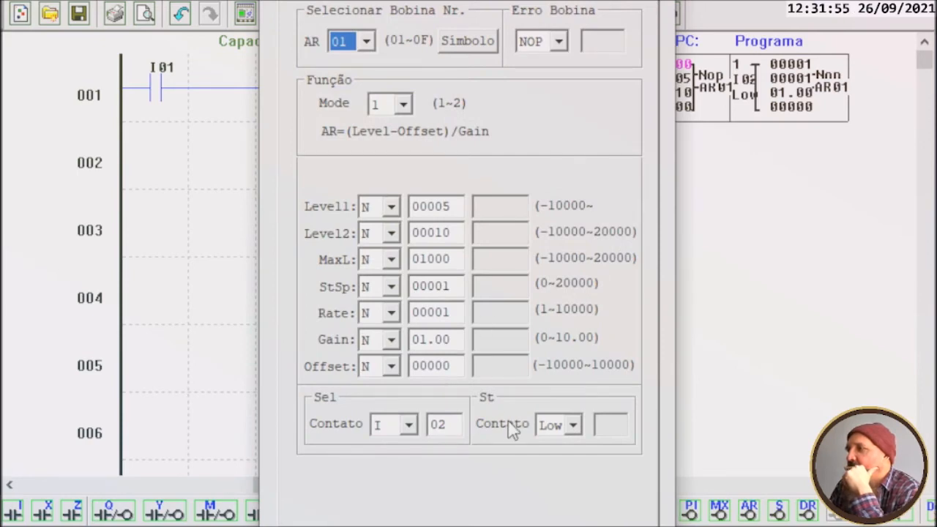
click(574, 424)
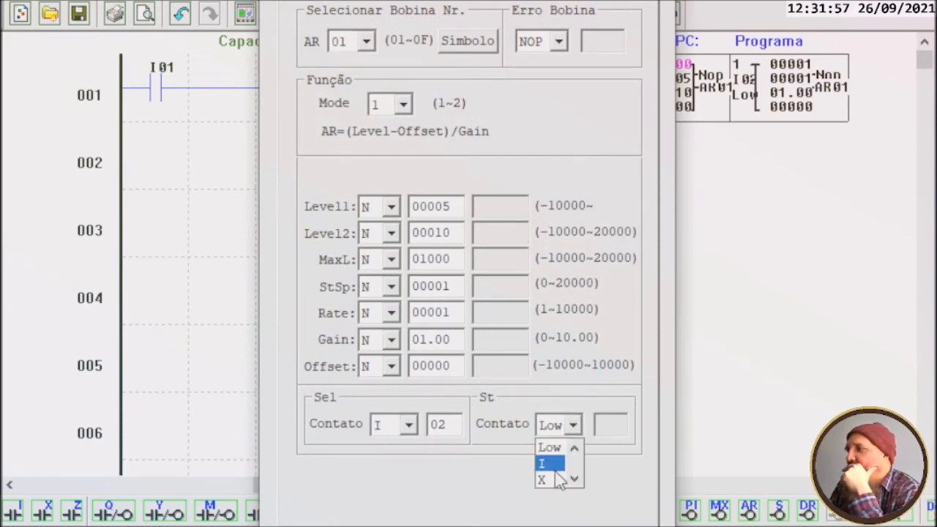
click(545, 462)
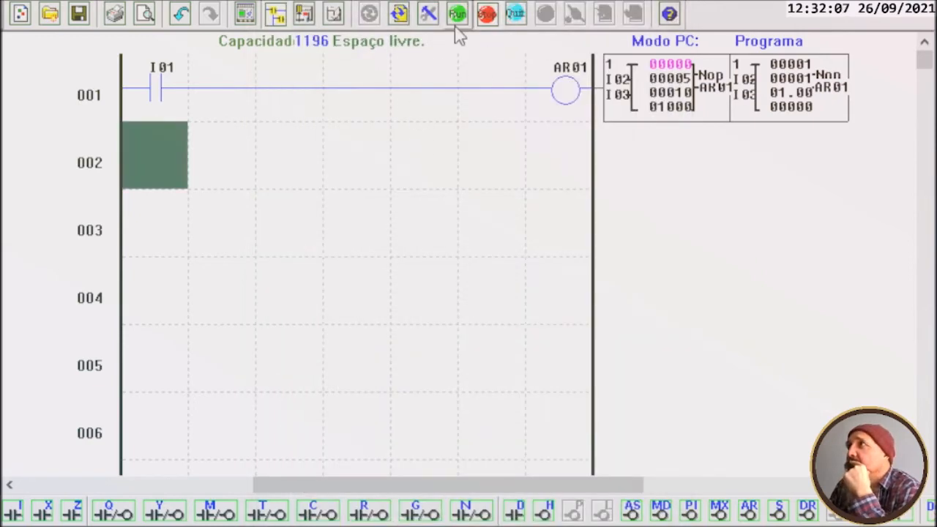
click(455, 15)
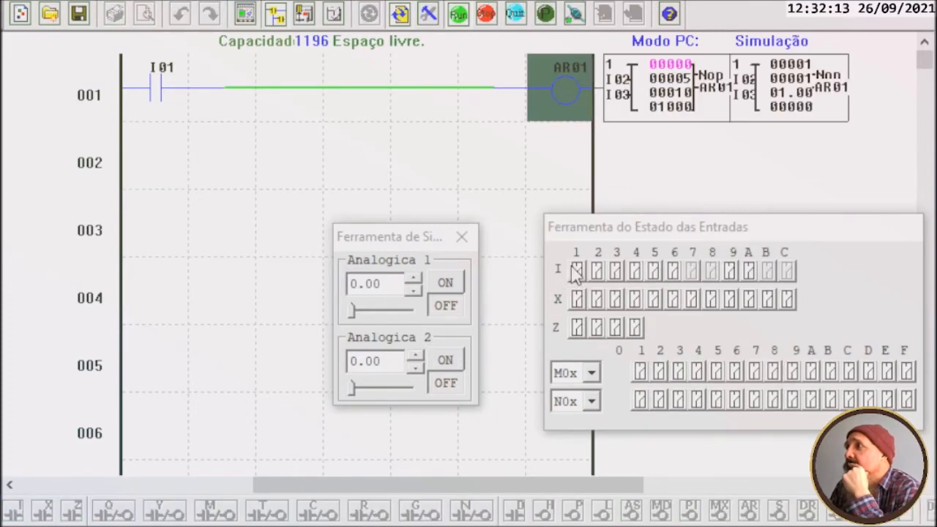
click(575, 269)
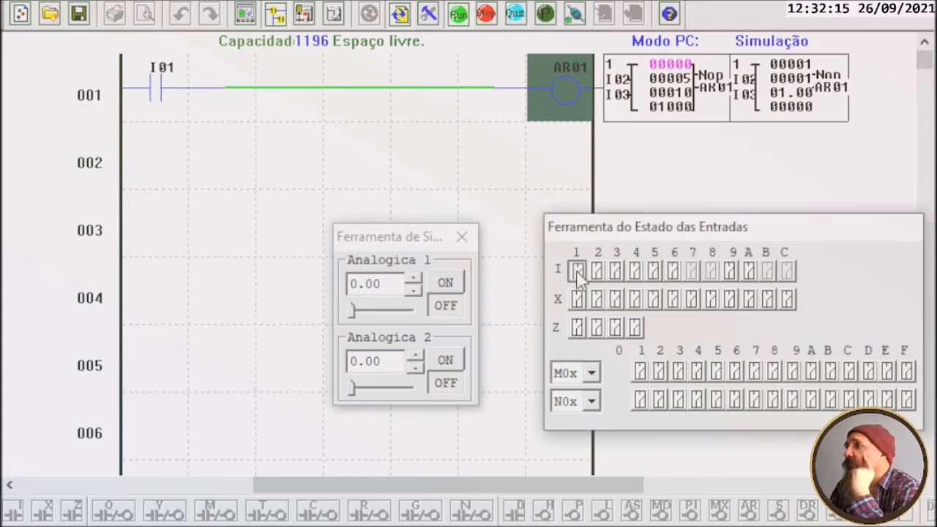
click(576, 270)
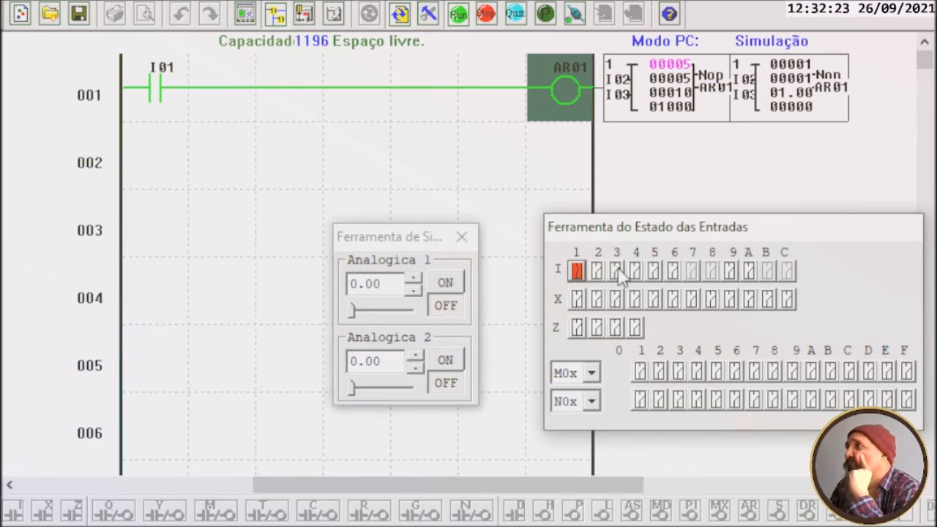
click(613, 269)
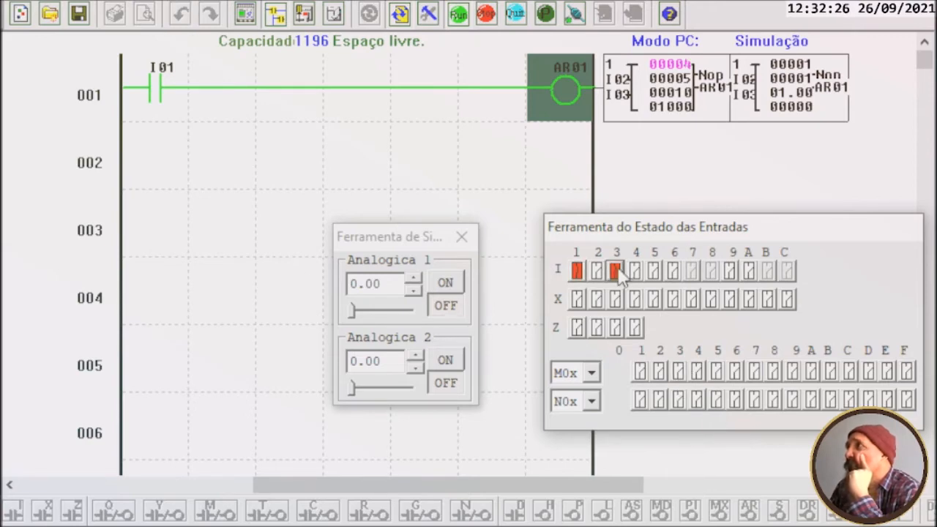
click(615, 269)
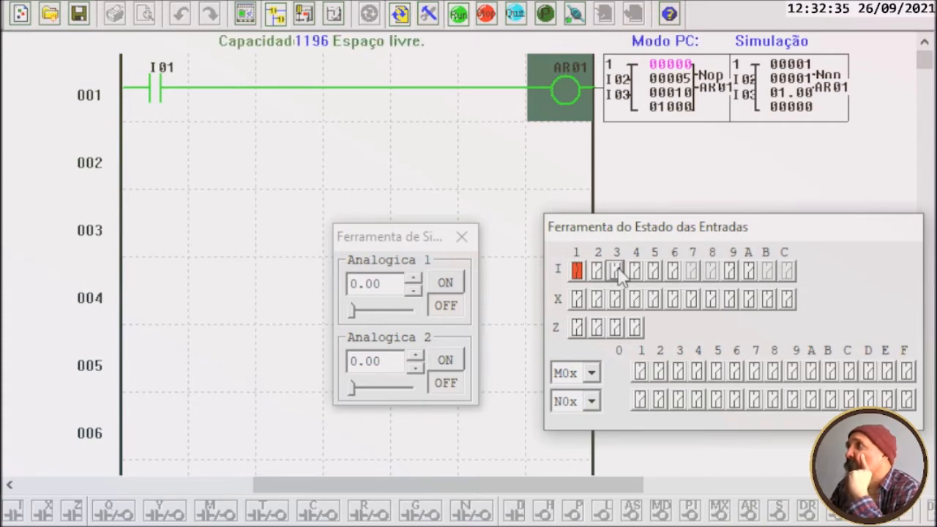
click(614, 269)
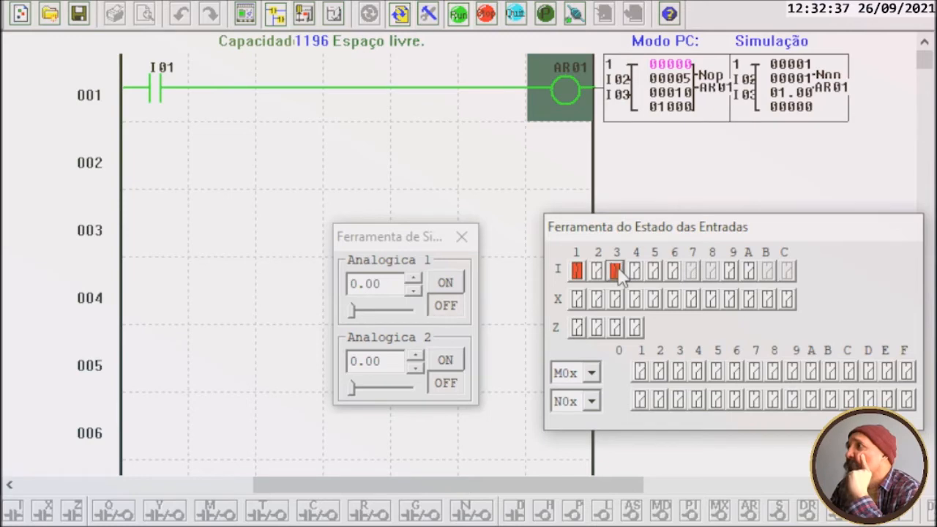
click(597, 269)
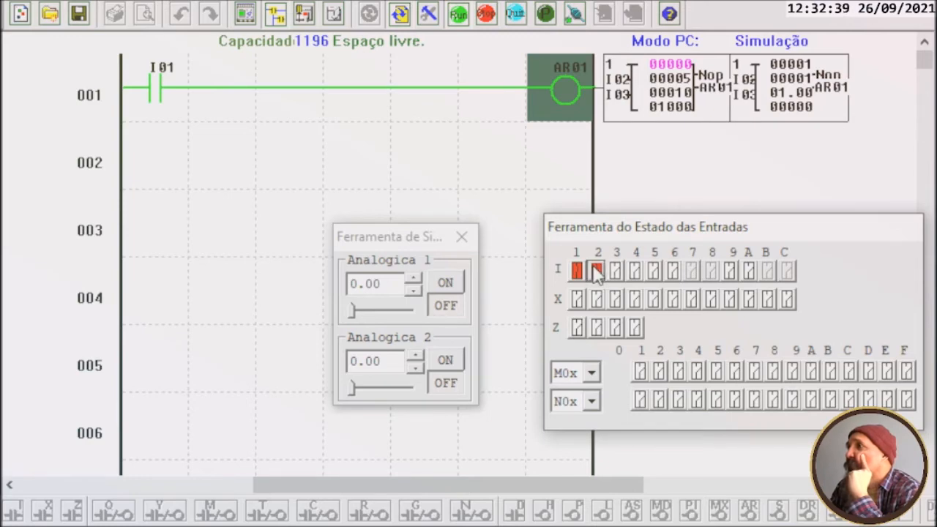
click(614, 270)
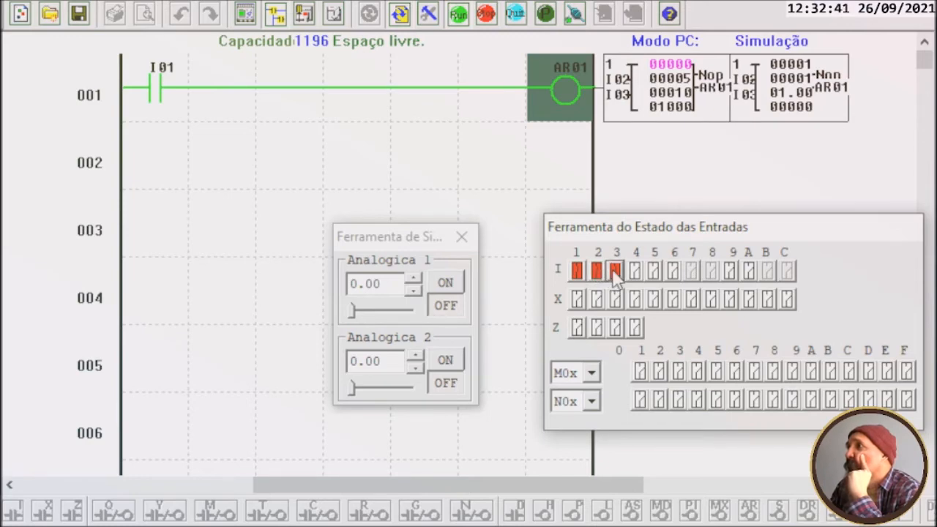
click(614, 269)
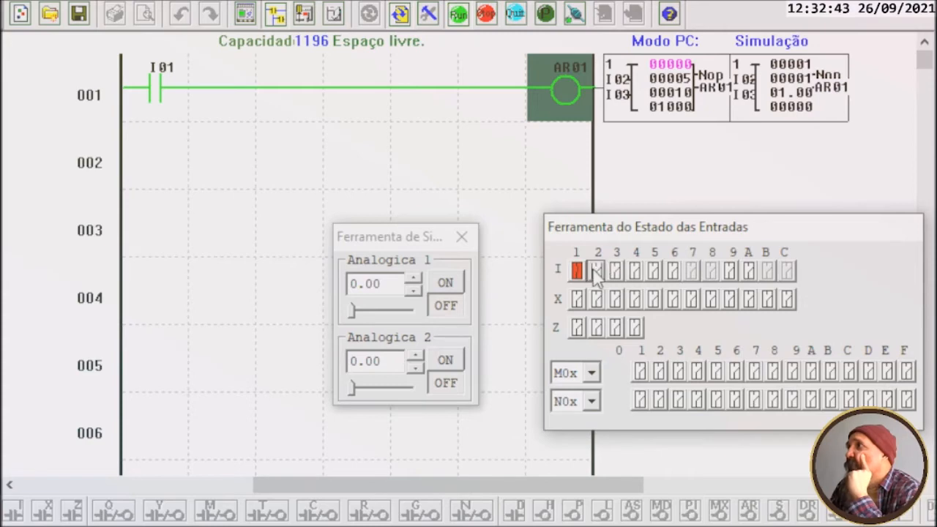
click(615, 269)
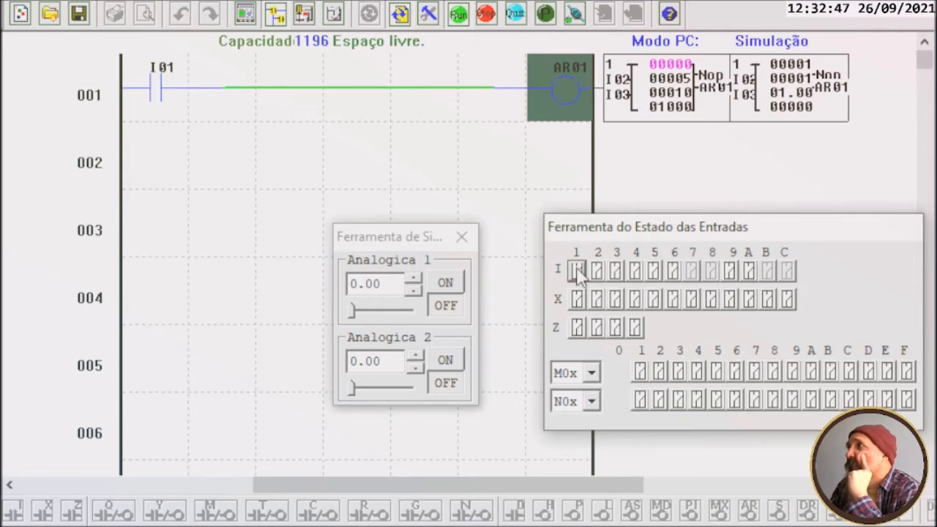
click(577, 269)
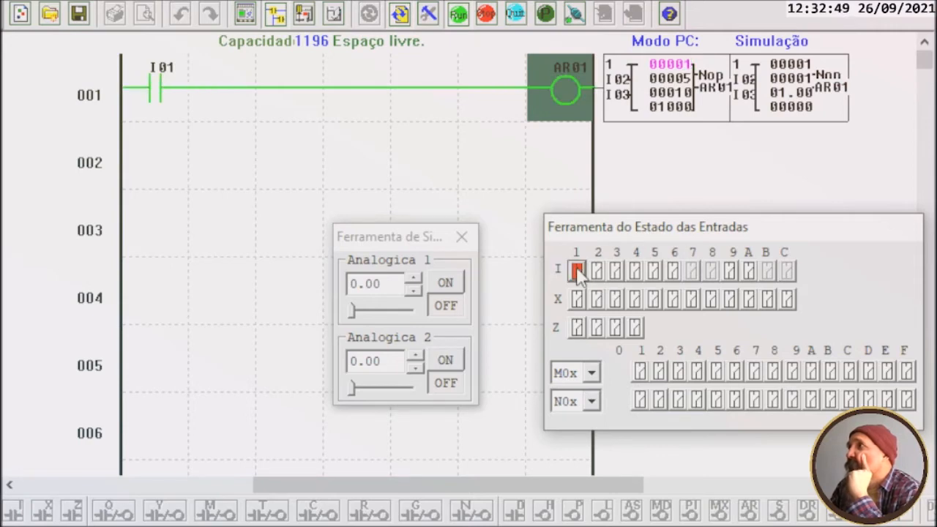
click(597, 269)
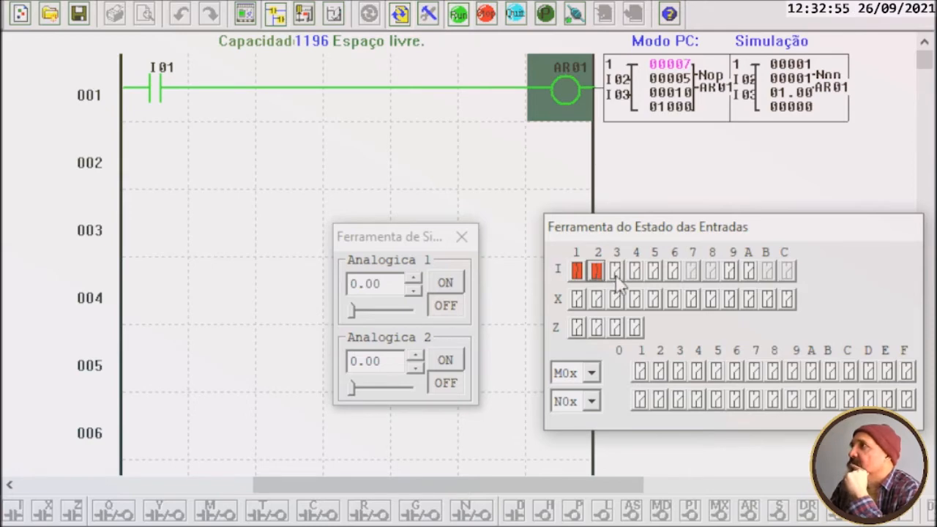
click(615, 268)
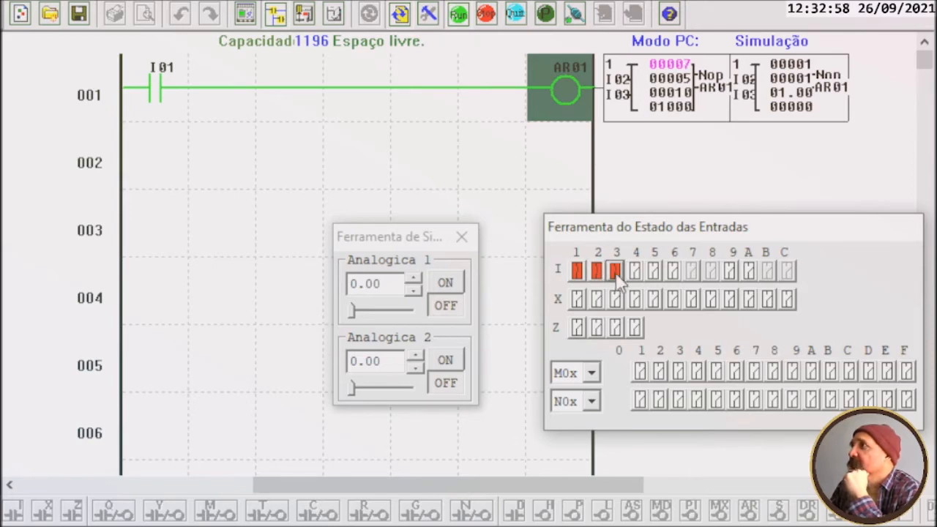
click(615, 269)
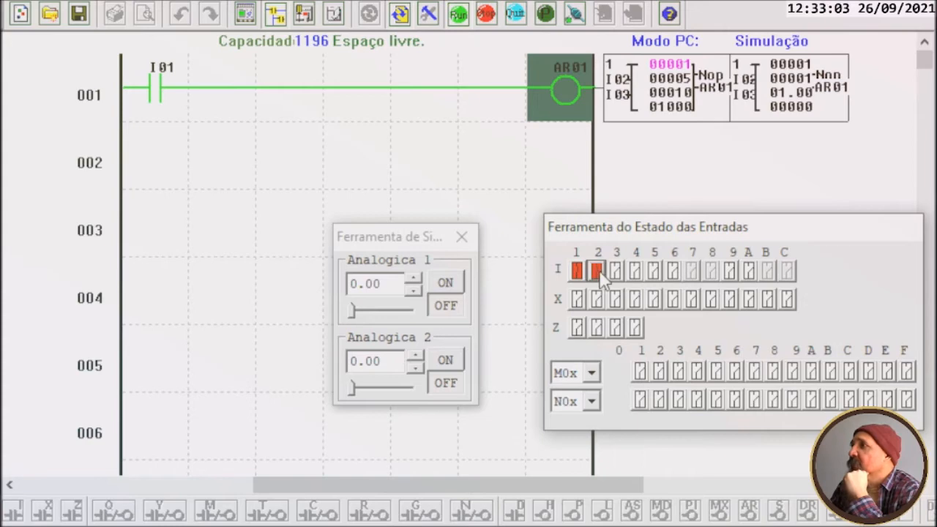
click(594, 269)
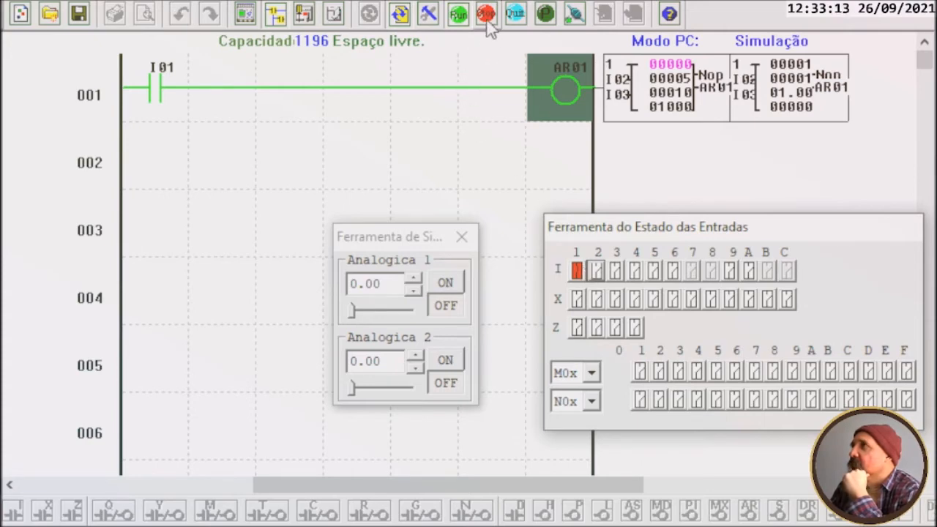
click(483, 15)
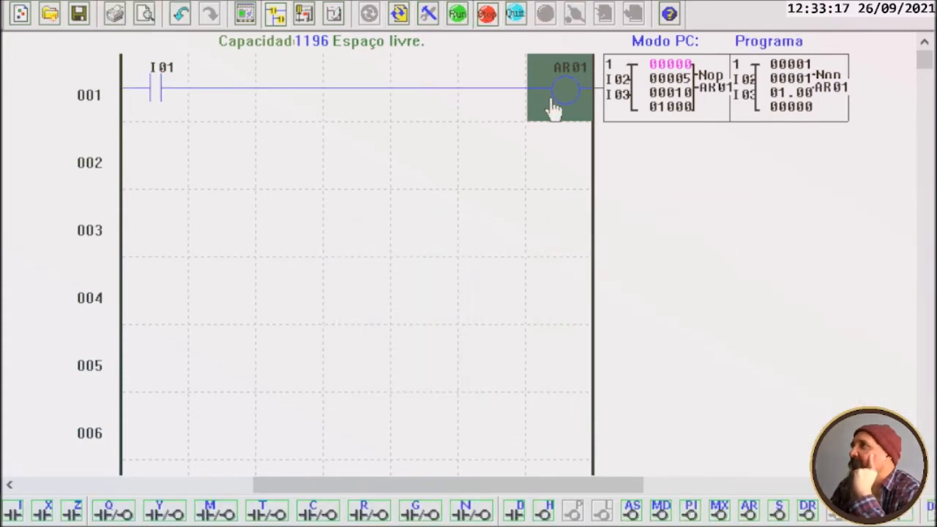
Set AR01's Sel contact to Low and review its St contact choice.
double_click(565, 87)
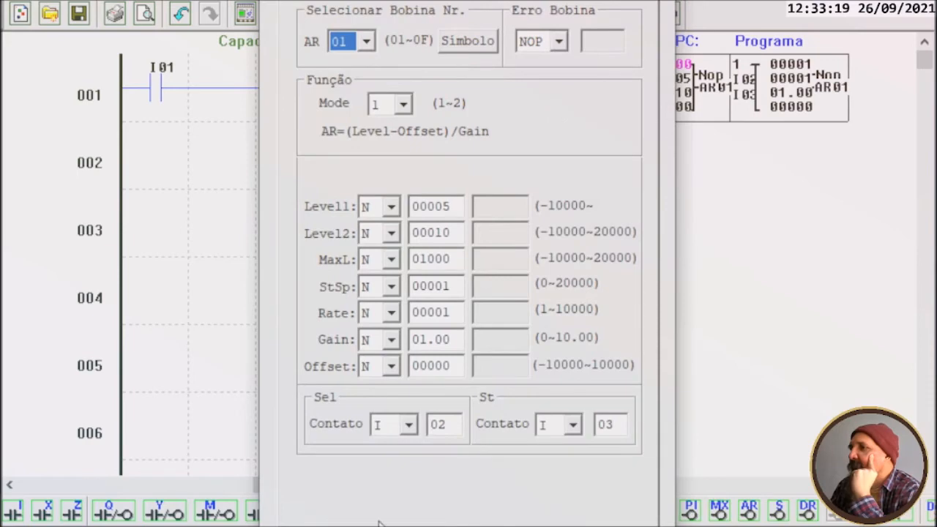
click(410, 425)
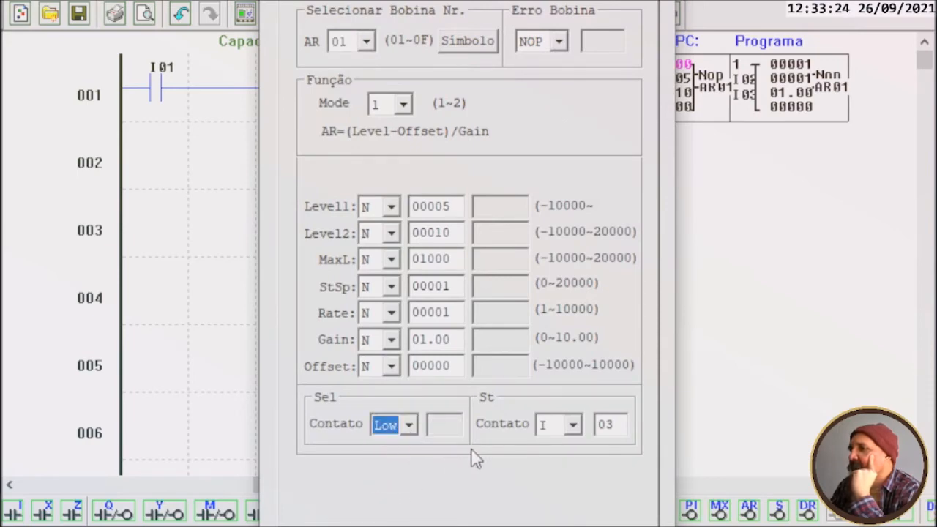
click(574, 424)
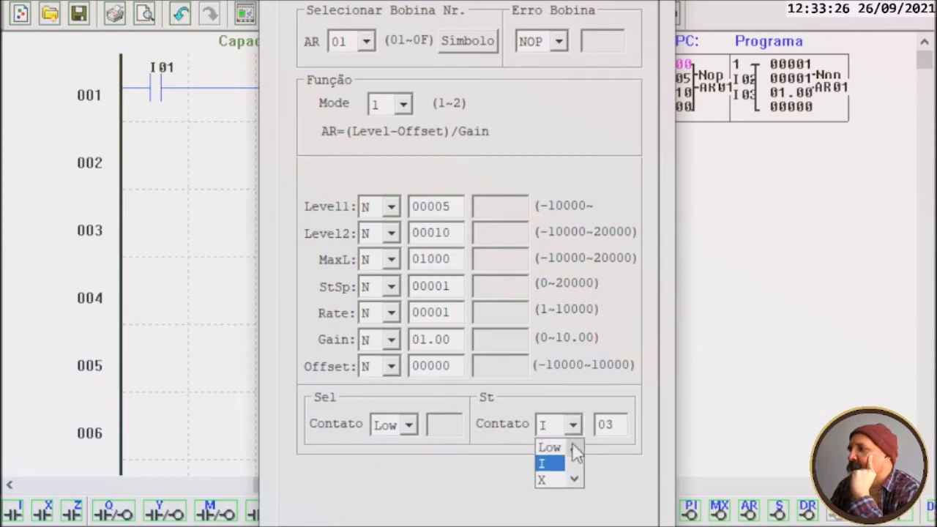
click(550, 446)
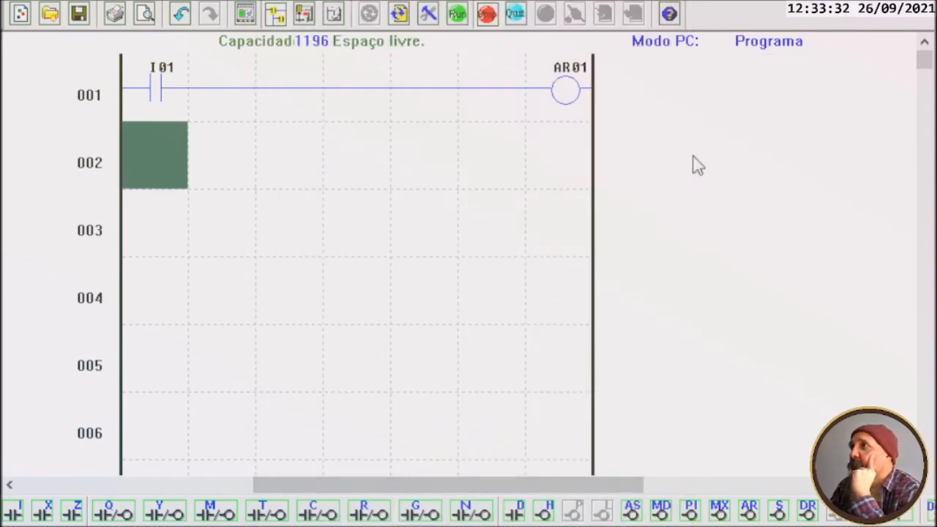
mouse_move(559, 150)
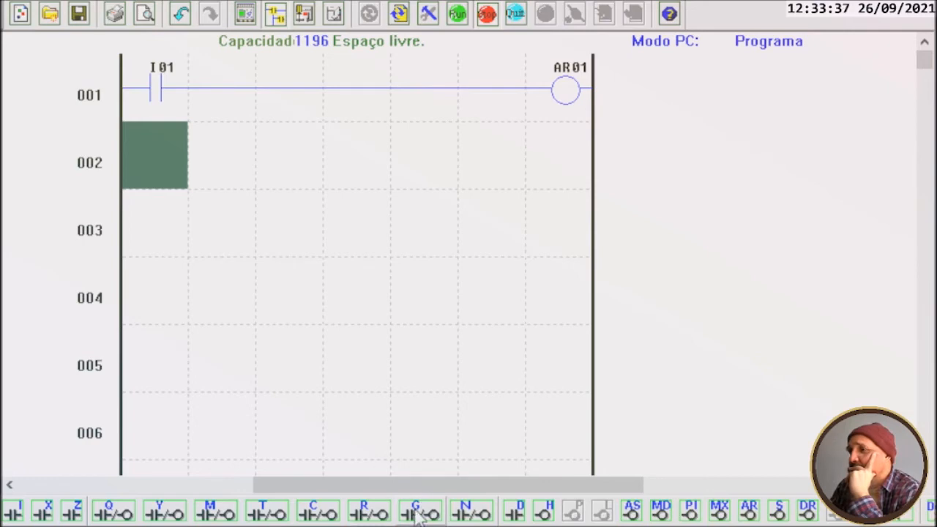
Place comparator coil G01 on rung 002 in mode 6, comparing AR01 against reference value 5.
click(416, 515)
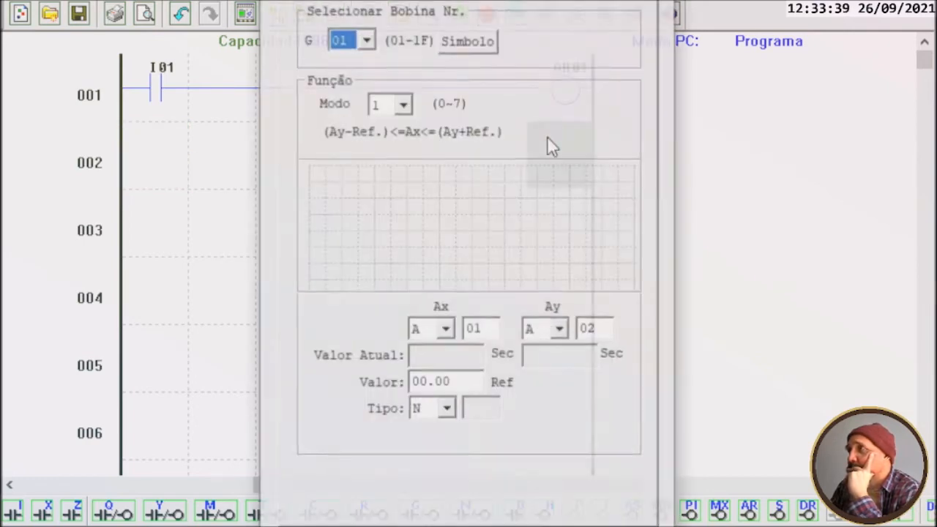
mouse_move(433, 123)
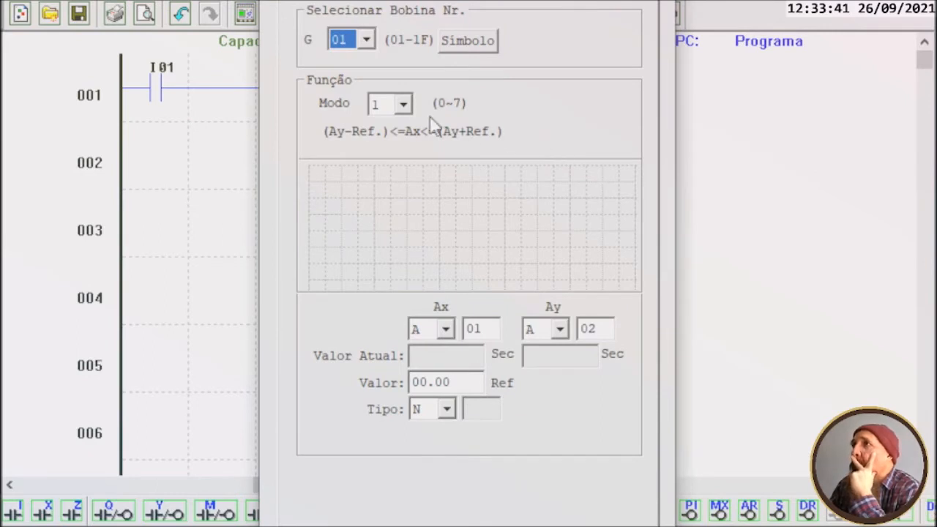
click(404, 102)
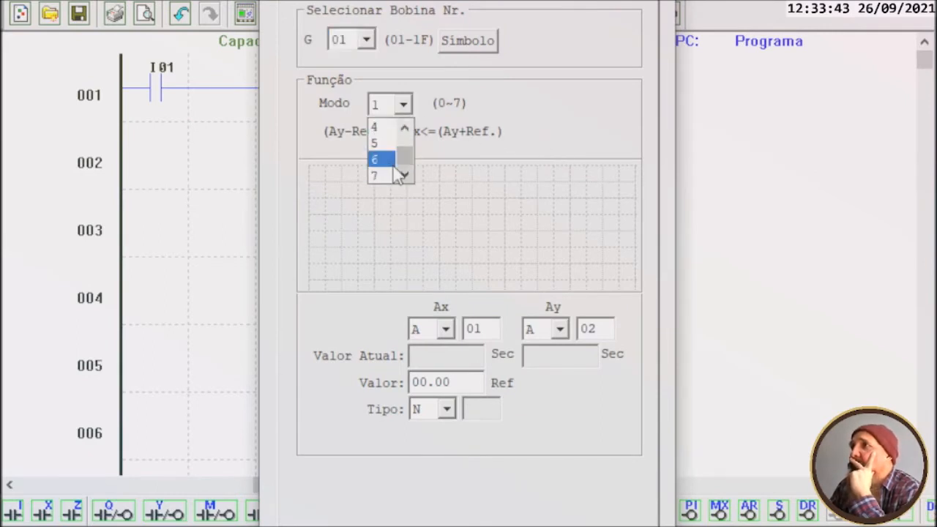
click(381, 158)
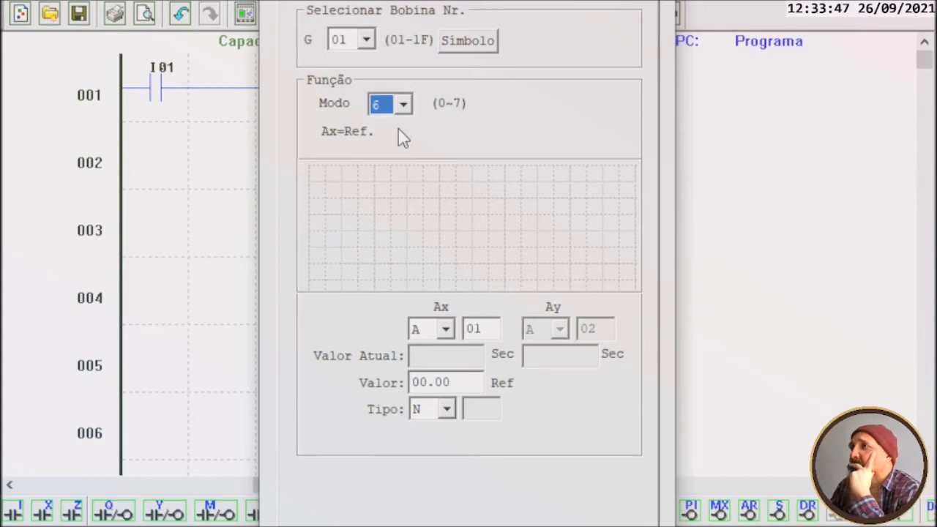
mouse_move(407, 120)
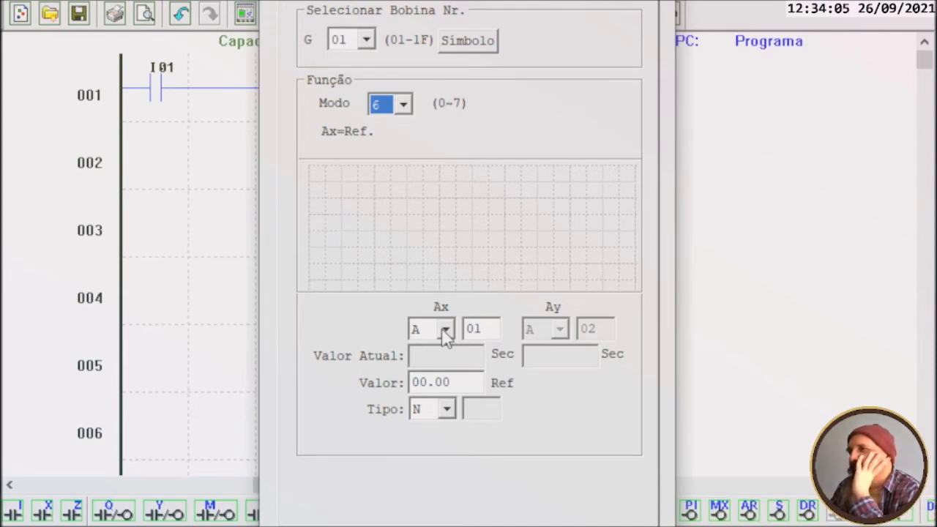
mouse_move(455, 326)
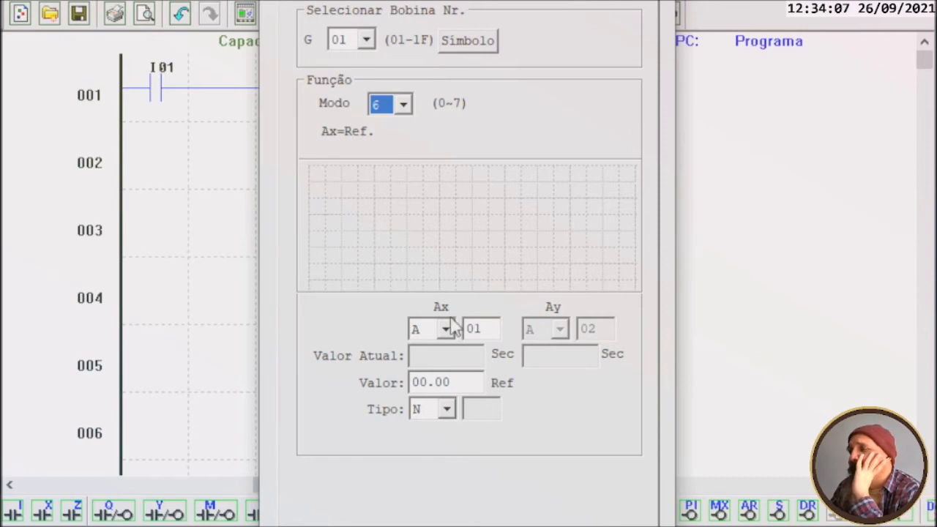
mouse_move(451, 346)
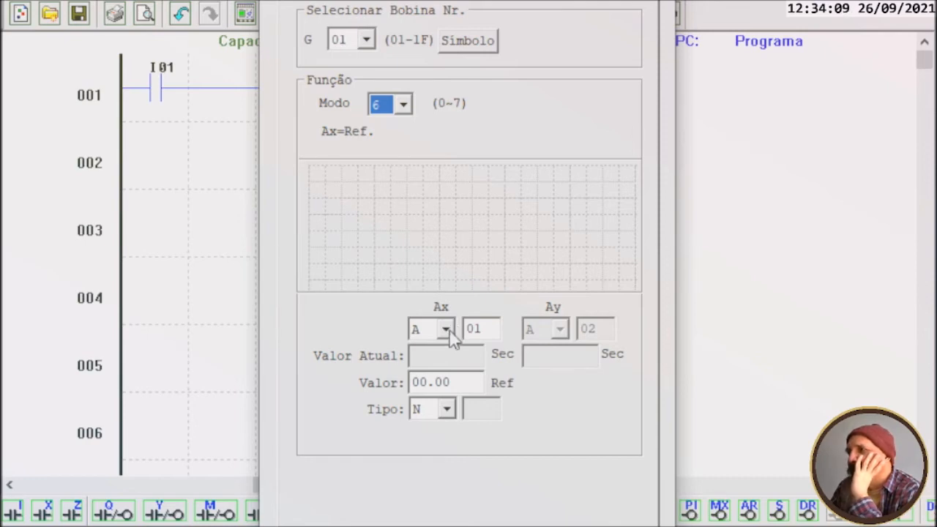
click(445, 328)
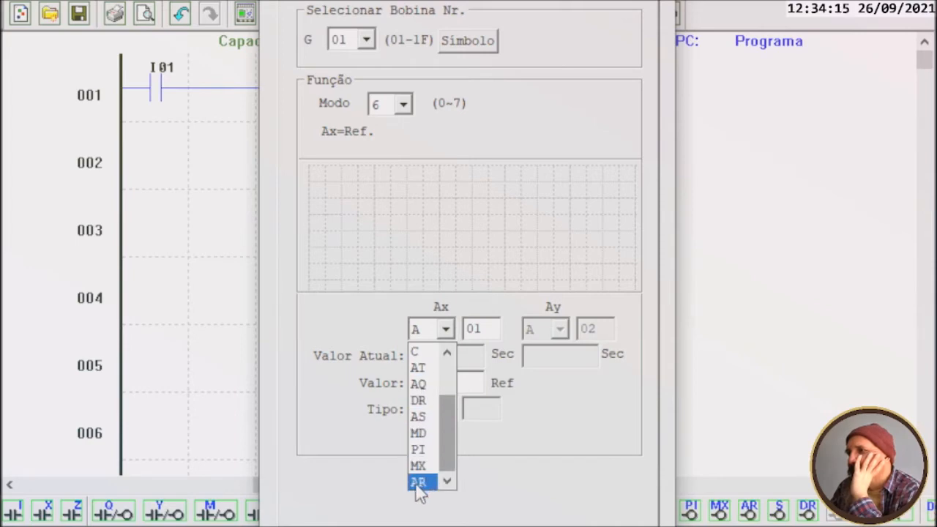
click(421, 479)
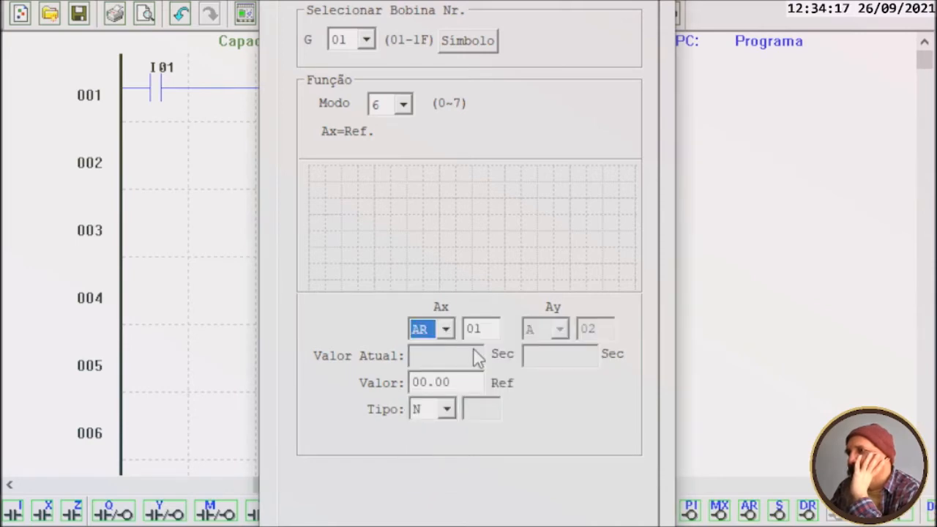
click(446, 382)
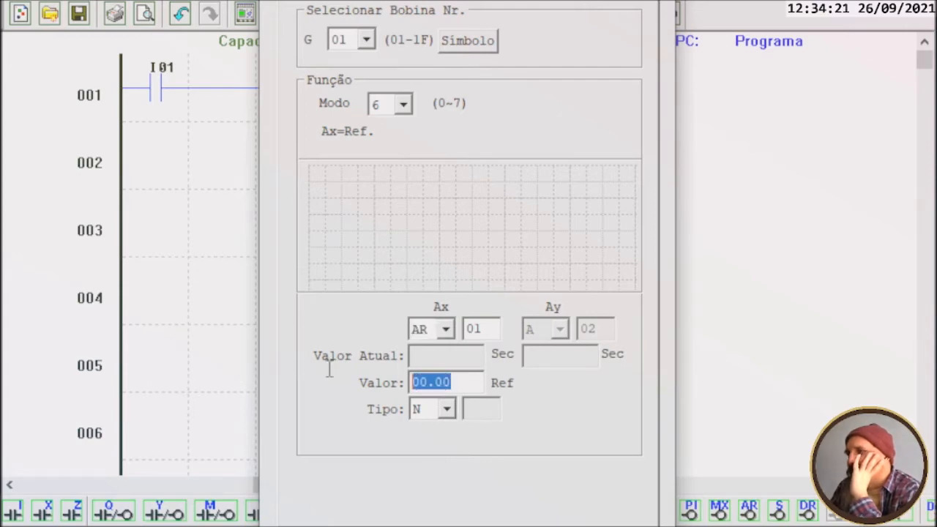
mouse_move(328, 377)
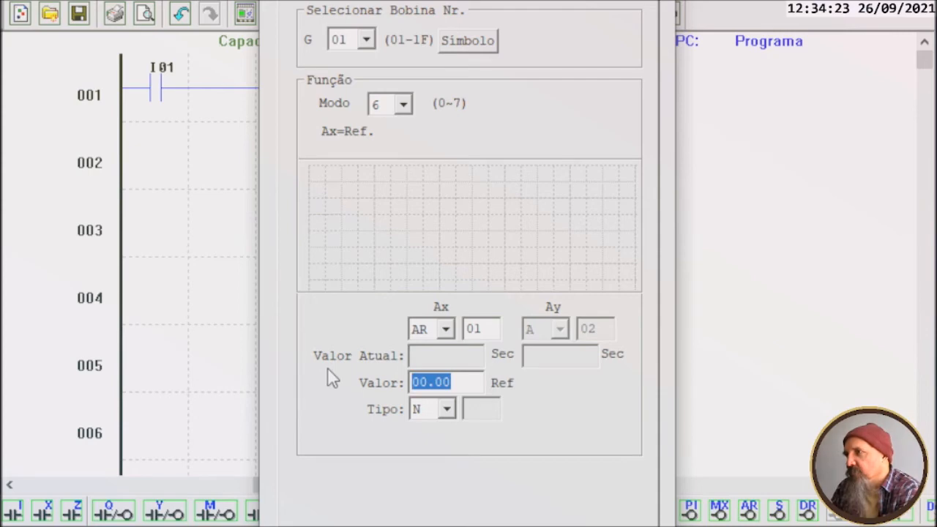
text(5)
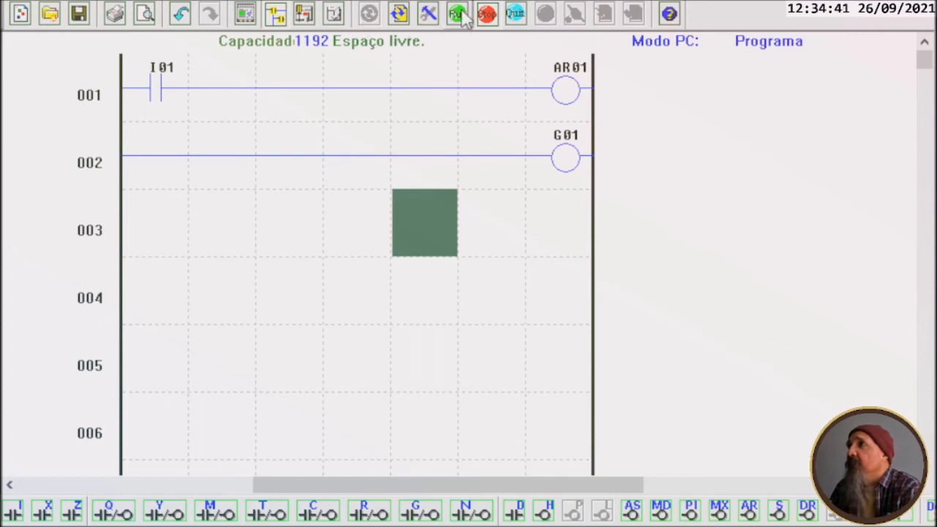
Run a brief simulation with I01 switched on, then return to programming mode.
click(454, 14)
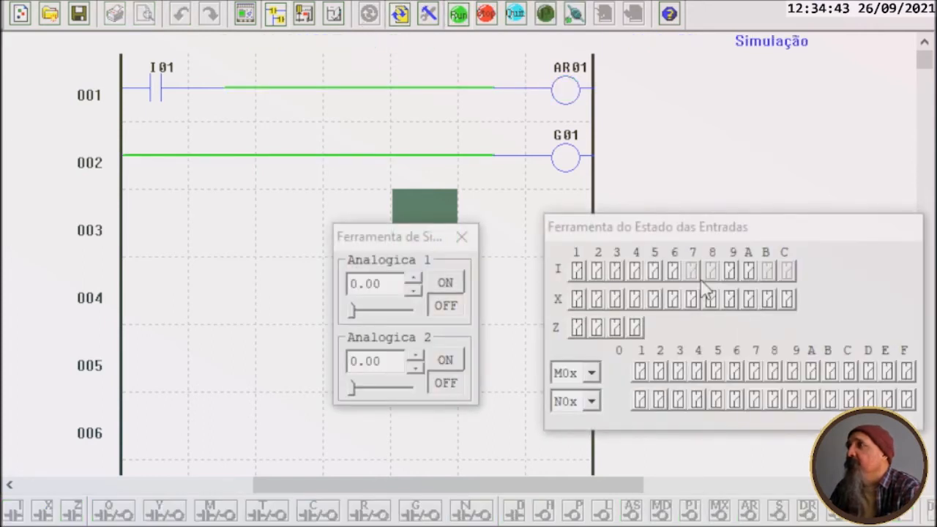
click(576, 269)
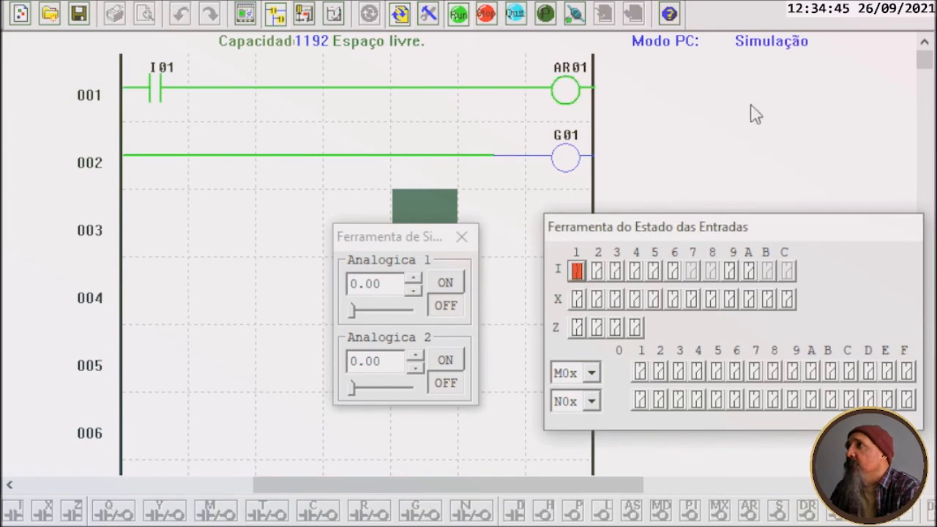
click(562, 88)
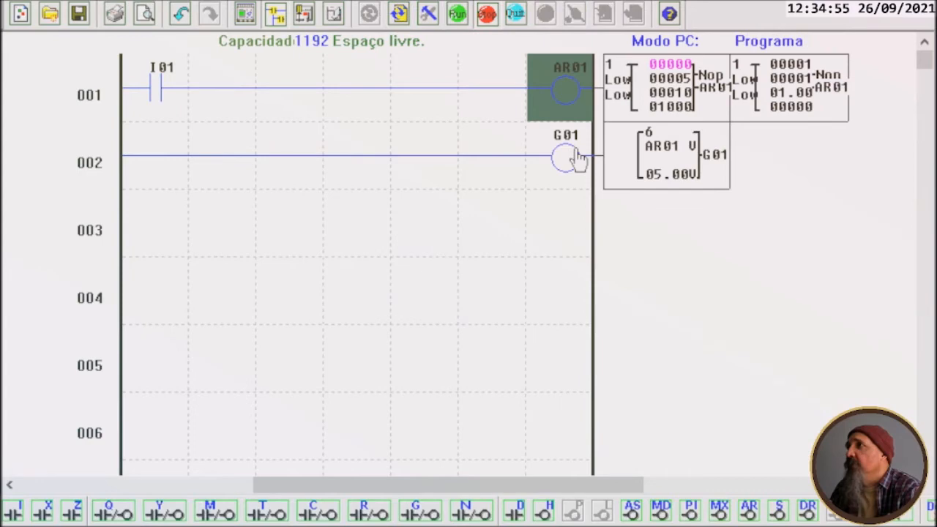
Change G01's reference value from 05.00 to 00.05 V and start simulating again.
click(562, 155)
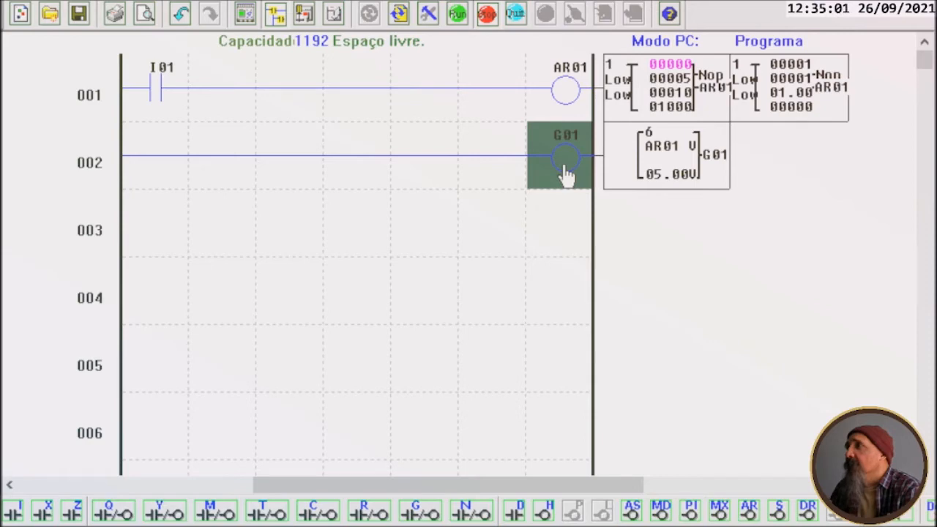
double_click(558, 156)
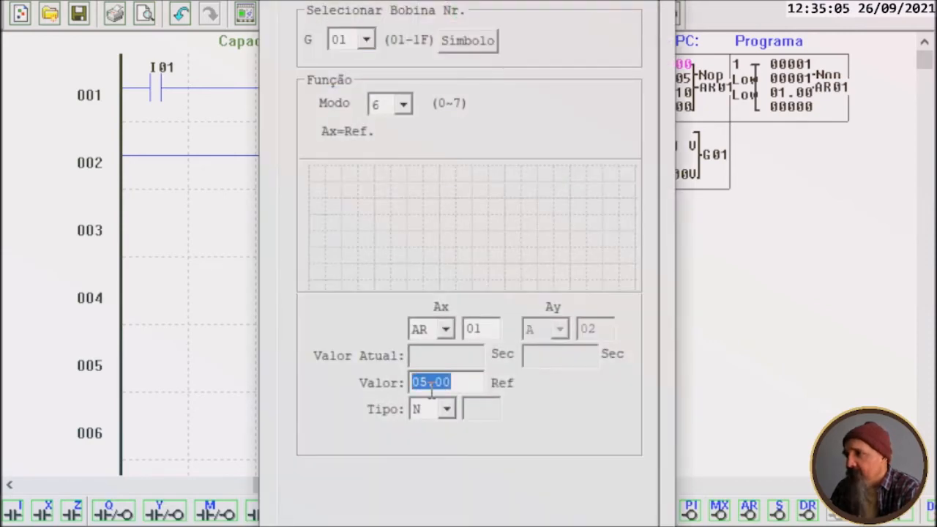
text(00.00)
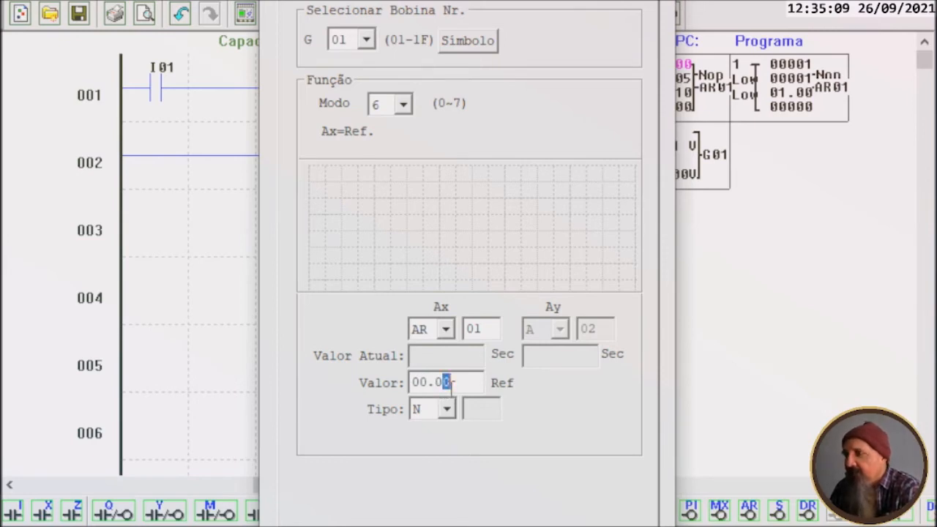
text(00.05)
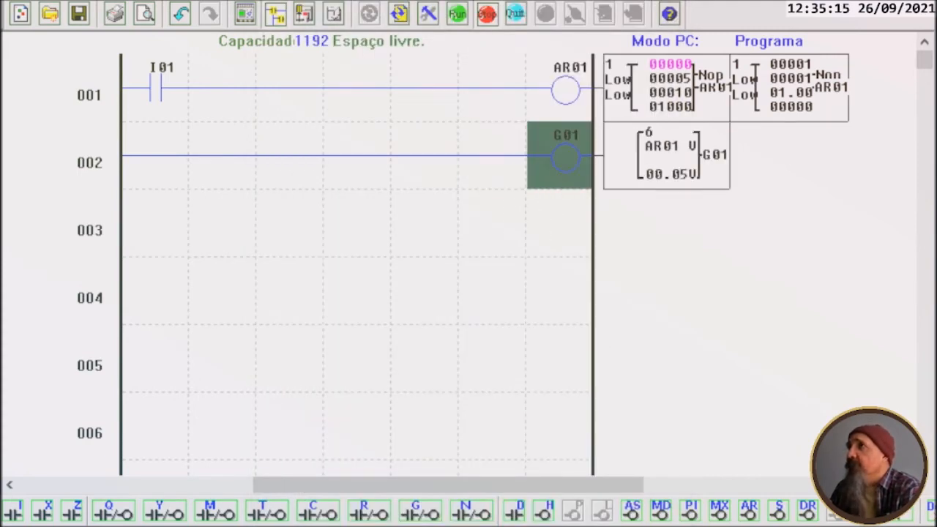
click(453, 14)
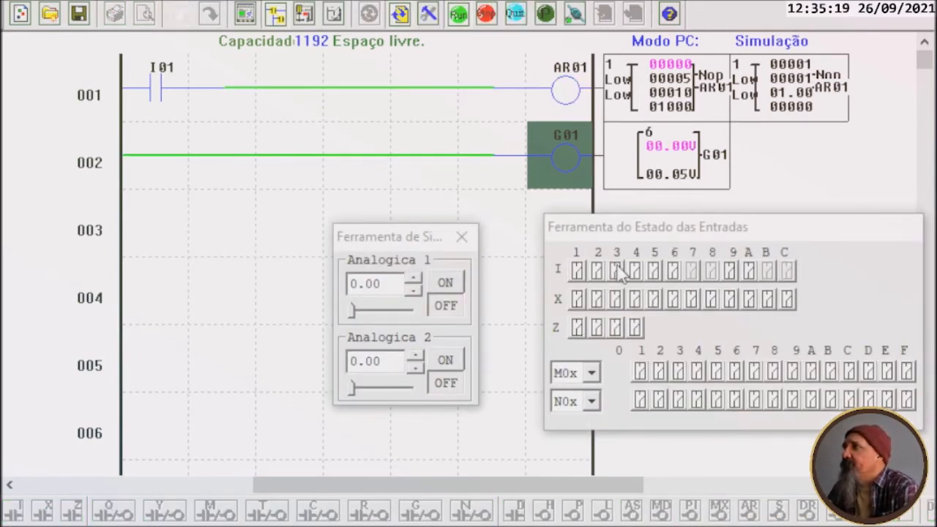
Switch I01 on until AR01 counts 5 and G01 energizes at 00.05 V, then stop simulating.
click(575, 269)
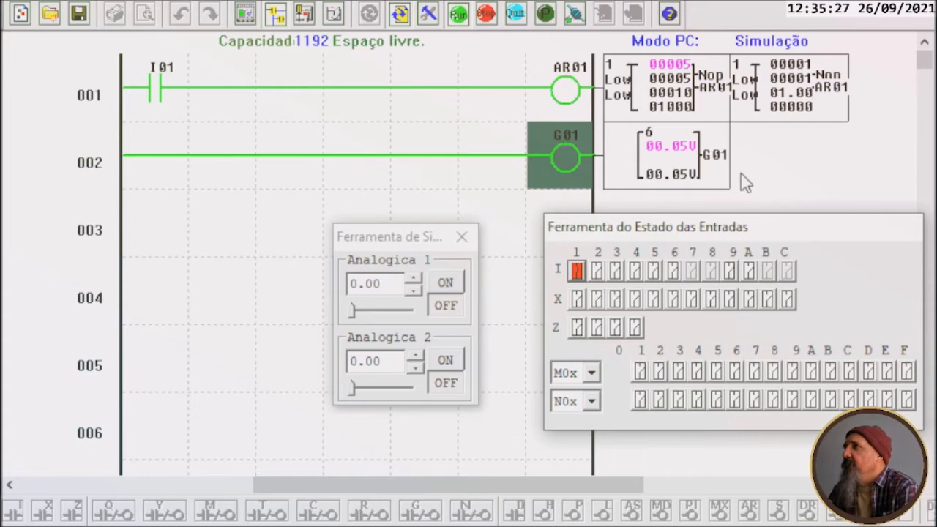
mouse_move(661, 176)
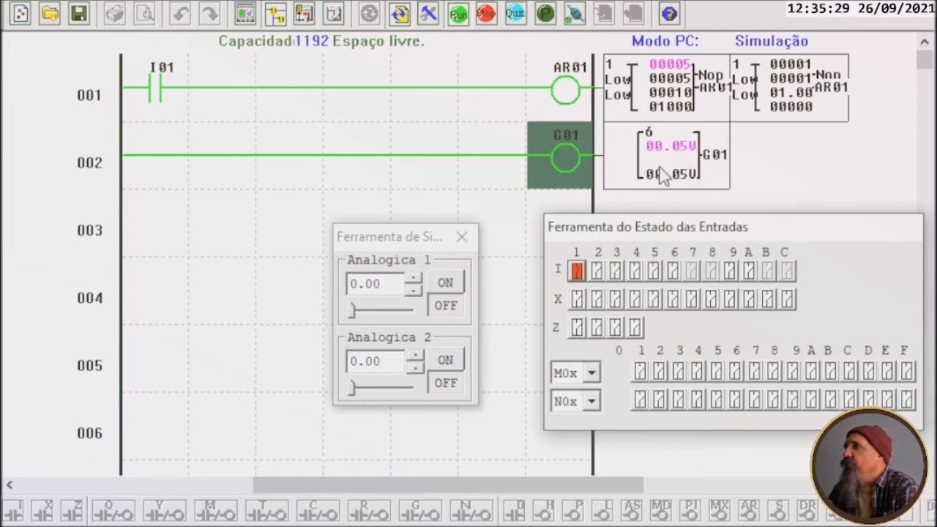
mouse_move(129, 95)
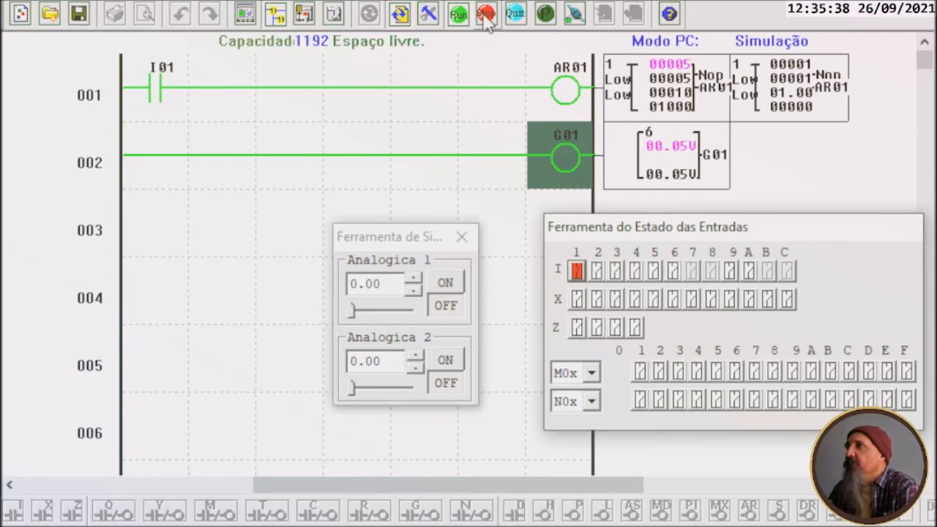
click(480, 13)
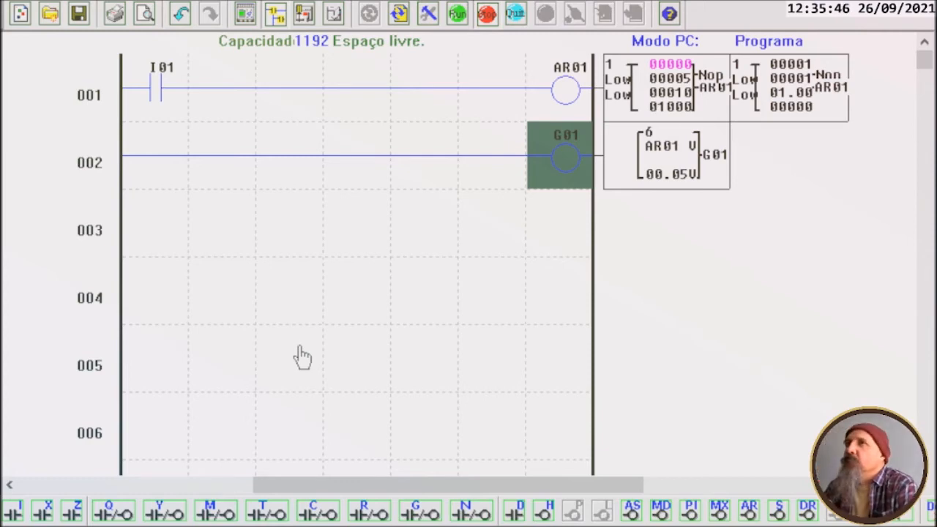
mouse_move(430, 267)
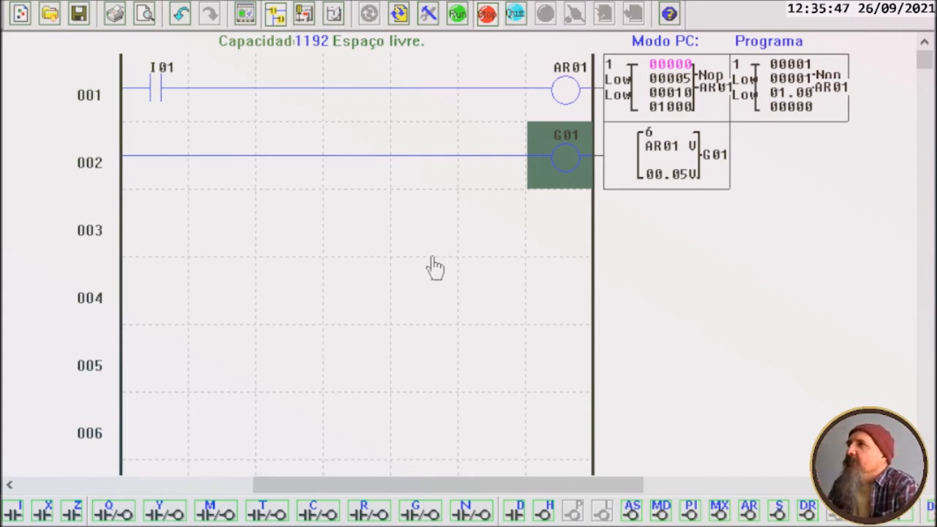
Add a normally open G01 contact after I01 on rung 001 and confirm its settings unchanged.
click(231, 95)
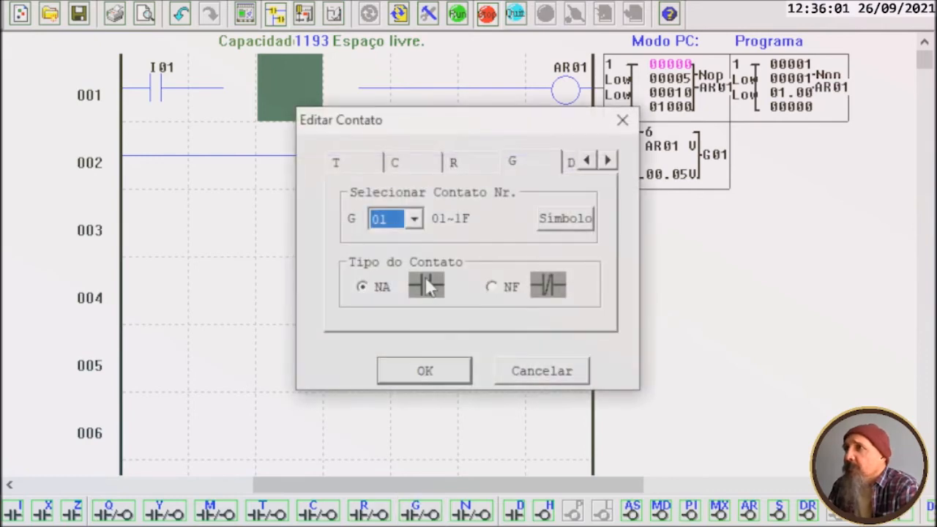
mouse_move(436, 335)
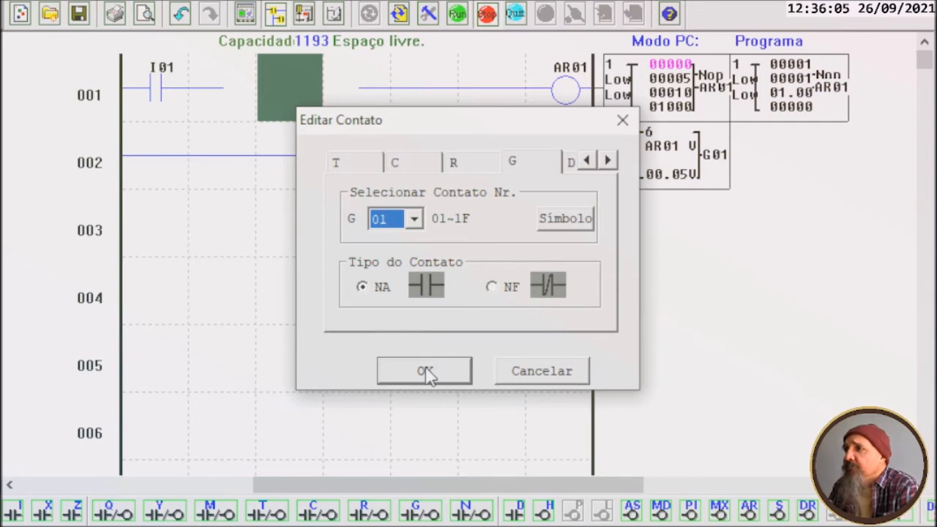
click(425, 370)
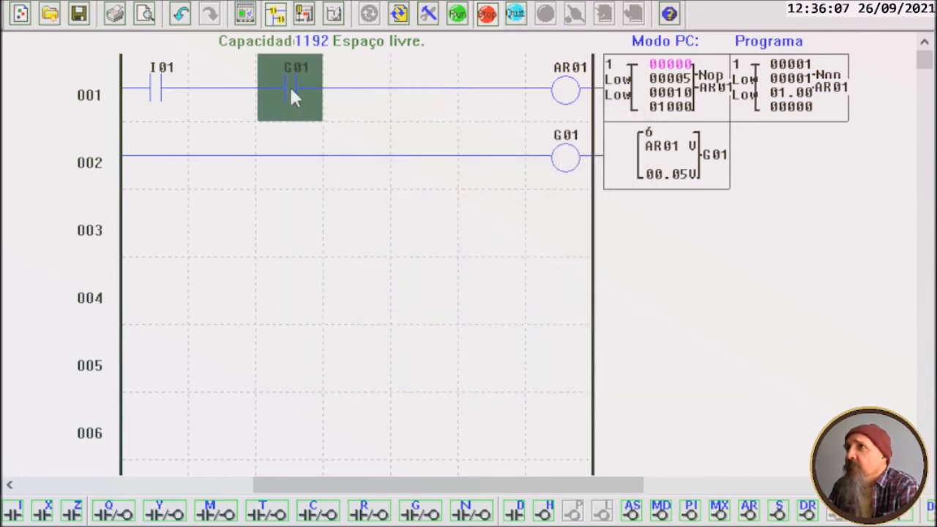
double_click(291, 91)
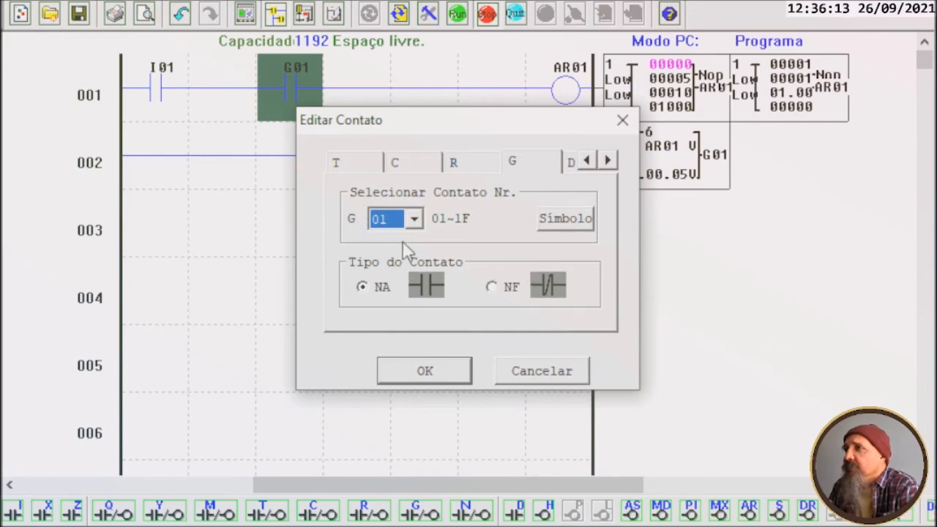
mouse_move(504, 373)
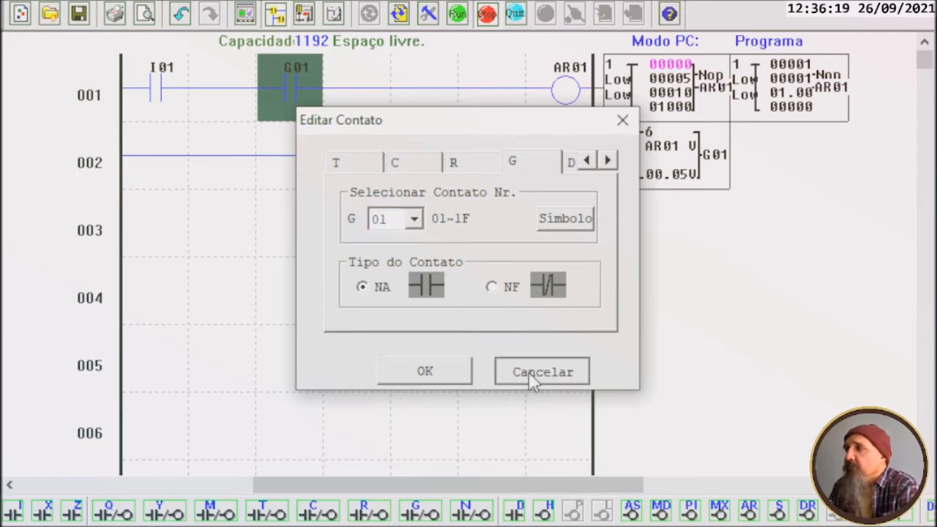
click(541, 370)
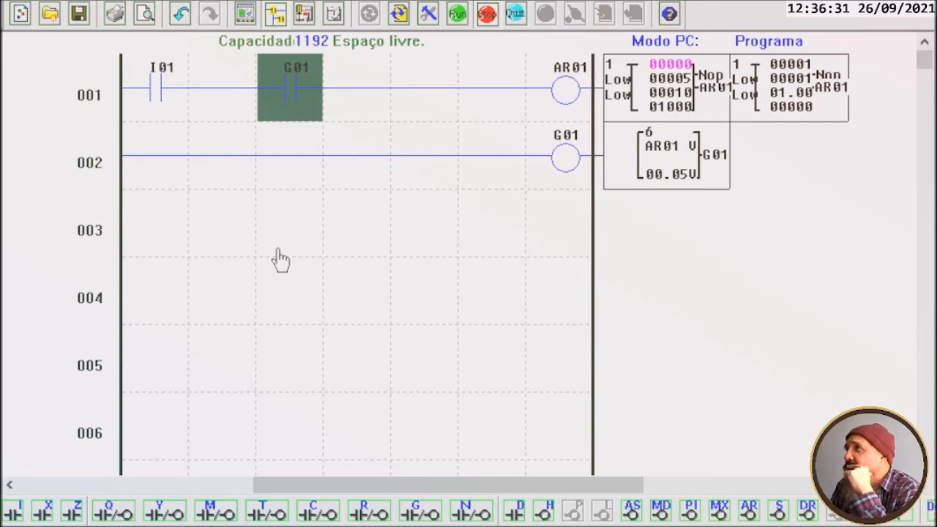
mouse_move(287, 103)
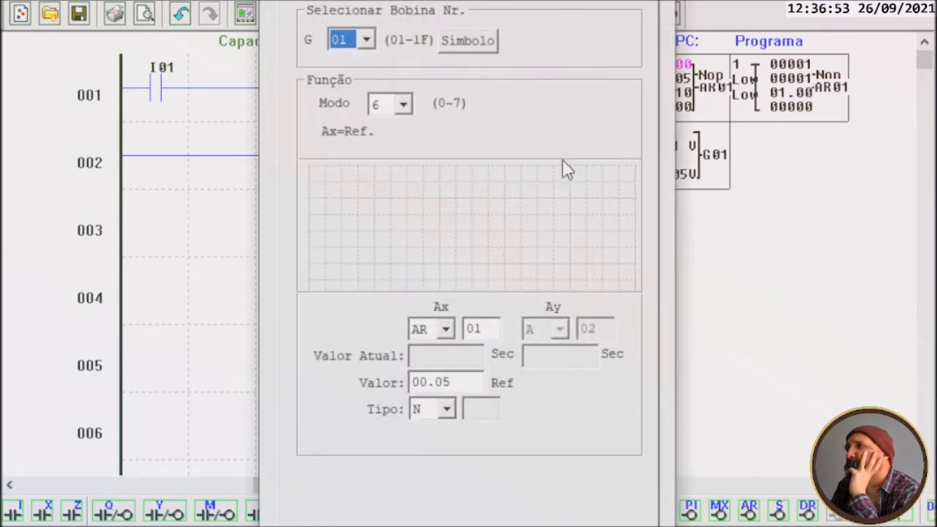
mouse_move(627, 16)
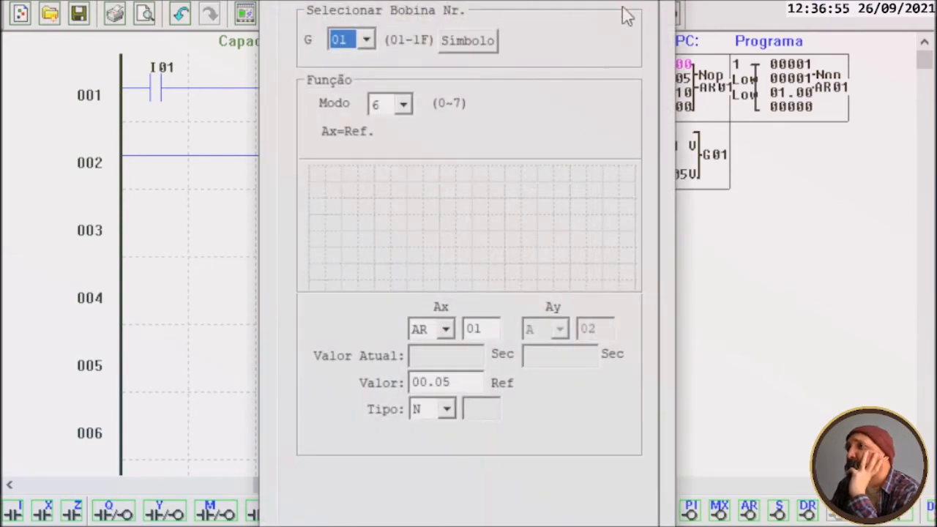
mouse_move(397, 278)
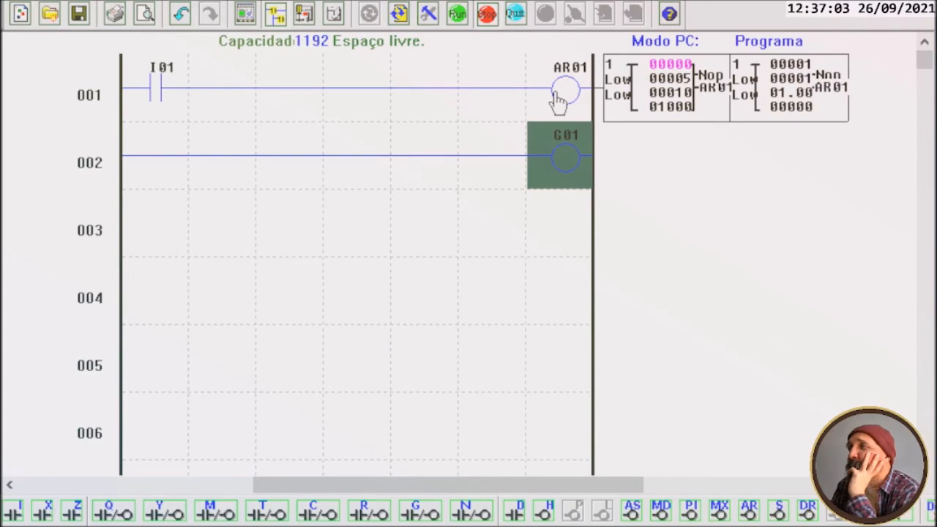
Review AR01's start contact options (Z/Q/Y) and keep it at Low.
double_click(562, 86)
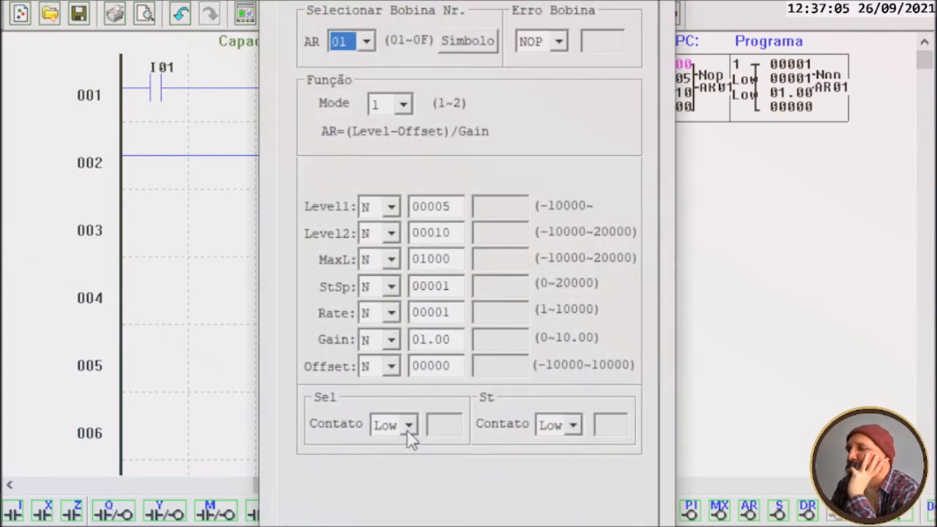
mouse_move(541, 447)
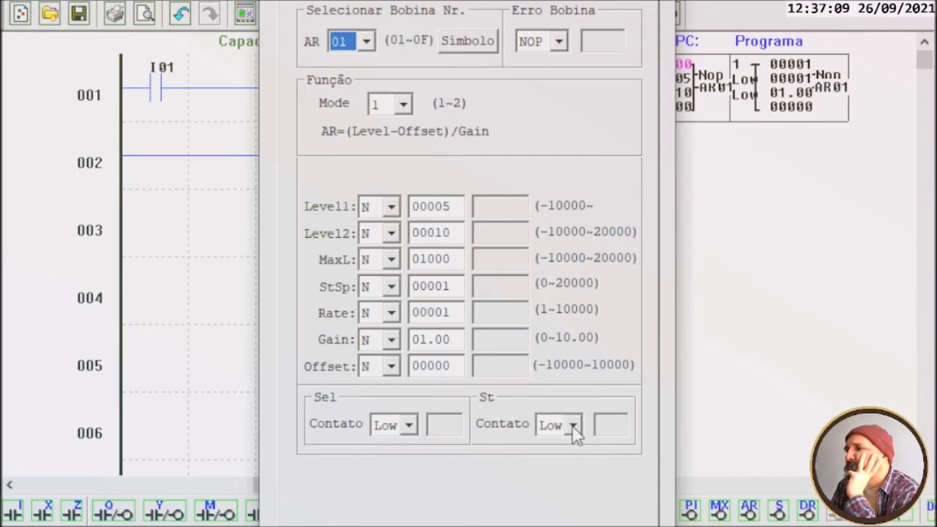
click(574, 425)
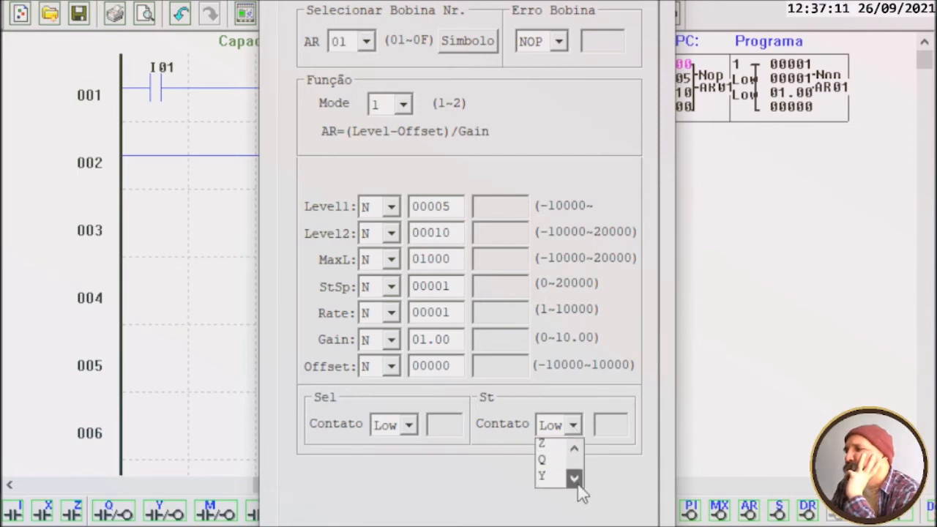
click(573, 478)
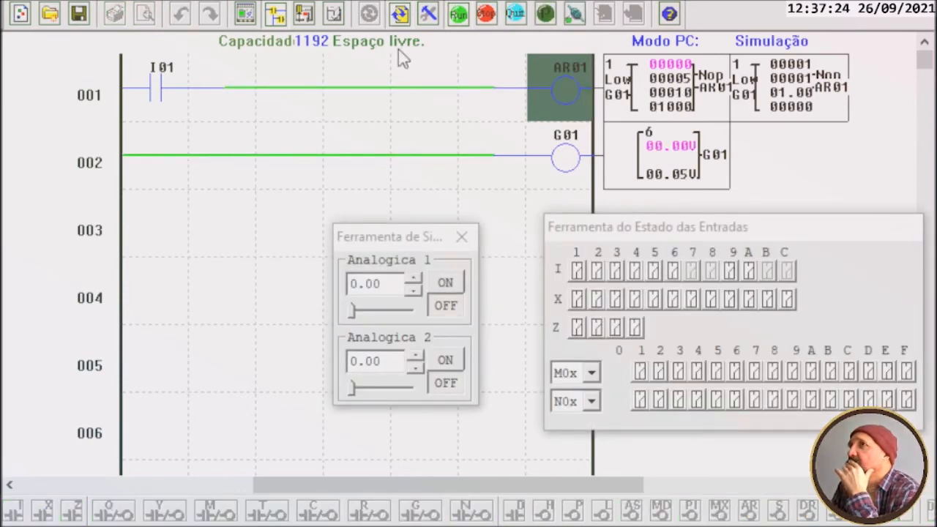
Toggle input I01 on, off and on again in simulation to drive AR01, then stop simulating.
click(574, 269)
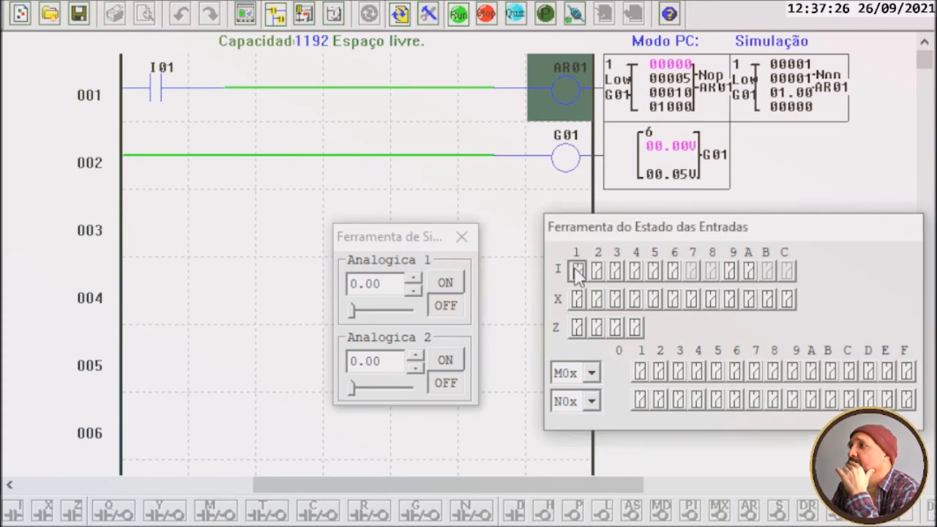
click(574, 270)
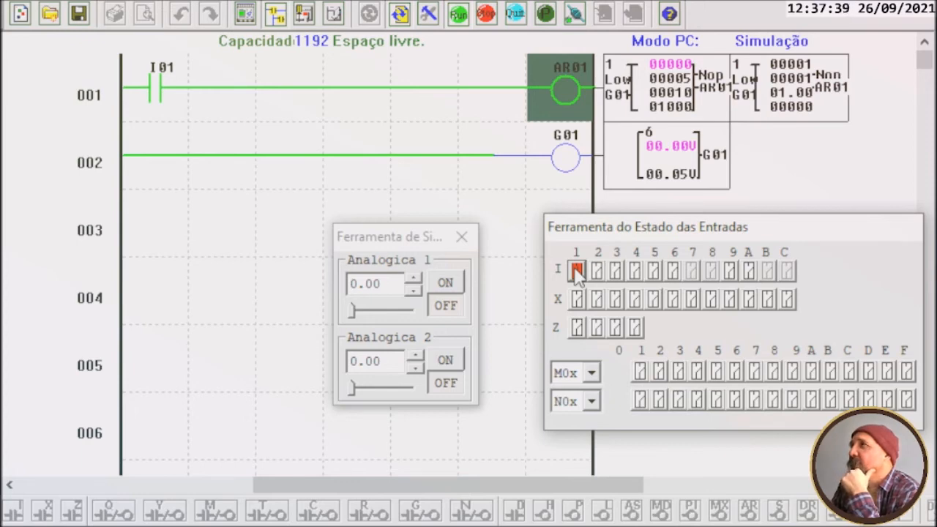
click(577, 271)
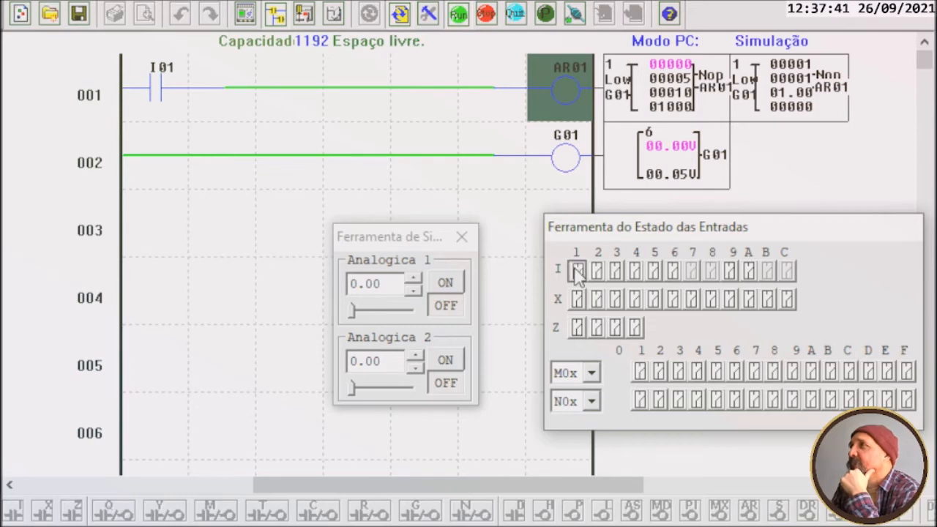
click(575, 271)
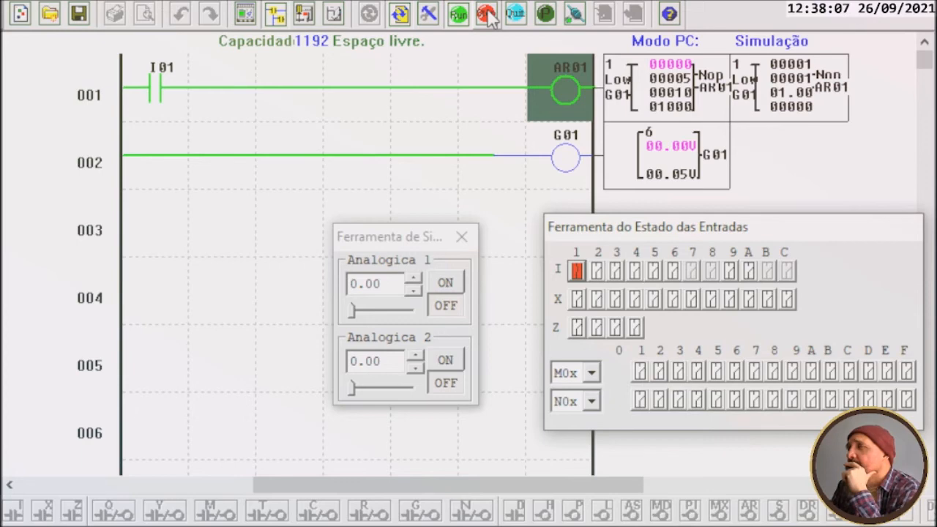
click(486, 15)
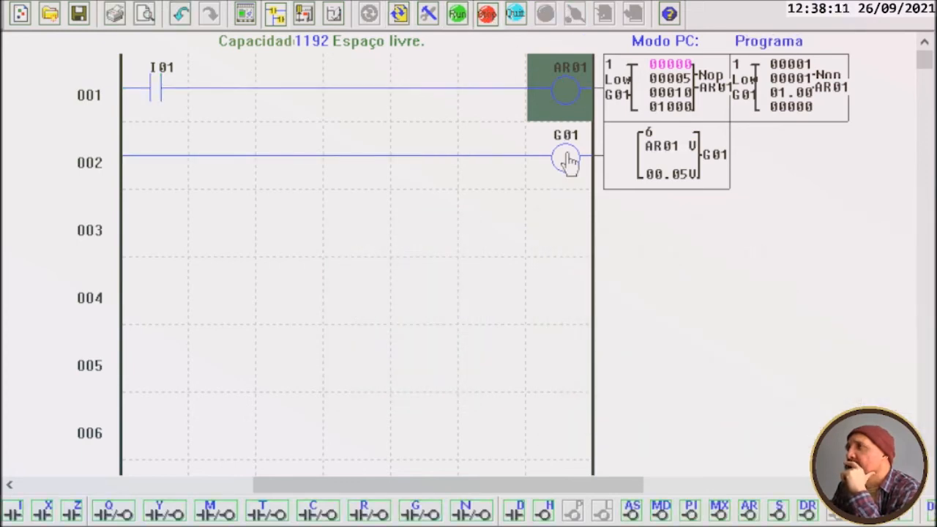
Relocate the G01 coil to rung 003 and review its mode 6 AR01 vs 00.05 V settings.
click(559, 156)
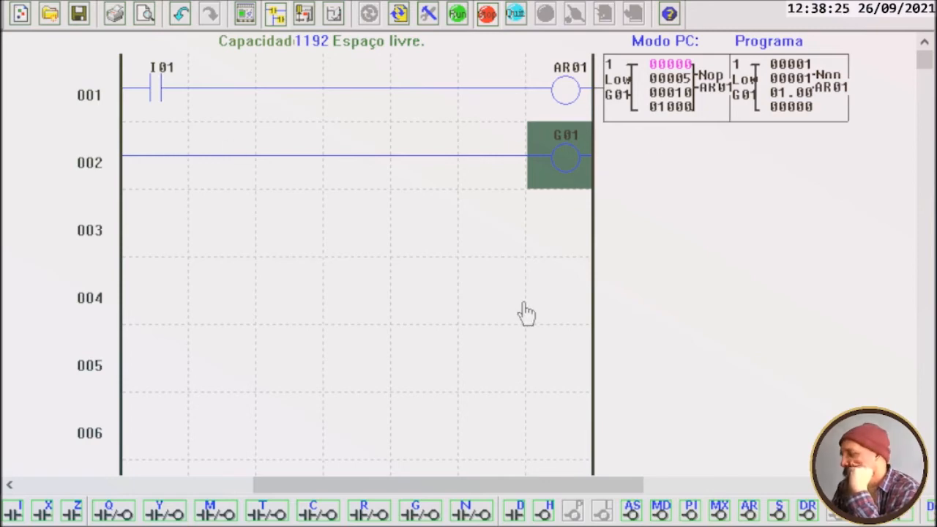
mouse_move(536, 297)
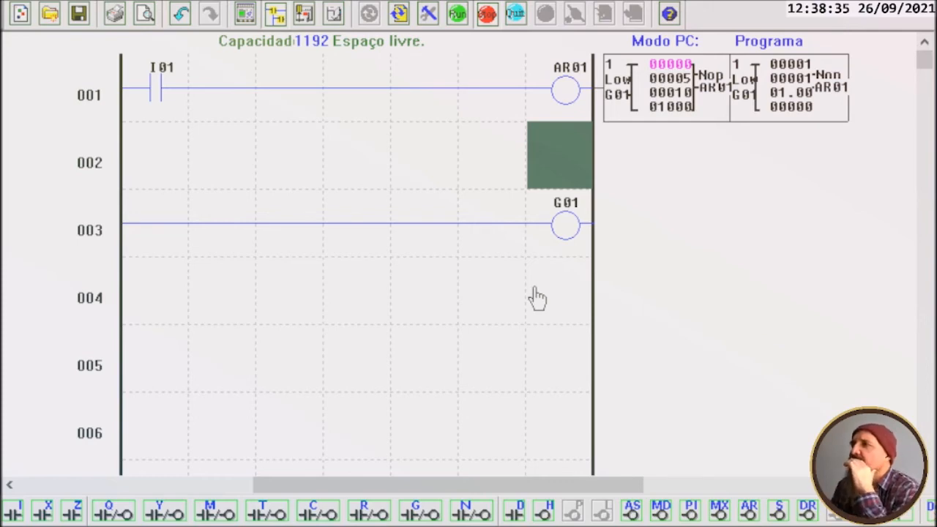
mouse_move(292, 128)
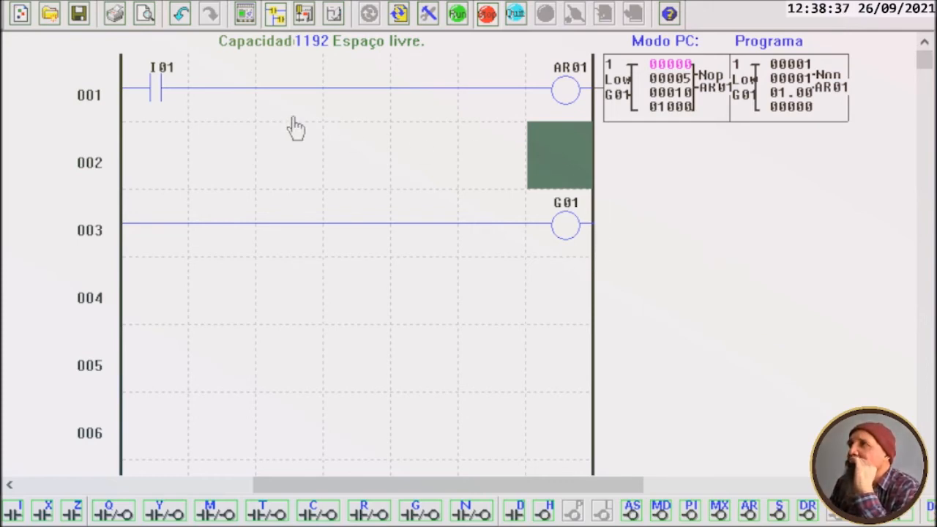
mouse_move(270, 174)
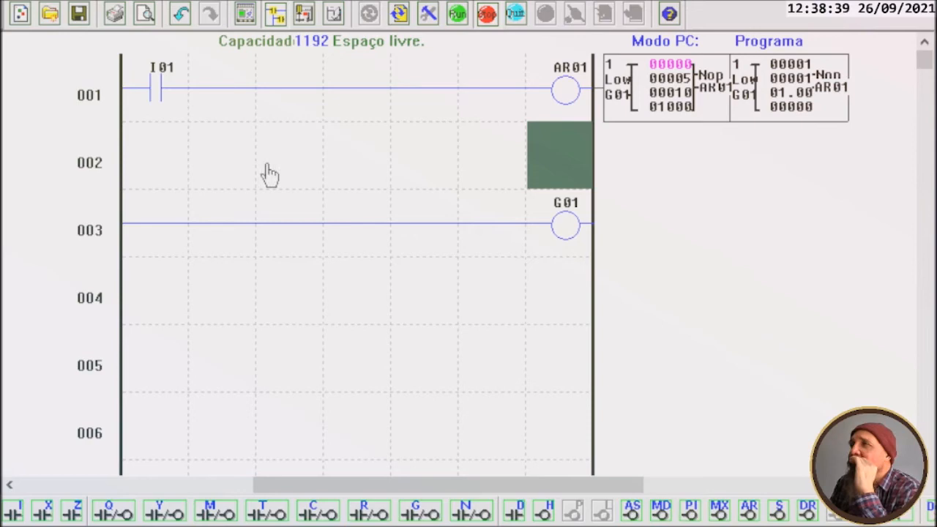
mouse_move(233, 87)
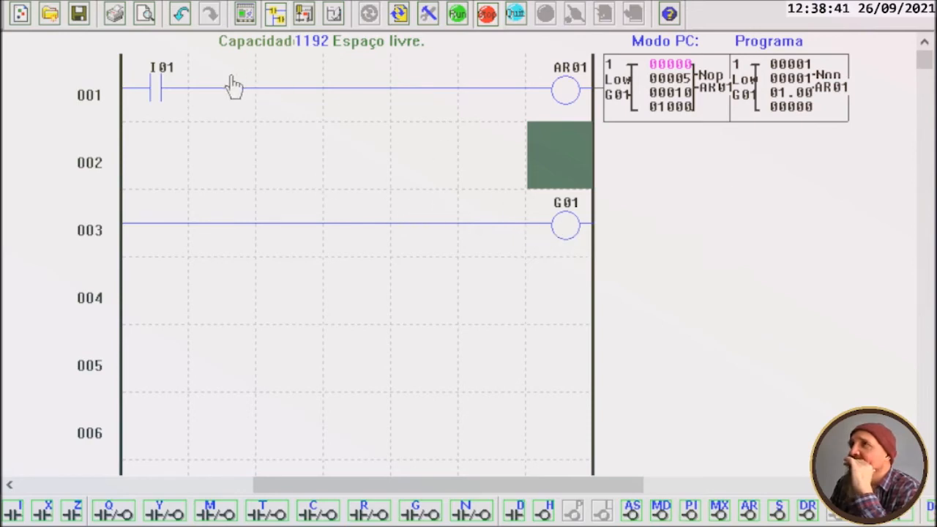
mouse_move(248, 103)
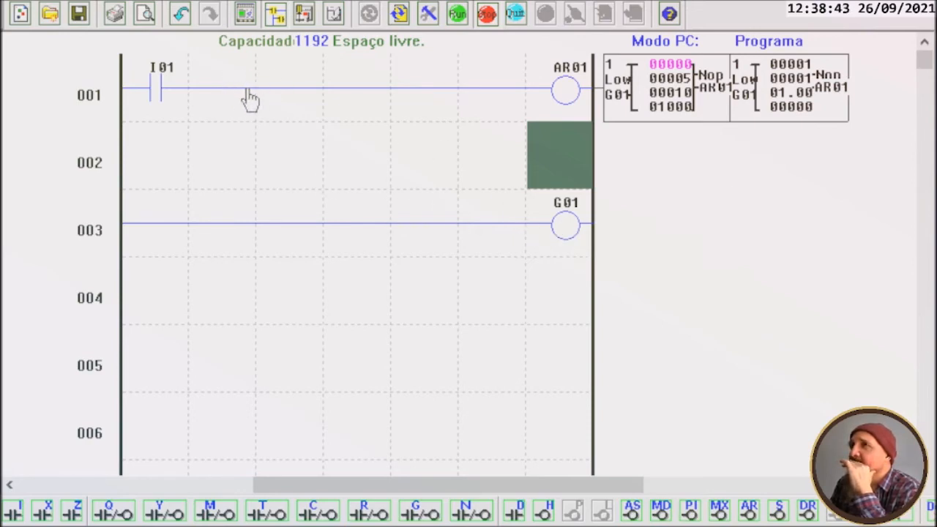
mouse_move(235, 97)
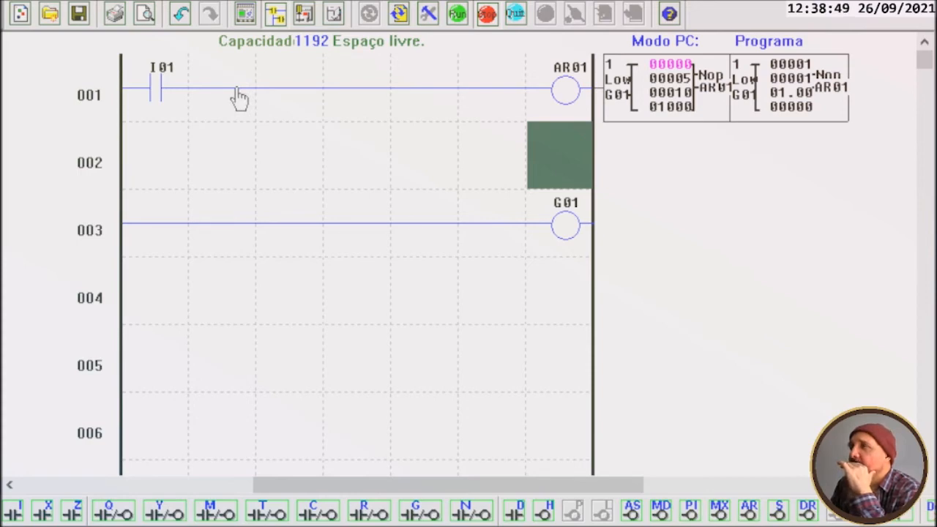
click(562, 225)
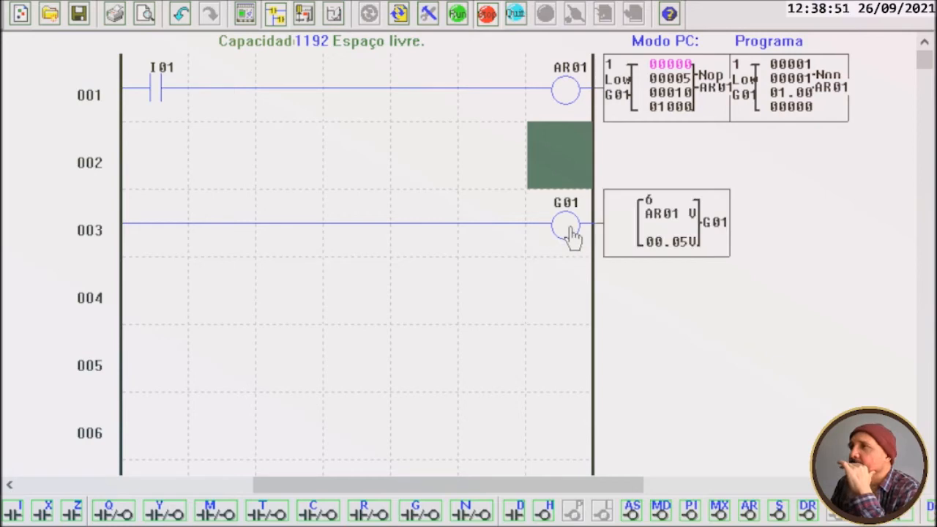
double_click(559, 223)
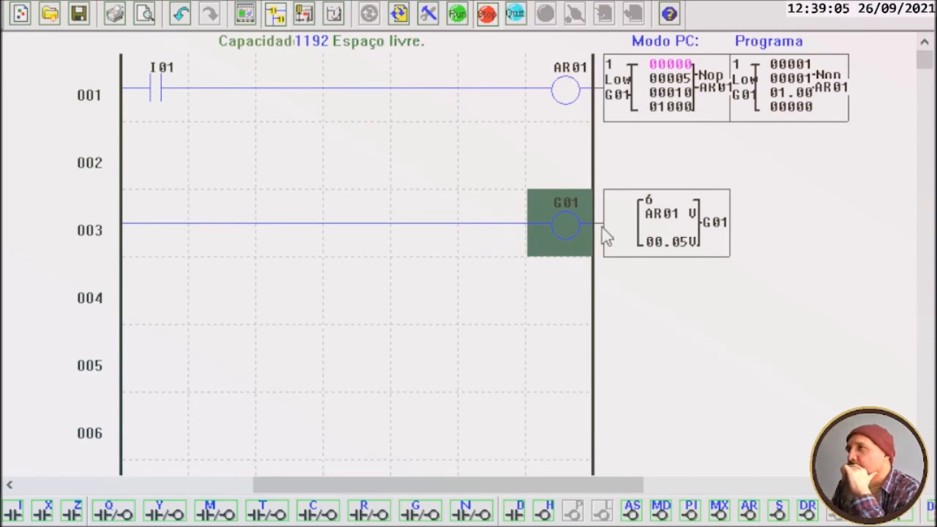
mouse_move(592, 238)
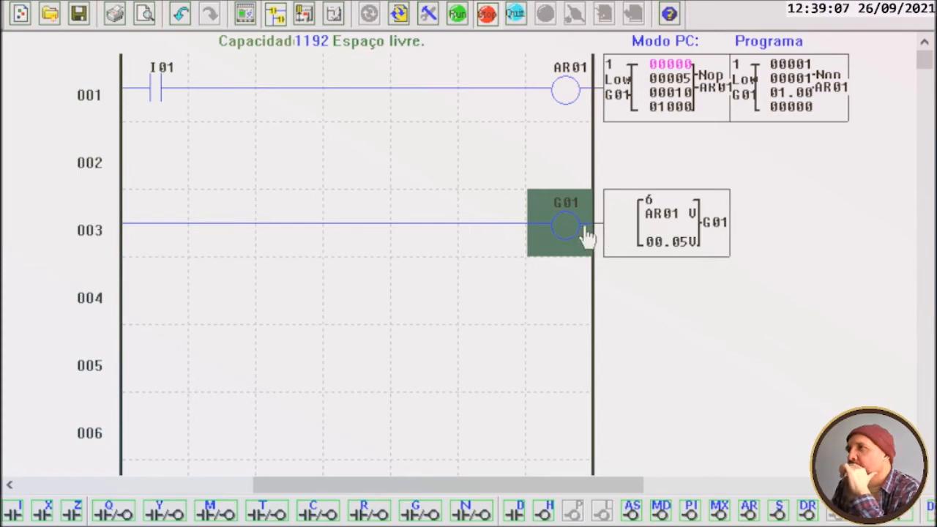
mouse_move(549, 231)
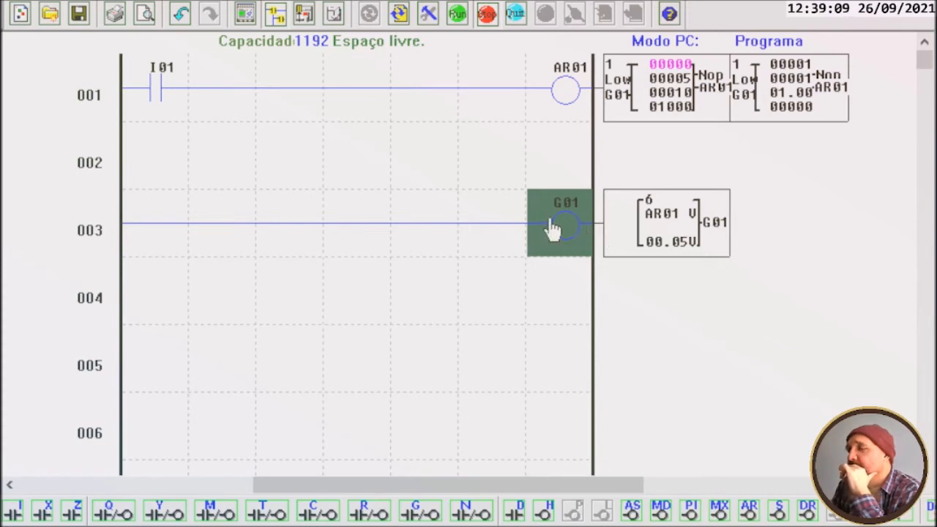
mouse_move(563, 91)
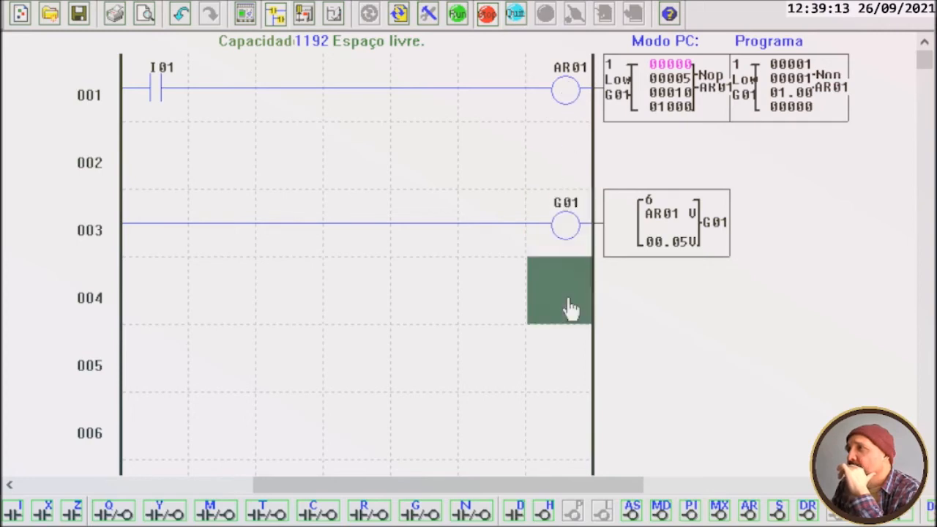
mouse_move(471, 500)
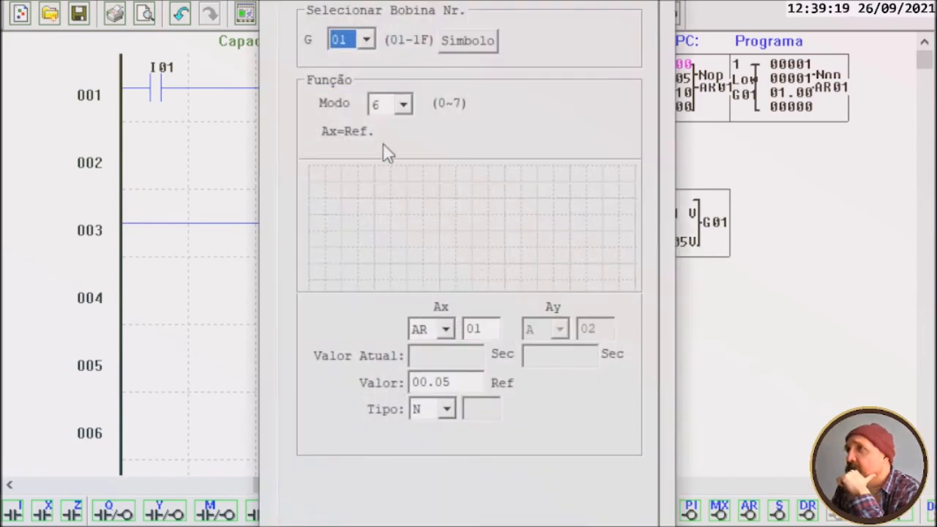
Configure the new comparator as G02 with AR as Ax source and mode 6, placed on rung 004.
click(365, 38)
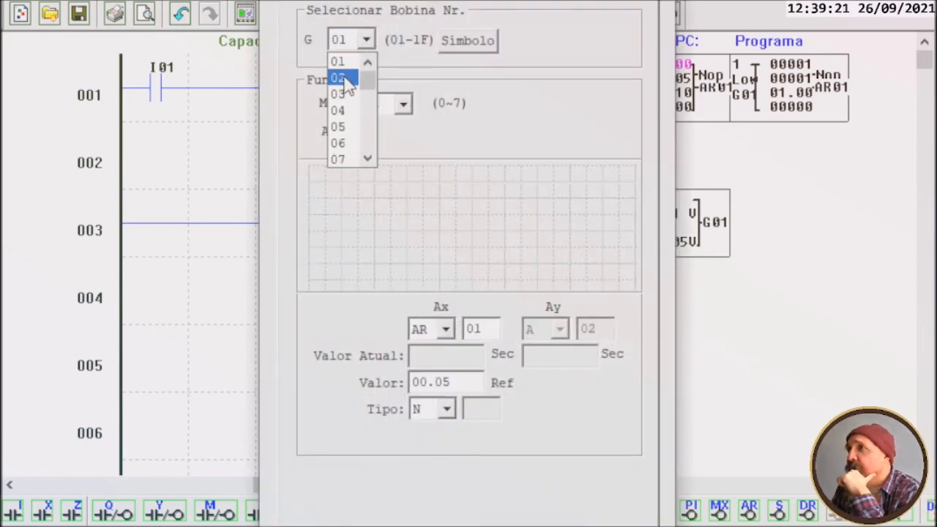
click(342, 76)
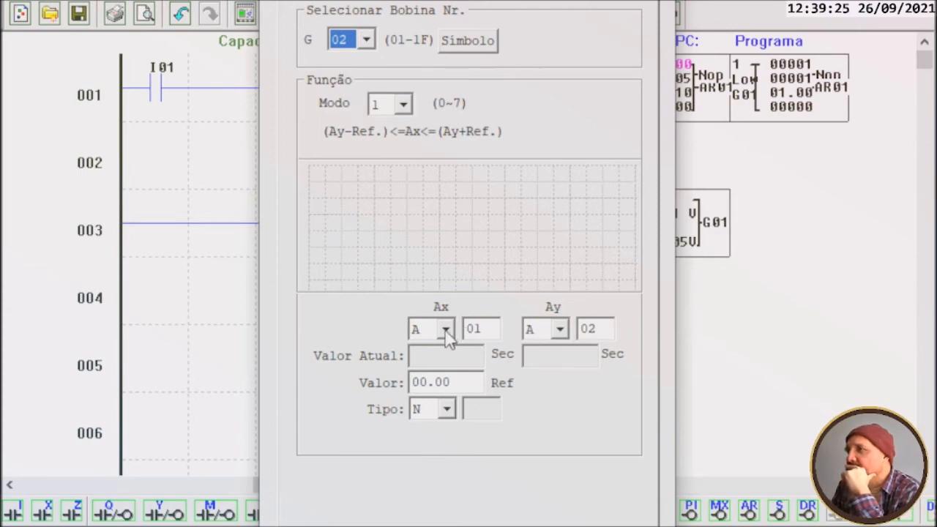
click(445, 327)
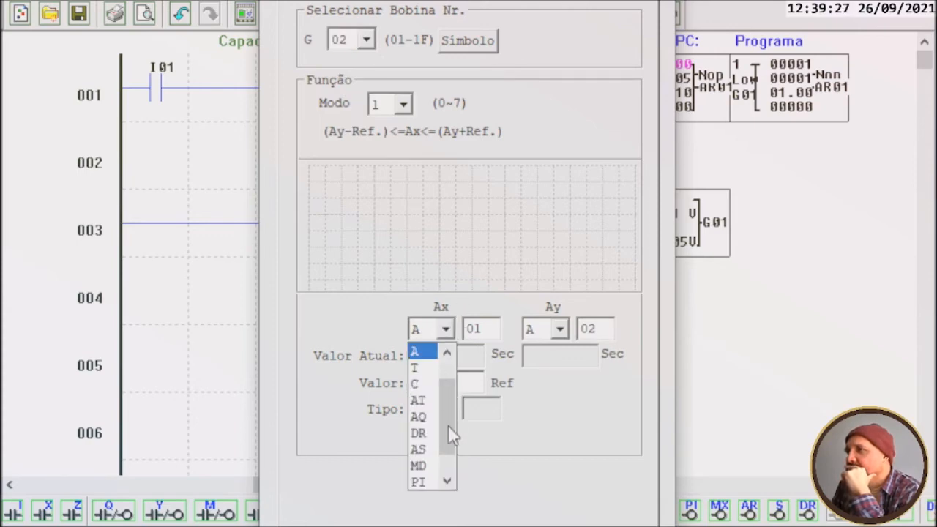
click(418, 415)
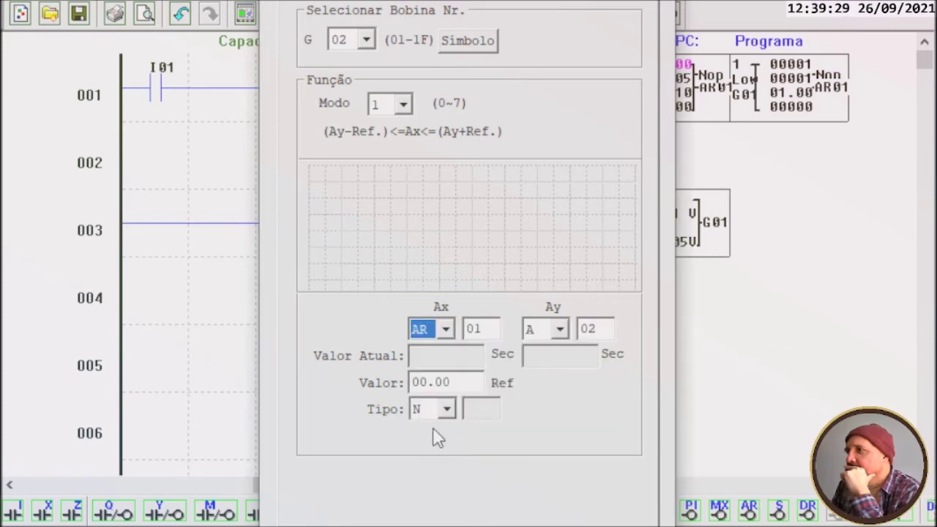
click(404, 102)
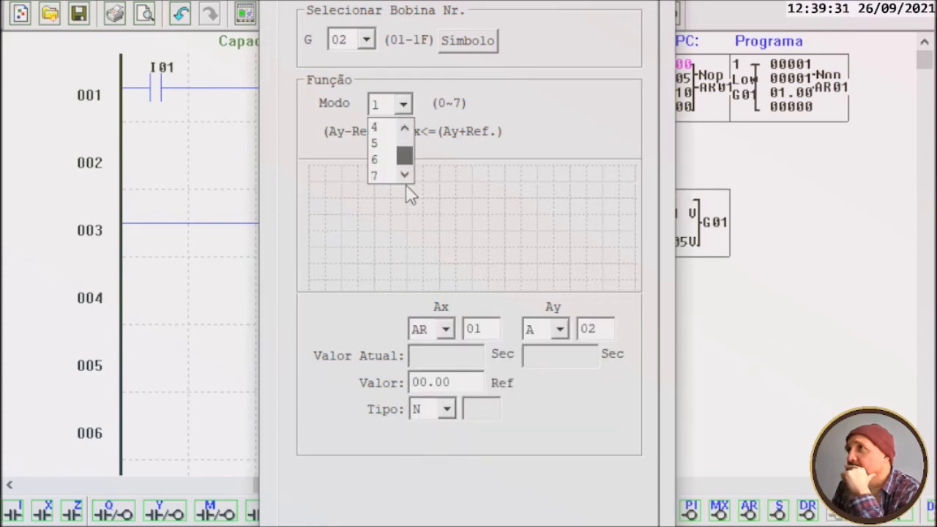
click(378, 158)
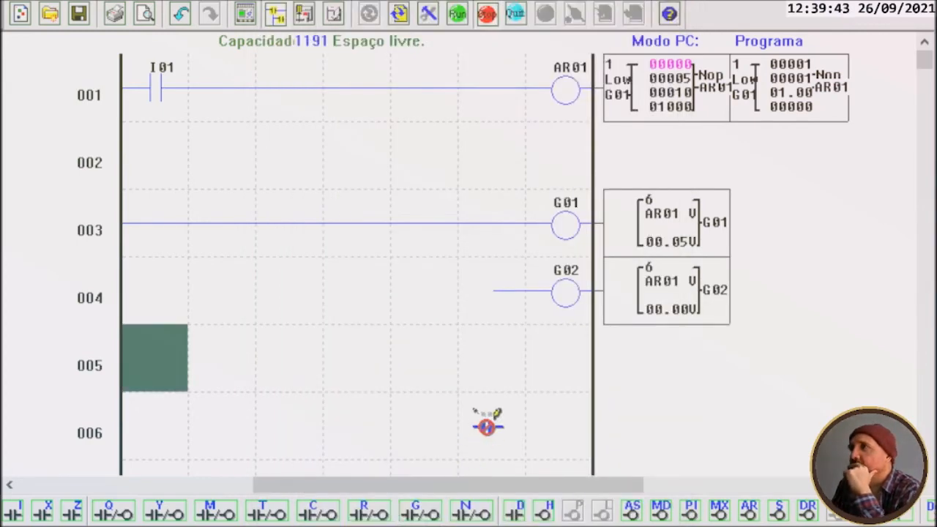
mouse_move(492, 407)
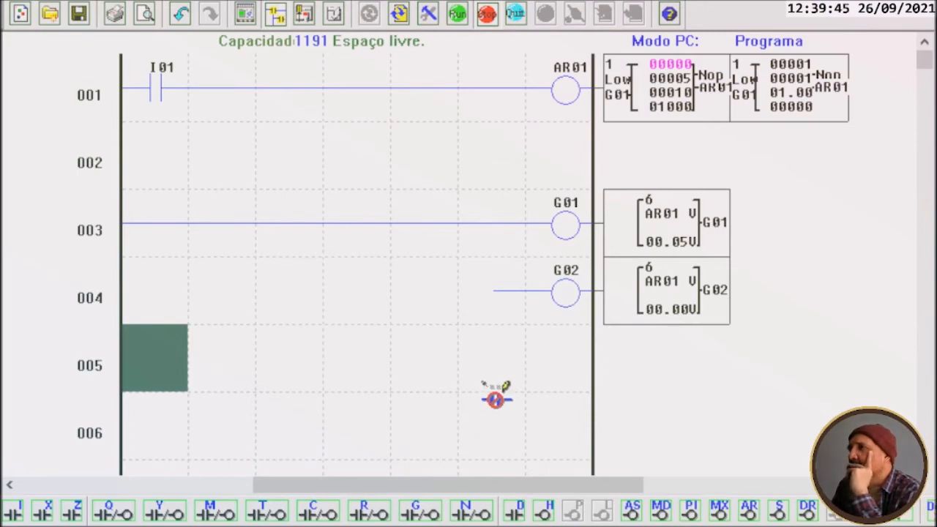
mouse_move(490, 402)
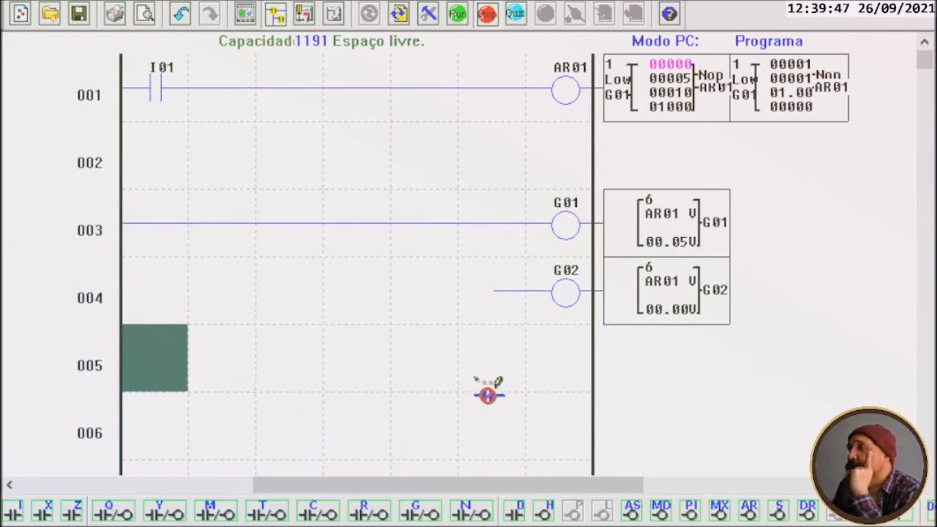
mouse_move(506, 360)
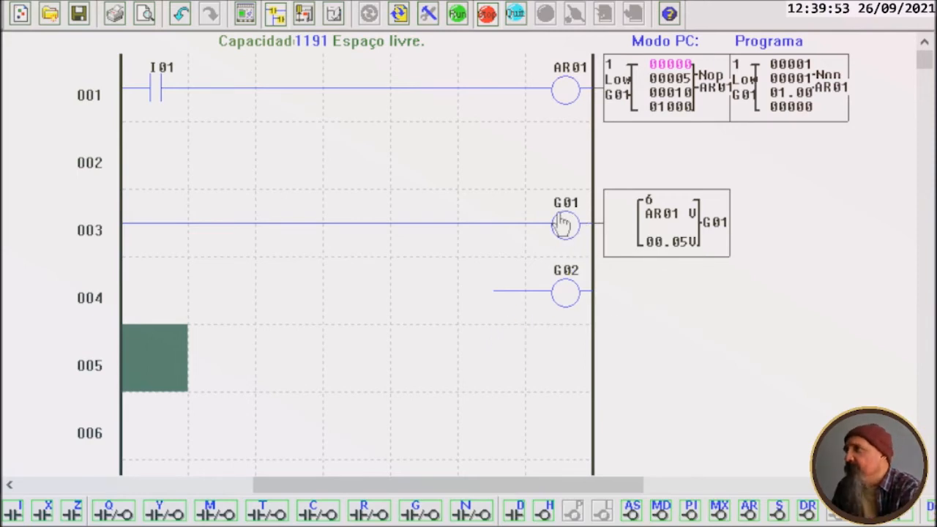
click(562, 223)
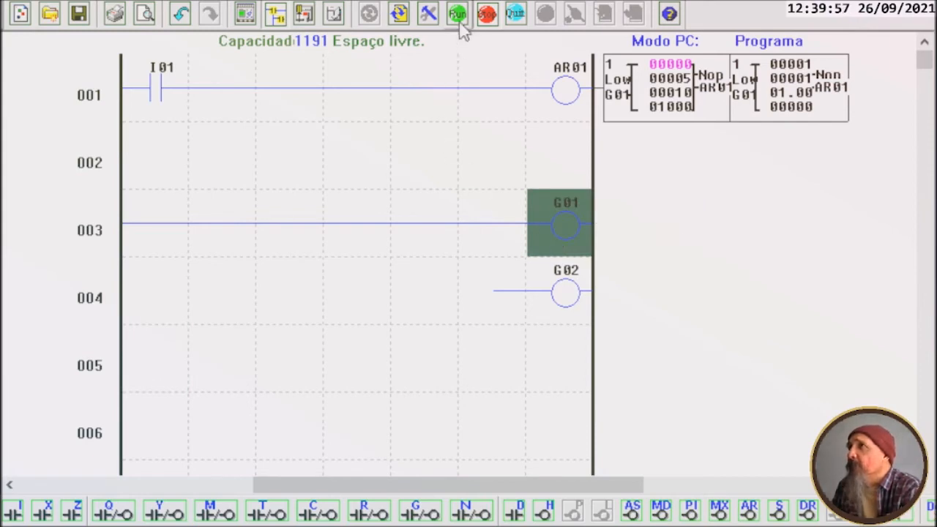
Simulate with I01 toggled, close the analog simulation panel, then stop and return to editing.
click(456, 13)
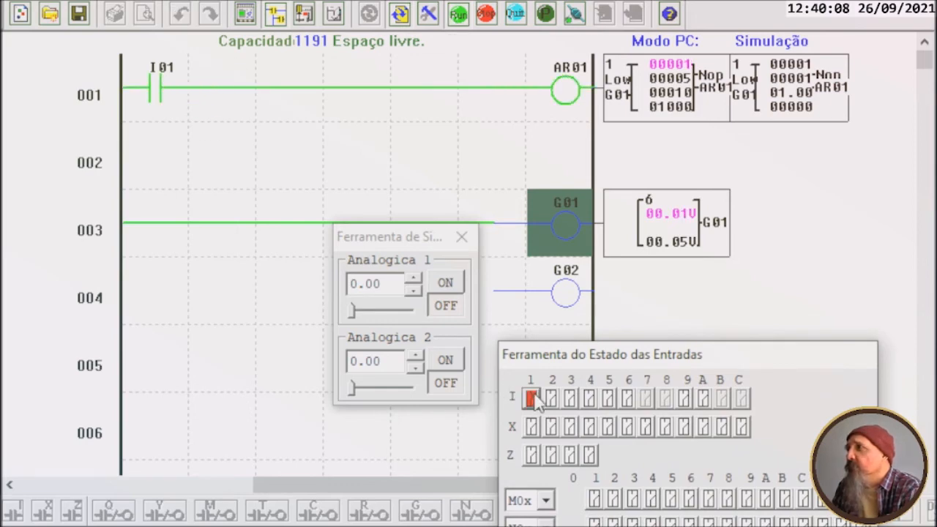
click(531, 404)
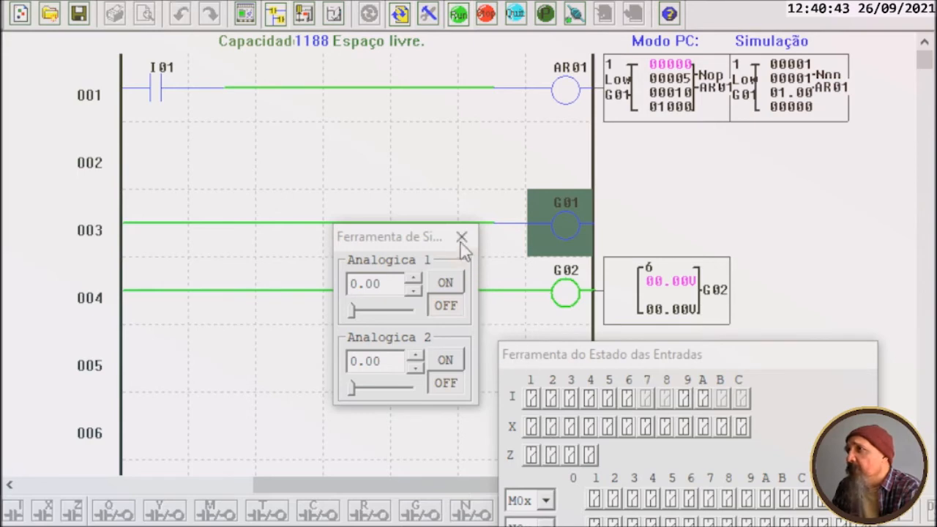
mouse_move(463, 237)
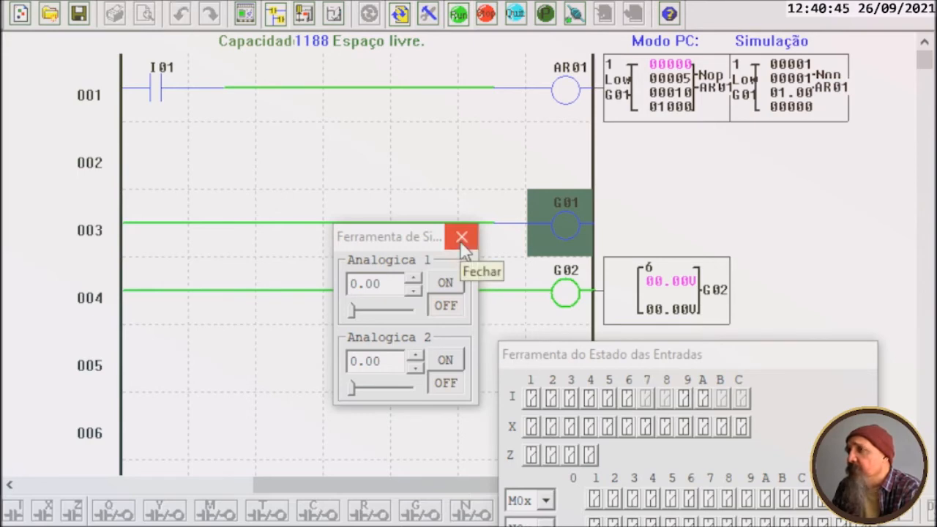
click(461, 237)
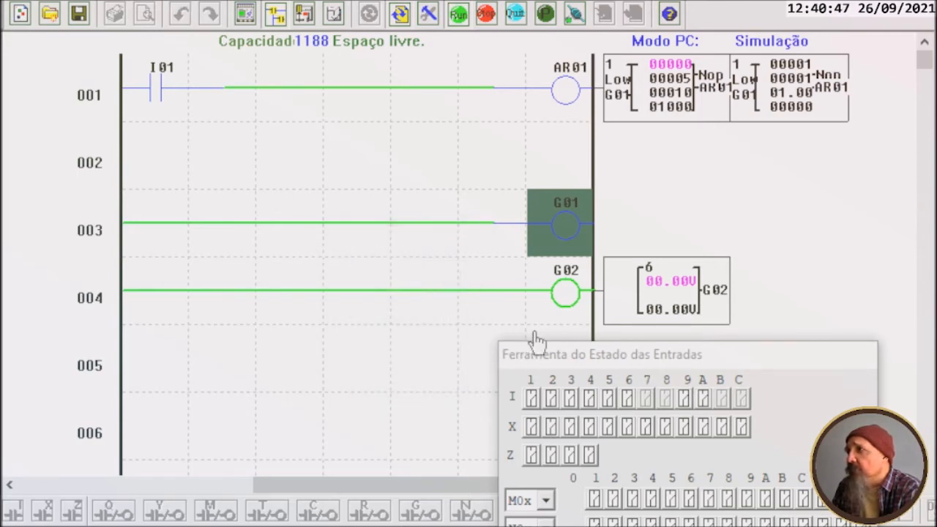
click(531, 397)
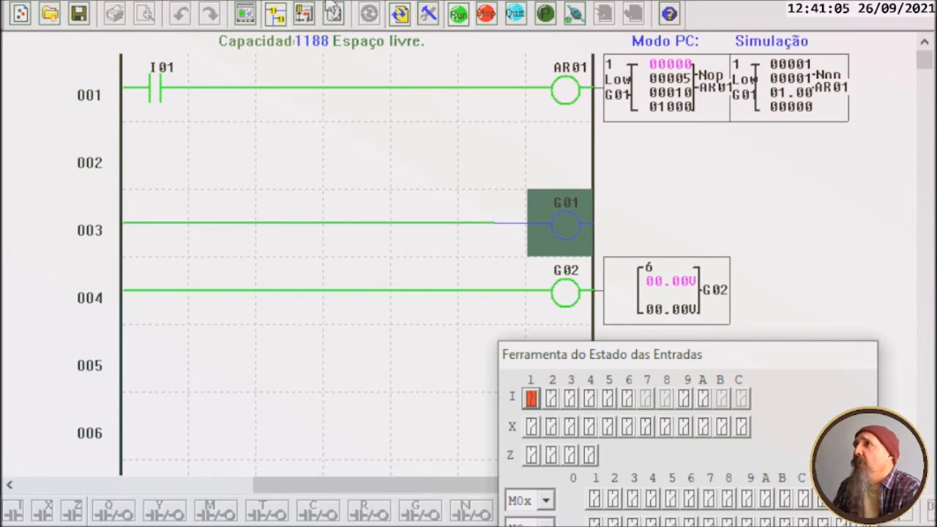
mouse_move(340, 79)
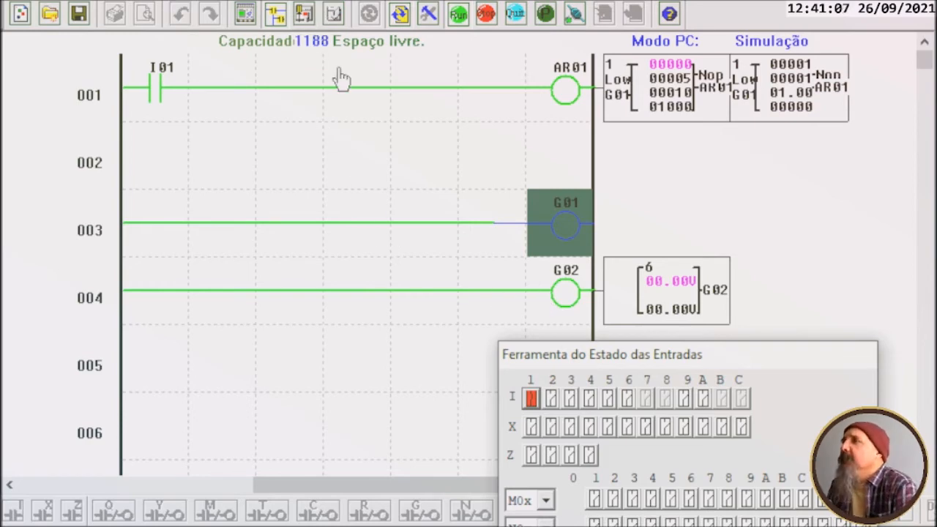
click(486, 13)
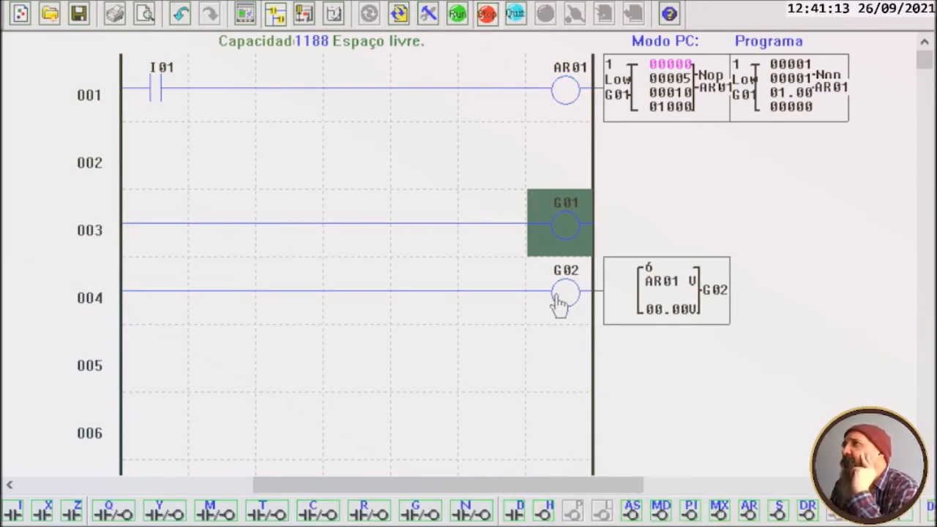
click(562, 292)
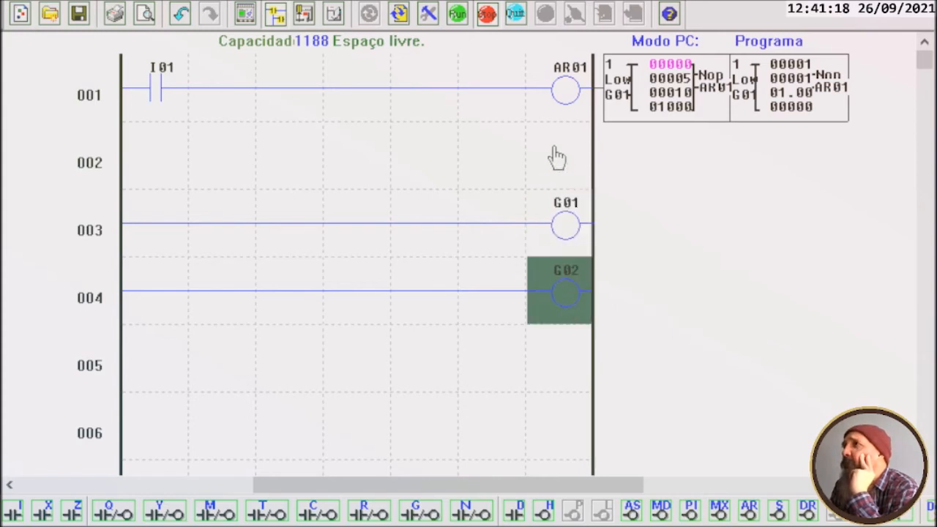
double_click(559, 85)
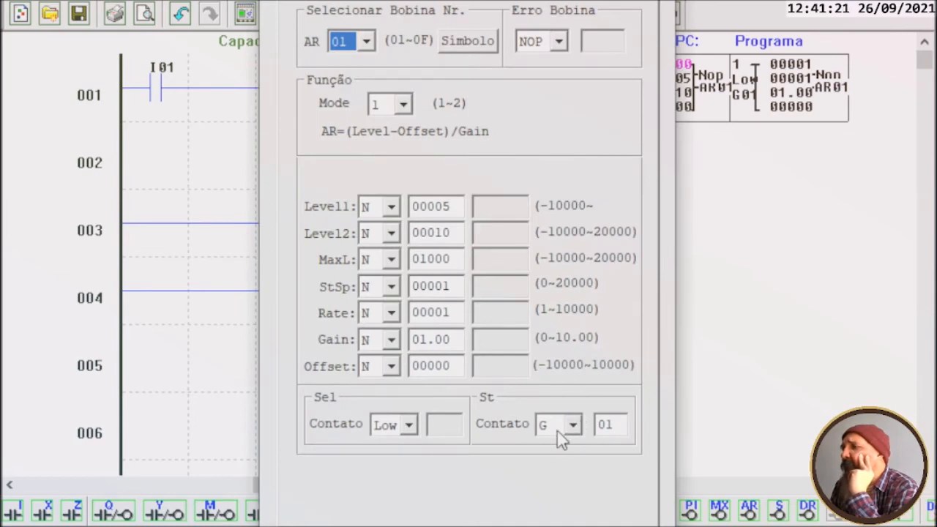
mouse_move(571, 430)
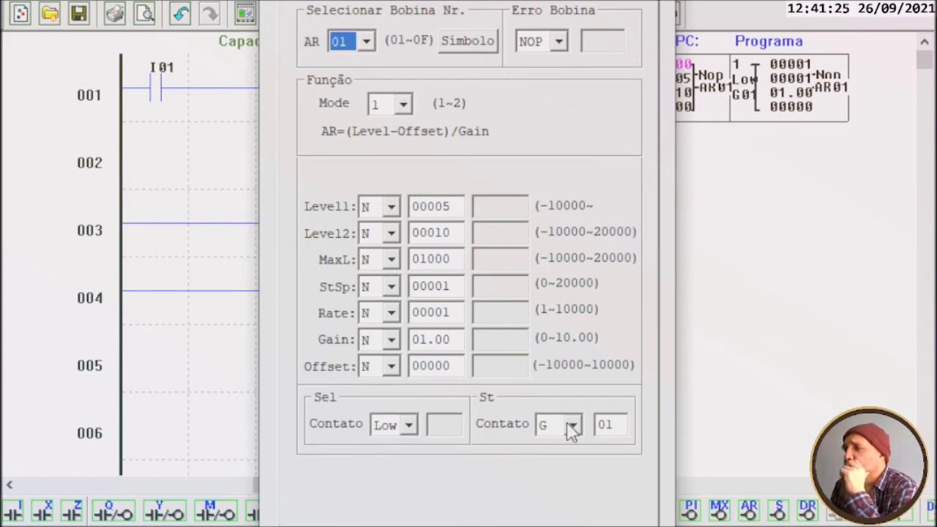
mouse_move(582, 404)
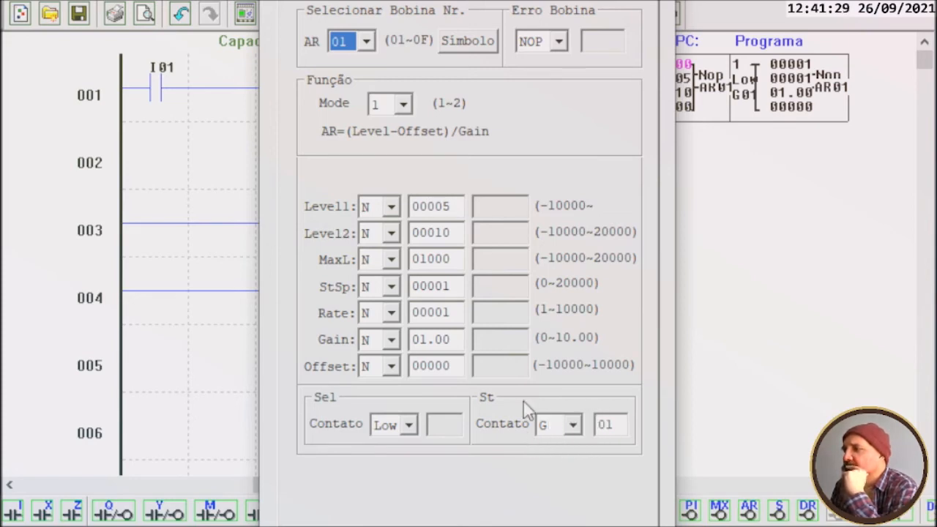
mouse_move(589, 417)
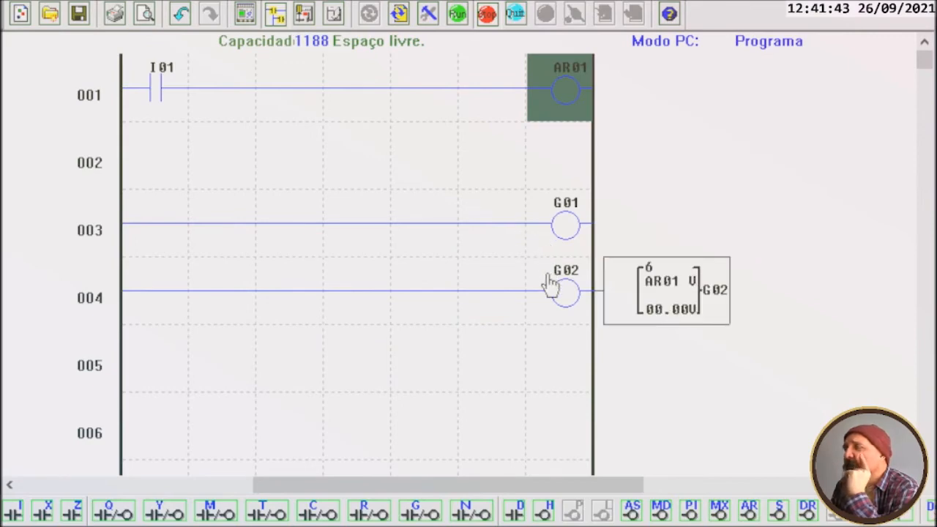
click(562, 292)
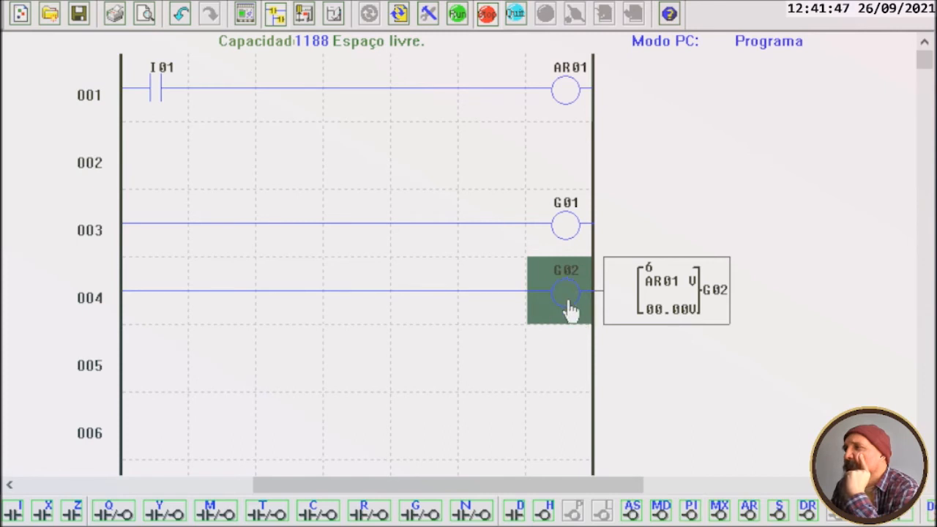
mouse_move(218, 99)
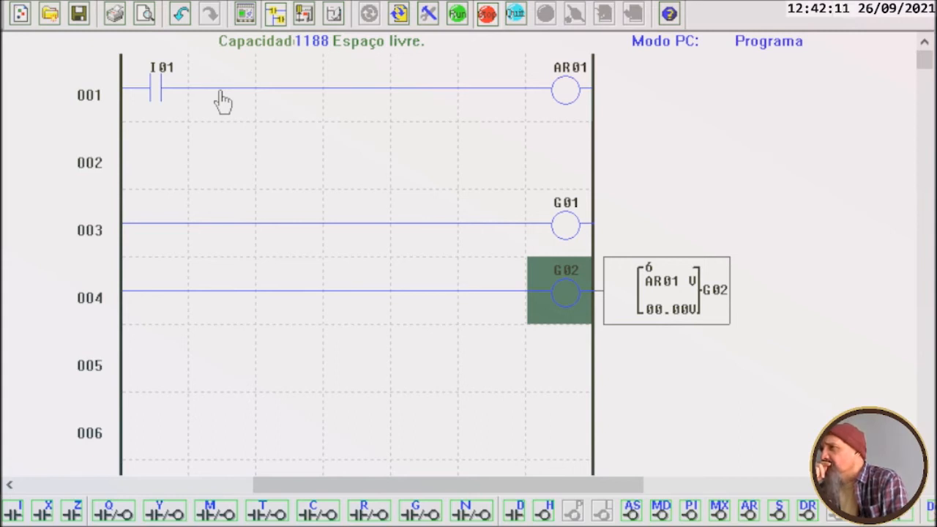
mouse_move(348, 446)
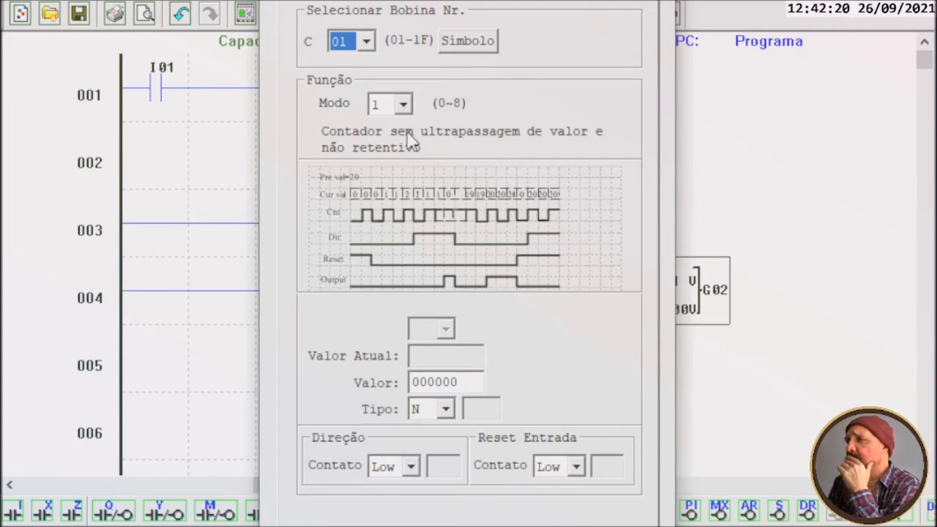
mouse_move(410, 146)
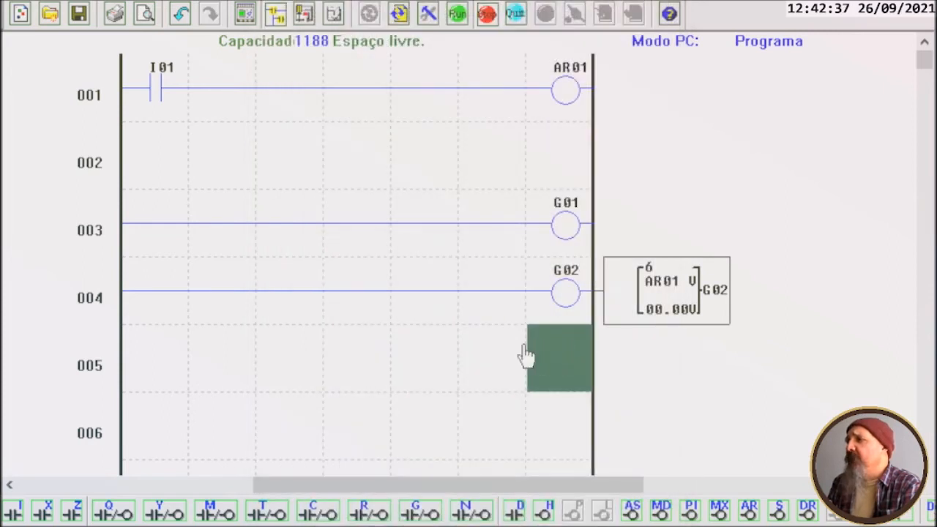
mouse_move(512, 325)
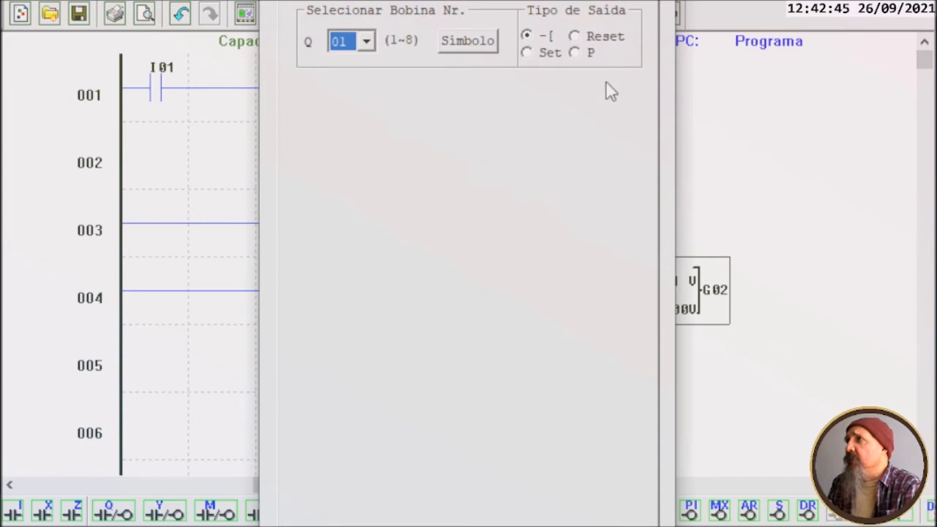
mouse_move(578, 74)
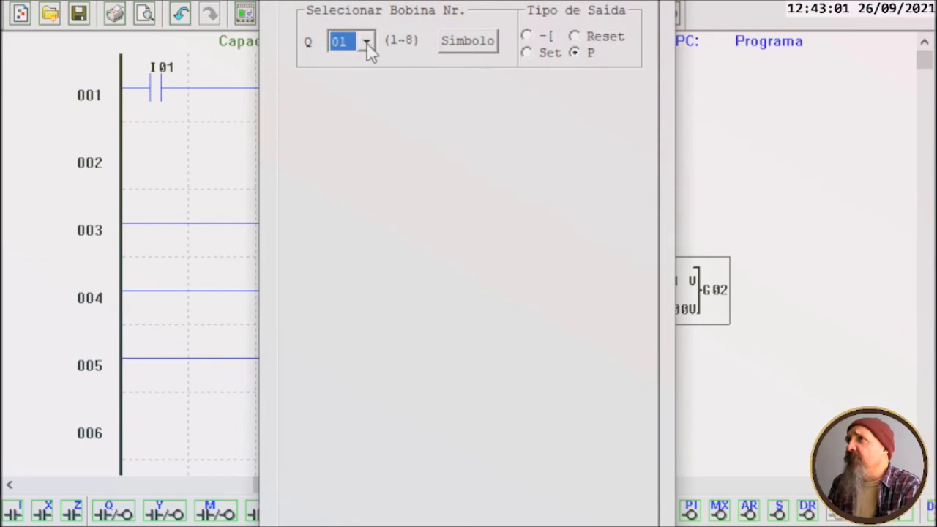
Set the pulse output coil number to Q08 on rung 005 and start the simulation.
click(360, 39)
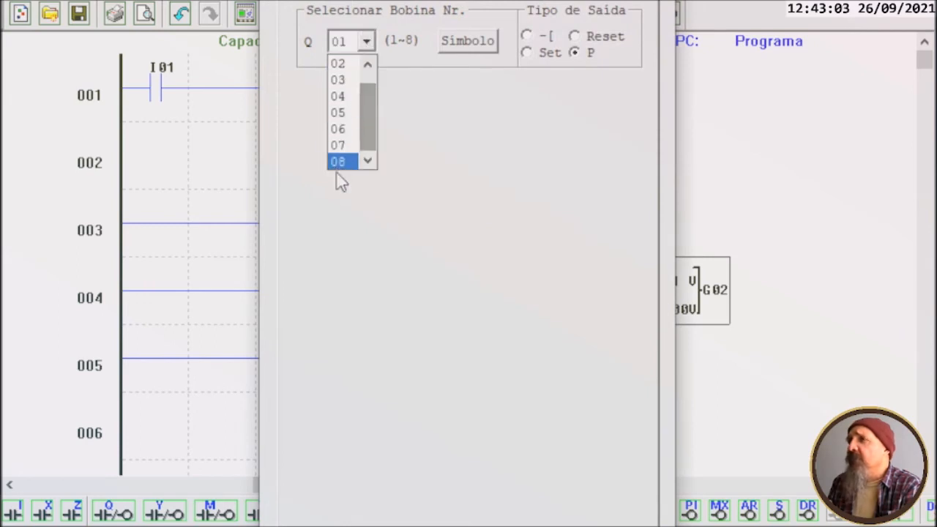
click(339, 161)
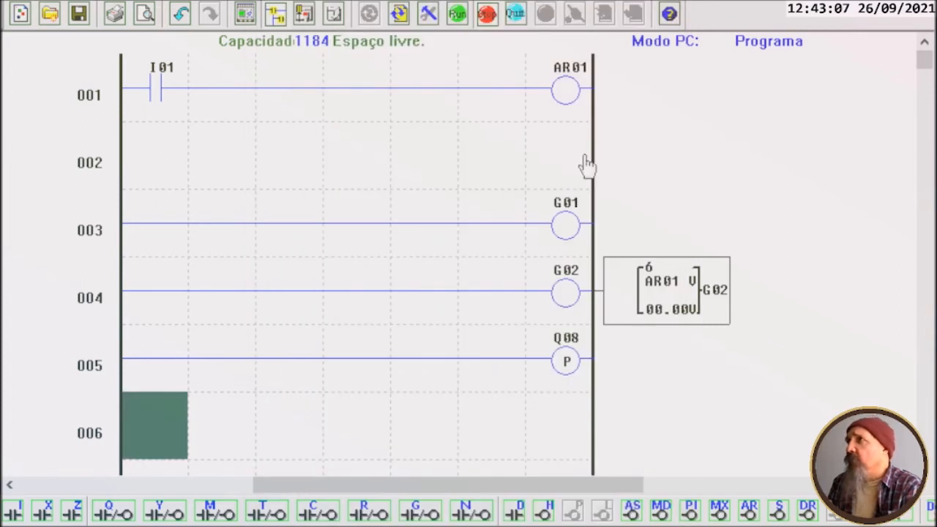
click(454, 13)
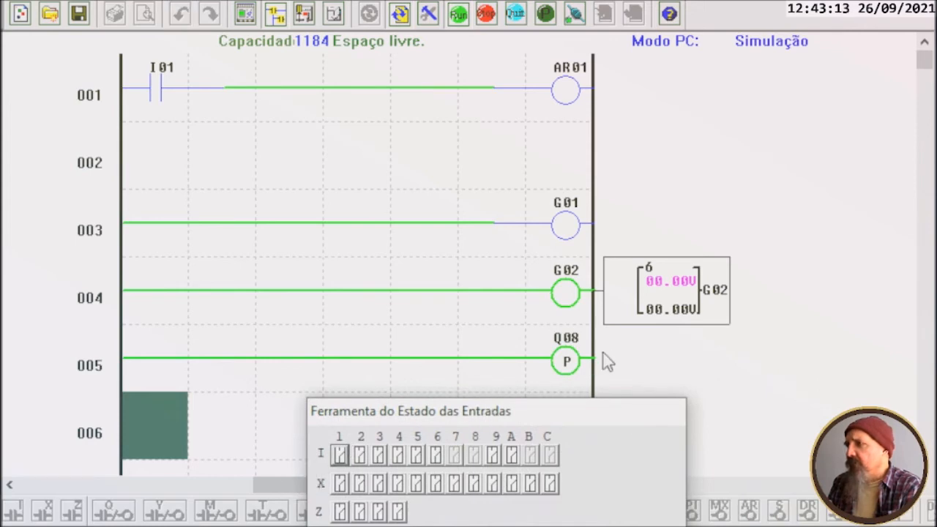
Switch I01 on in simulation, inspect the Q08 coil settings and close them.
click(340, 465)
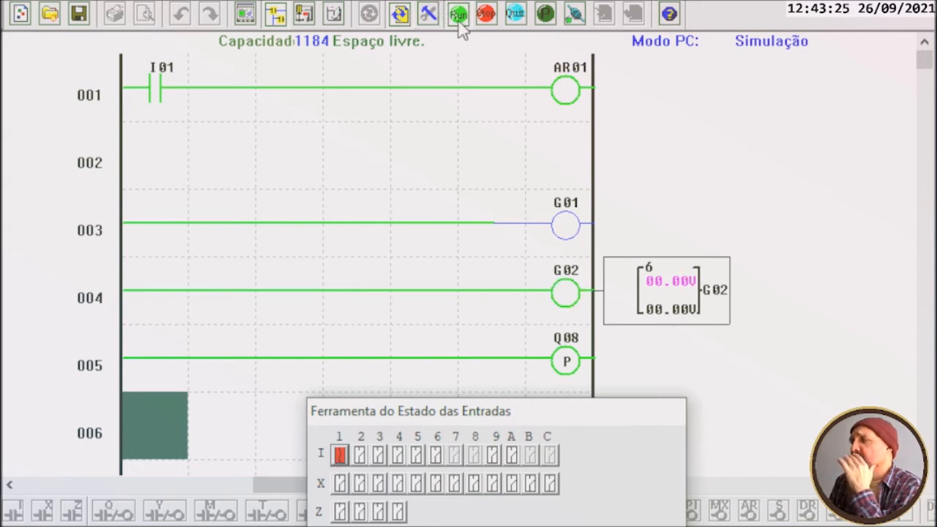
click(565, 360)
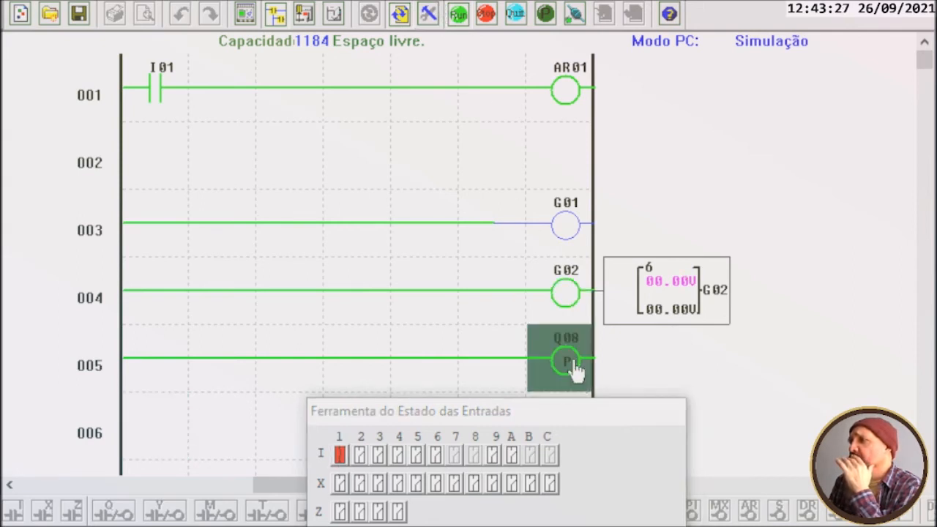
double_click(565, 357)
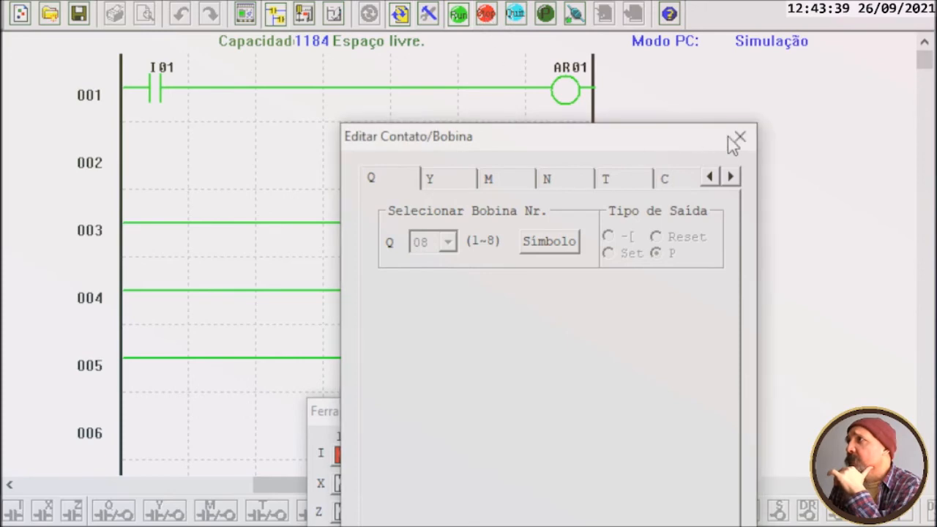
click(740, 138)
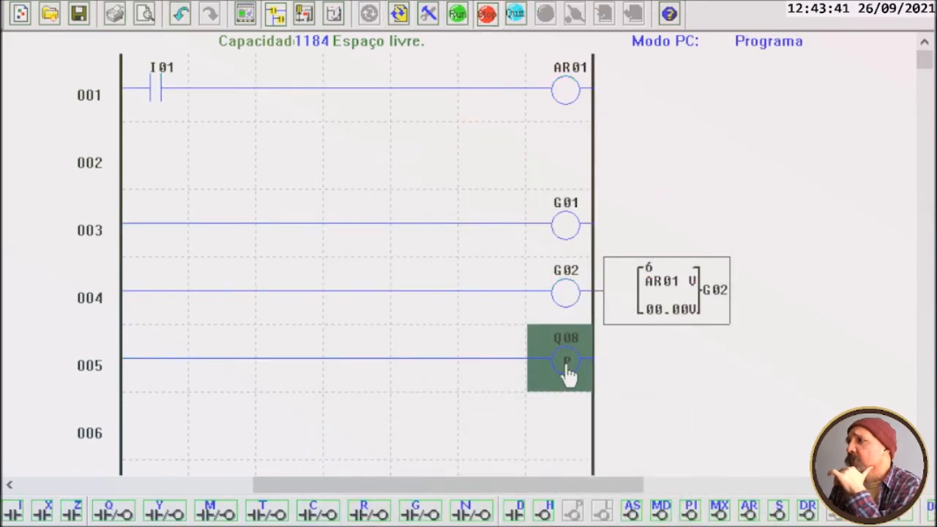
Begin a normally-open I02 input contact in rung 005's first cell.
double_click(562, 357)
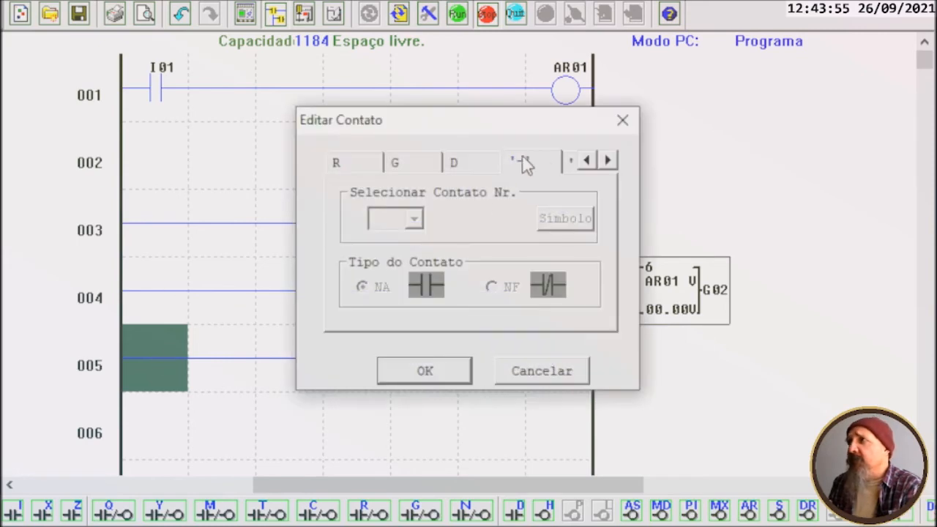
click(589, 160)
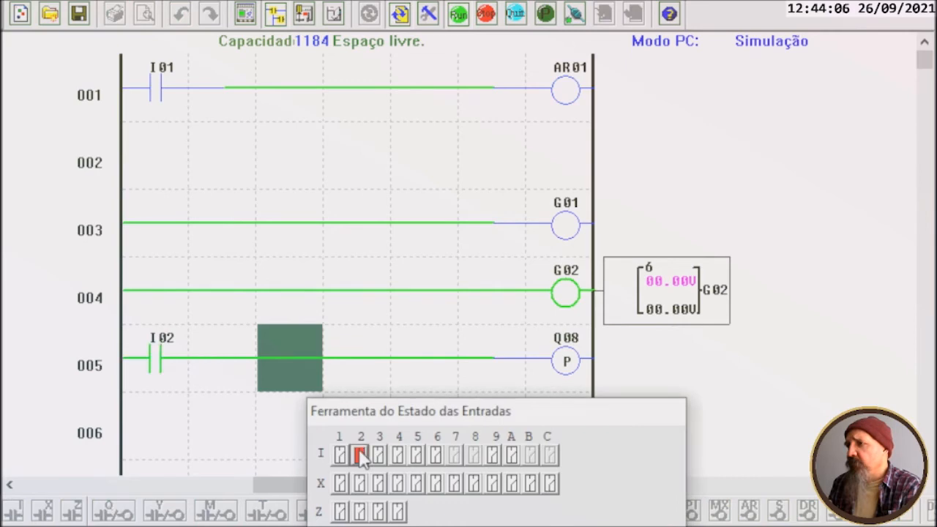
Switch input I02 on and off repeatedly so the Q08 pulse coil triggers.
click(357, 457)
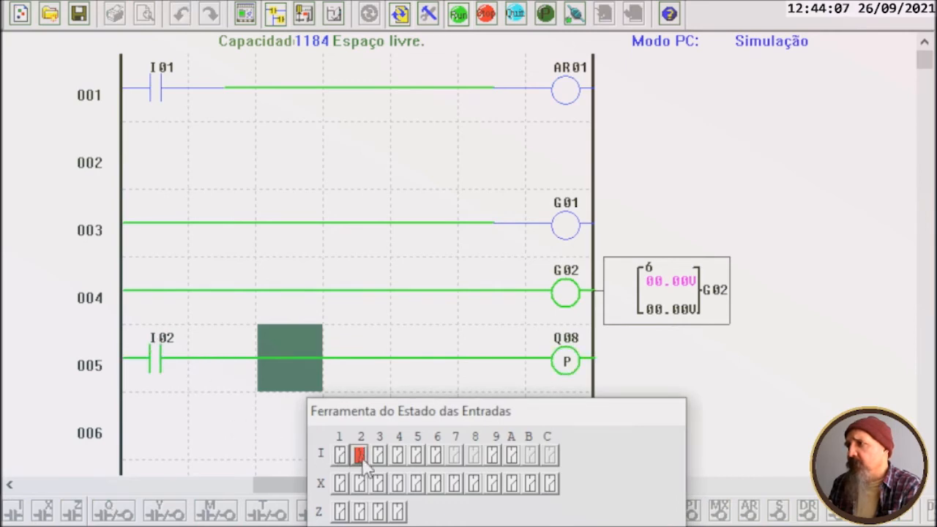
click(360, 458)
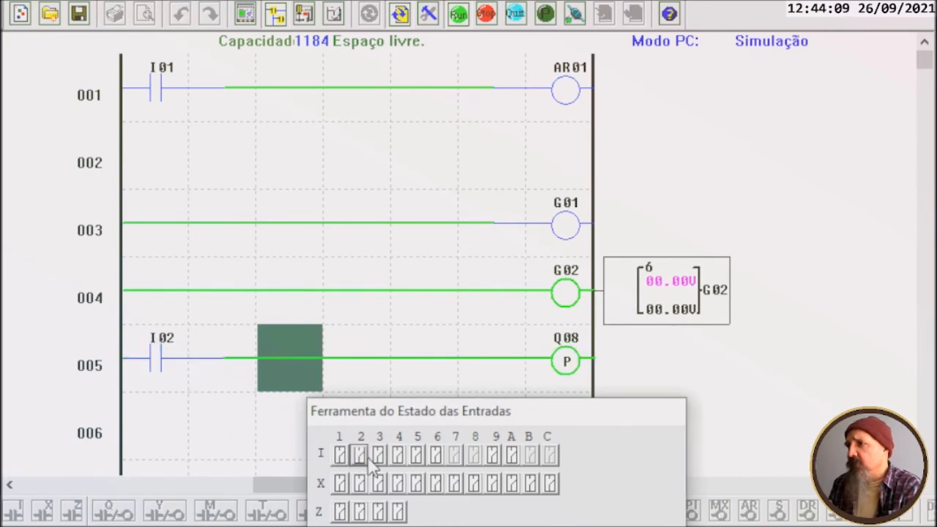
click(360, 469)
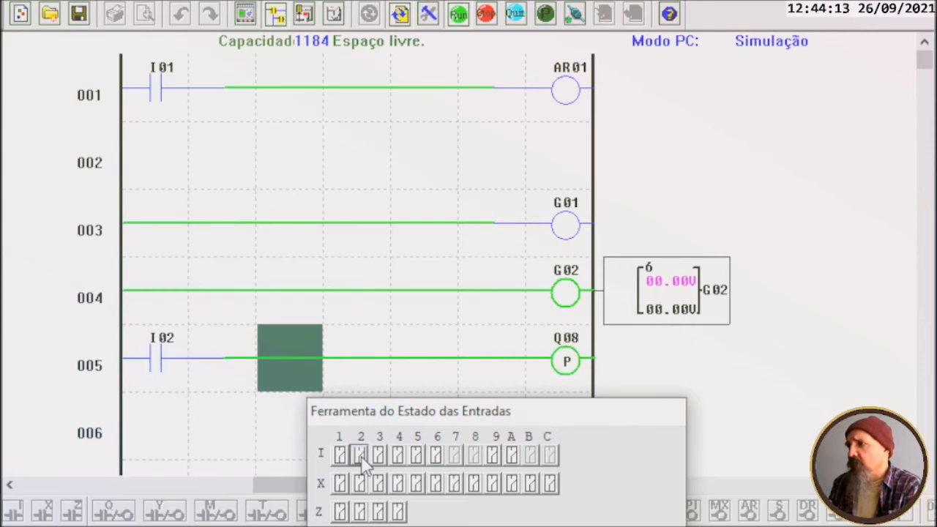
click(358, 465)
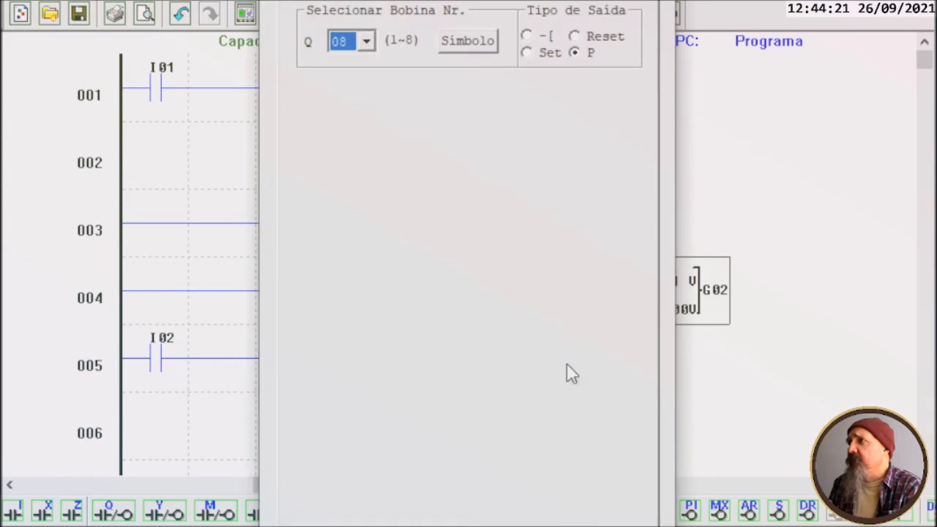
mouse_move(550, 57)
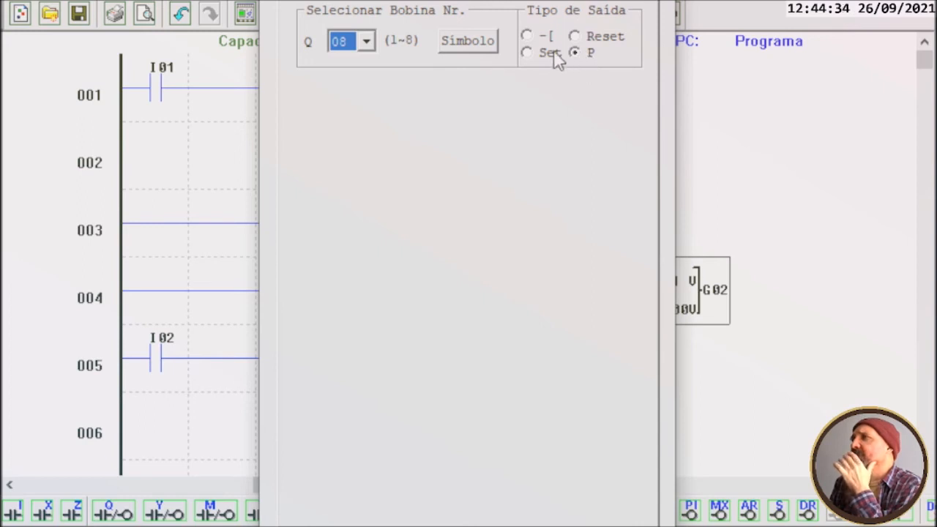
Confirm the Q08 coil settings and start simulating the ladder.
click(530, 35)
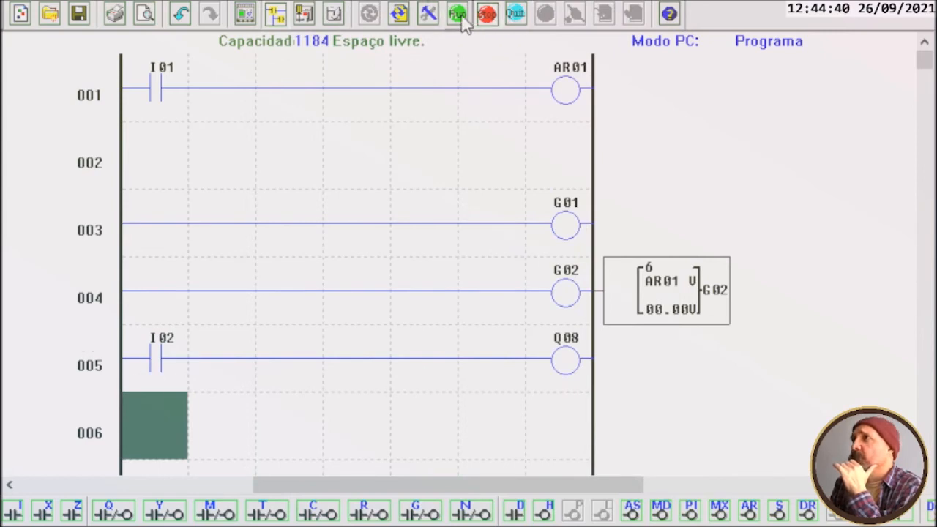
click(457, 15)
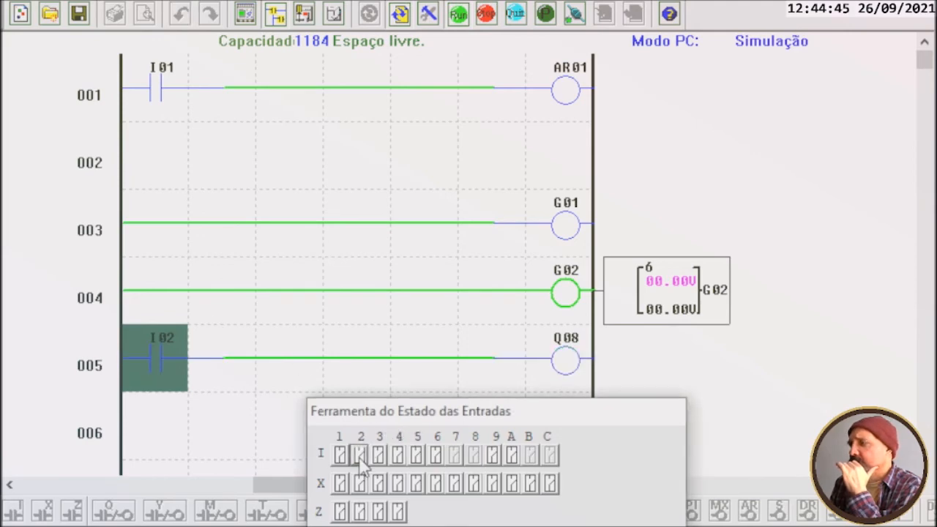
Switch input I02 on and off in simulation, then return to programming mode.
click(357, 465)
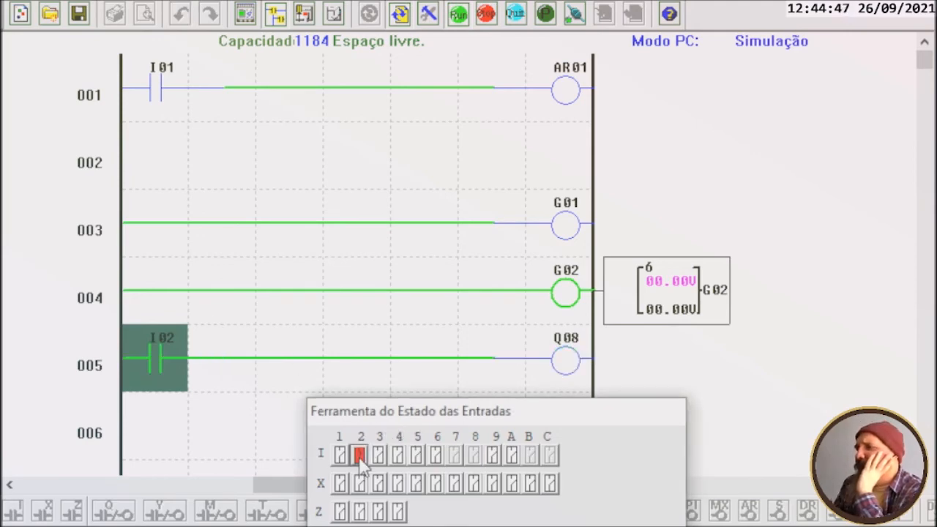
click(360, 465)
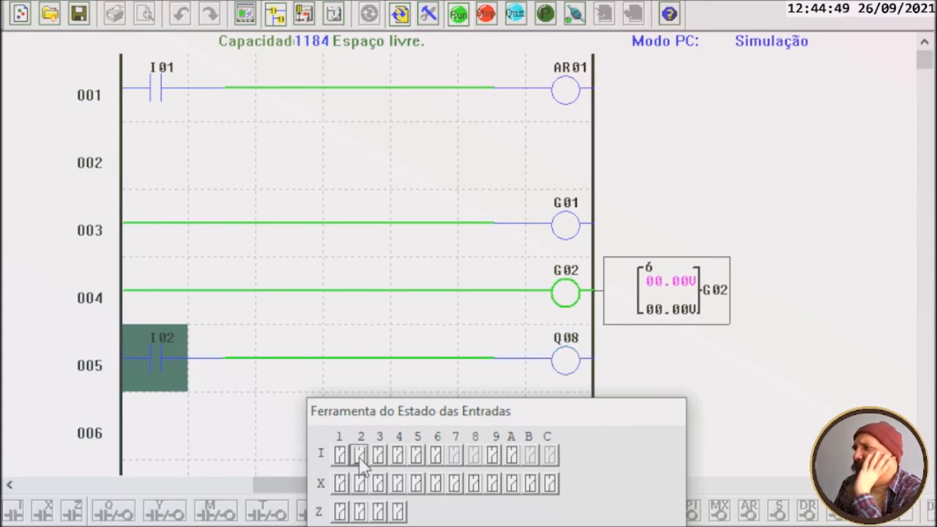
click(359, 469)
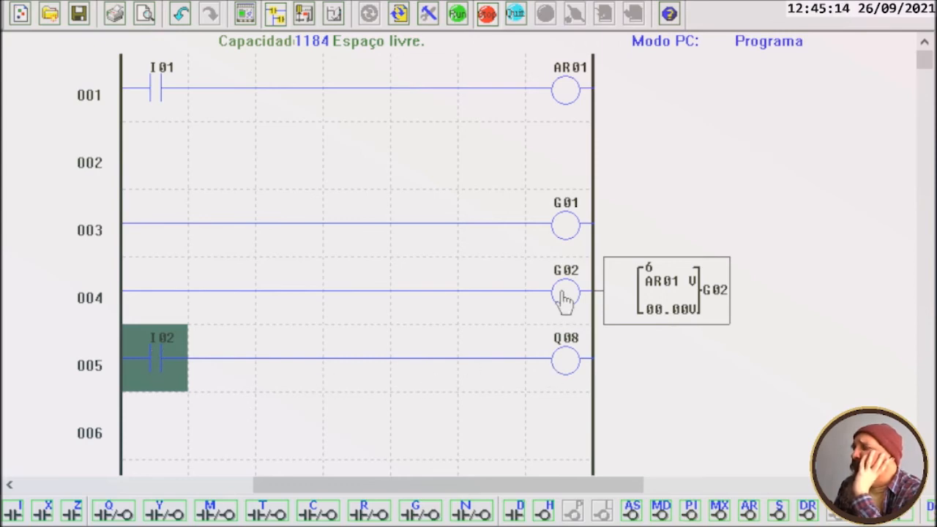
click(562, 293)
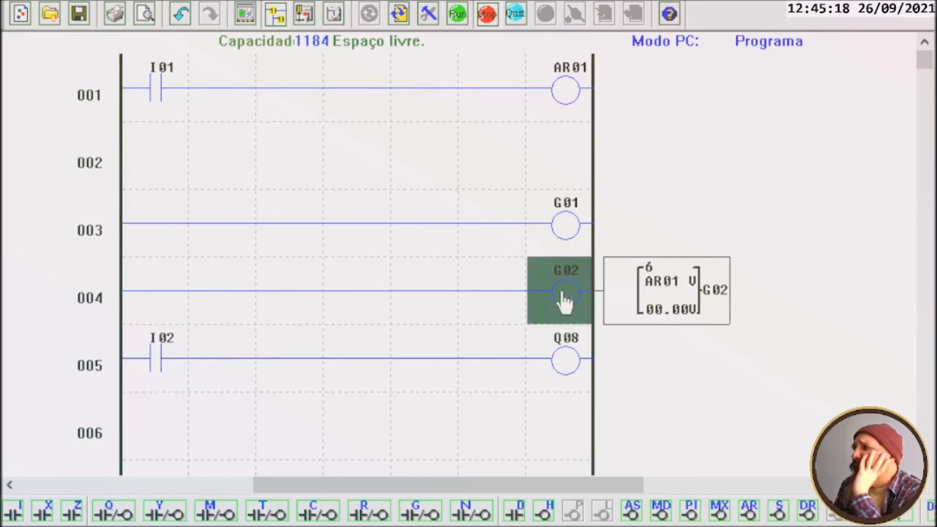
mouse_move(384, 187)
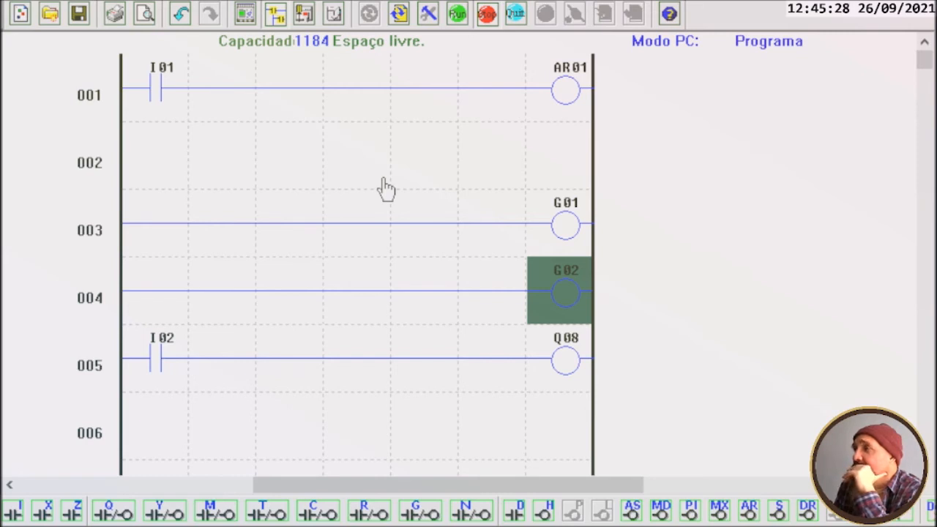
mouse_move(515, 413)
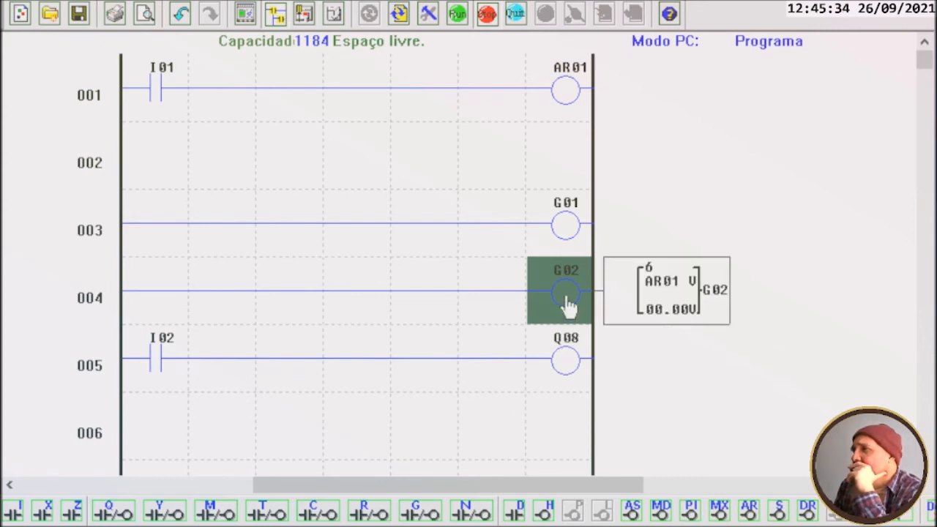
double_click(562, 290)
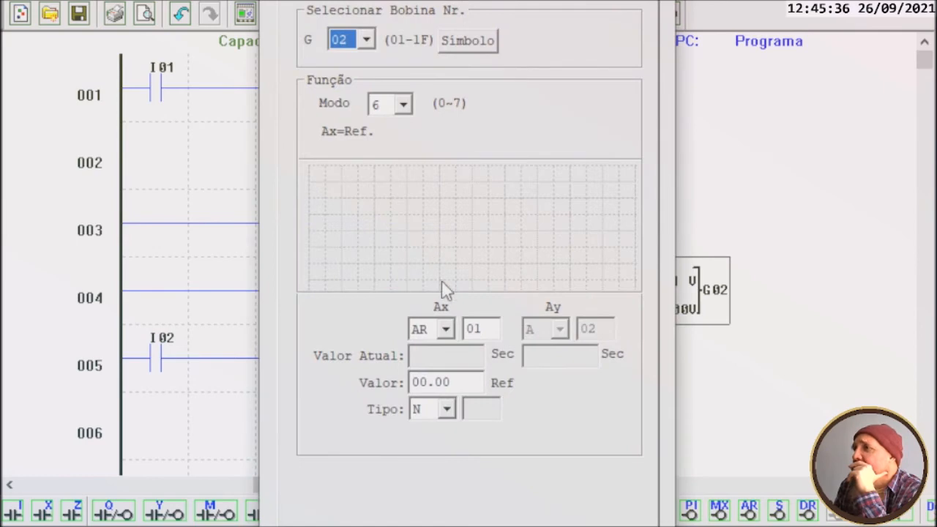
mouse_move(540, 477)
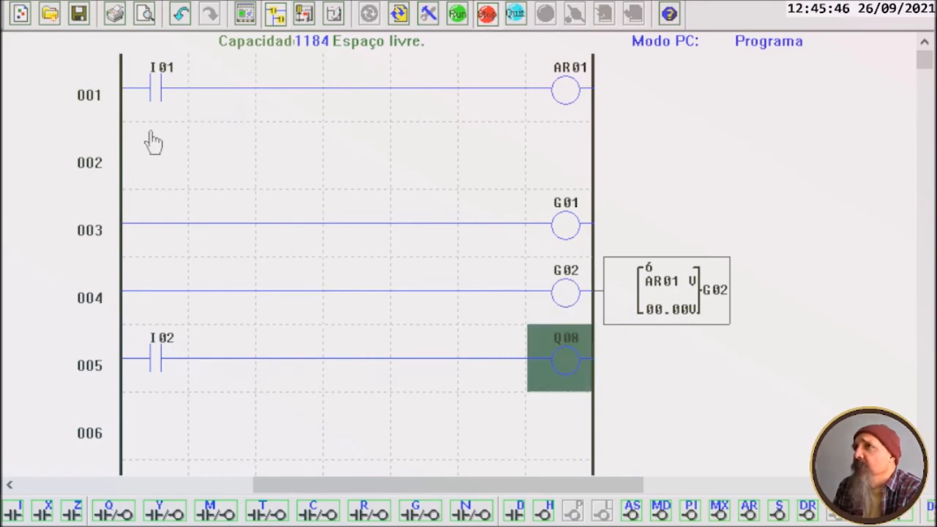
Insert a normally closed G02 comparator contact after I01 on rung 001 feeding AR01.
double_click(278, 94)
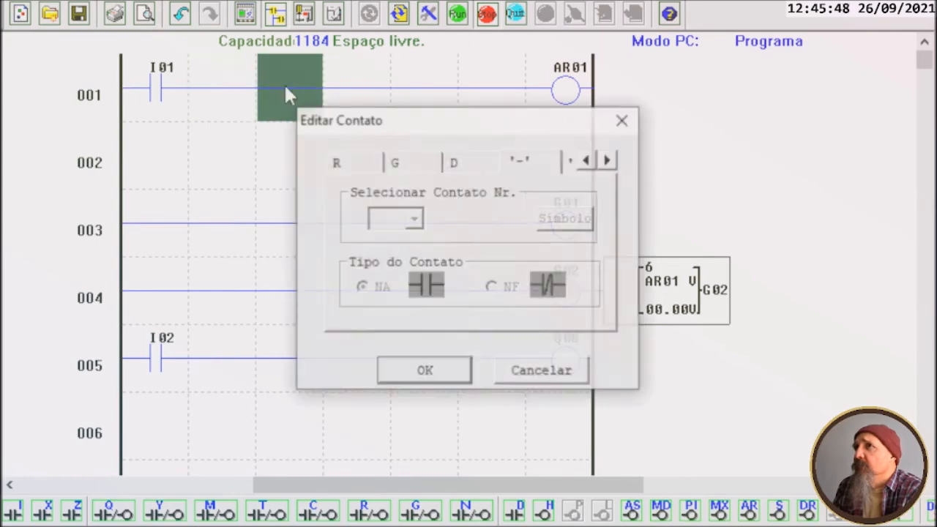
click(587, 159)
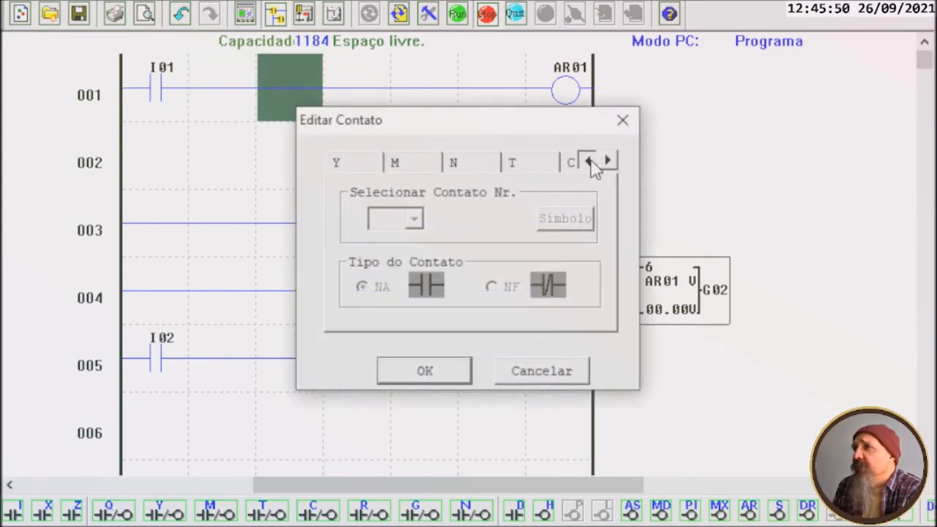
click(587, 160)
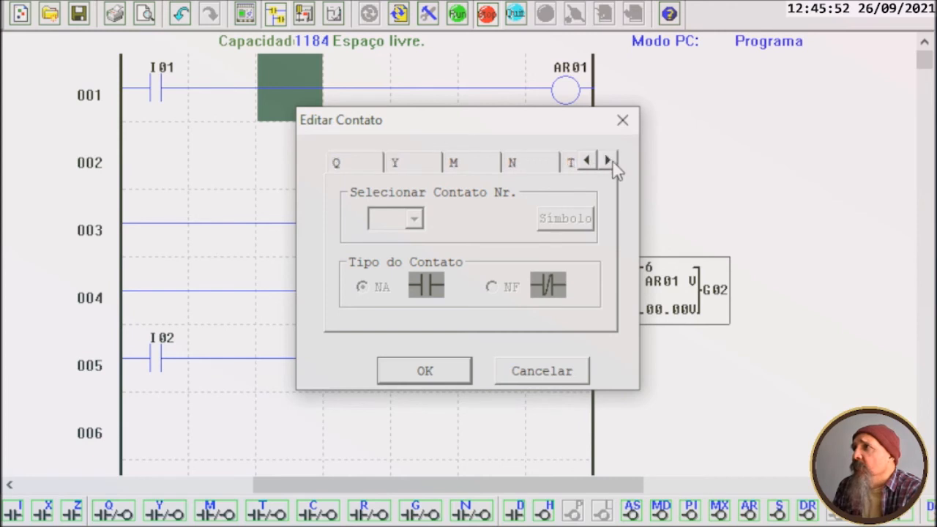
click(609, 160)
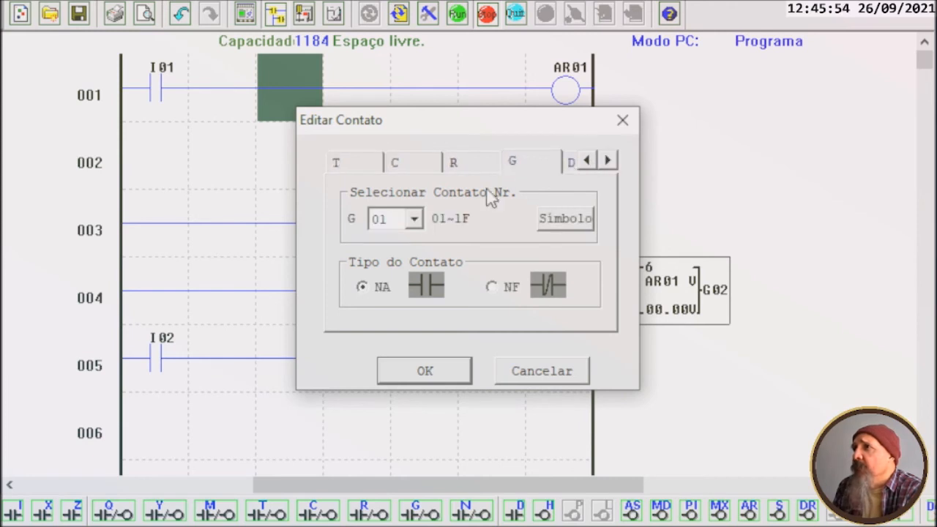
click(412, 218)
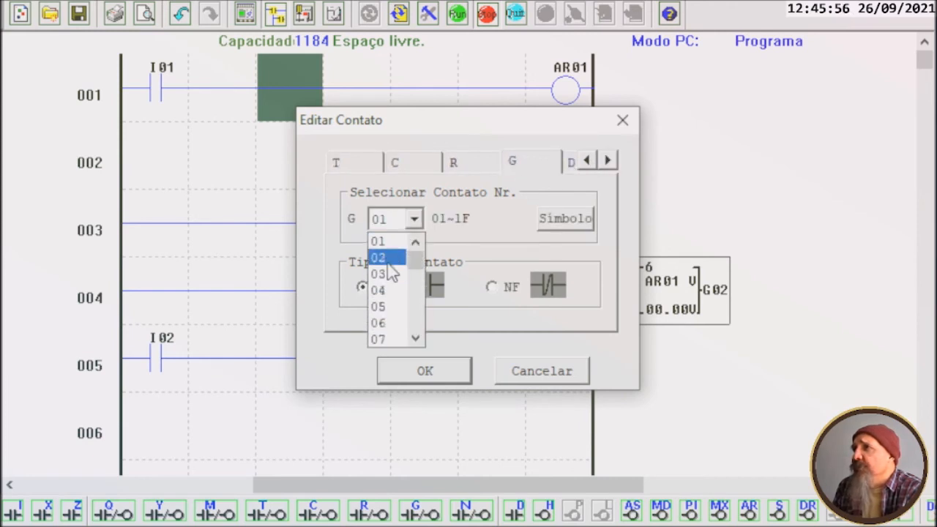
click(380, 257)
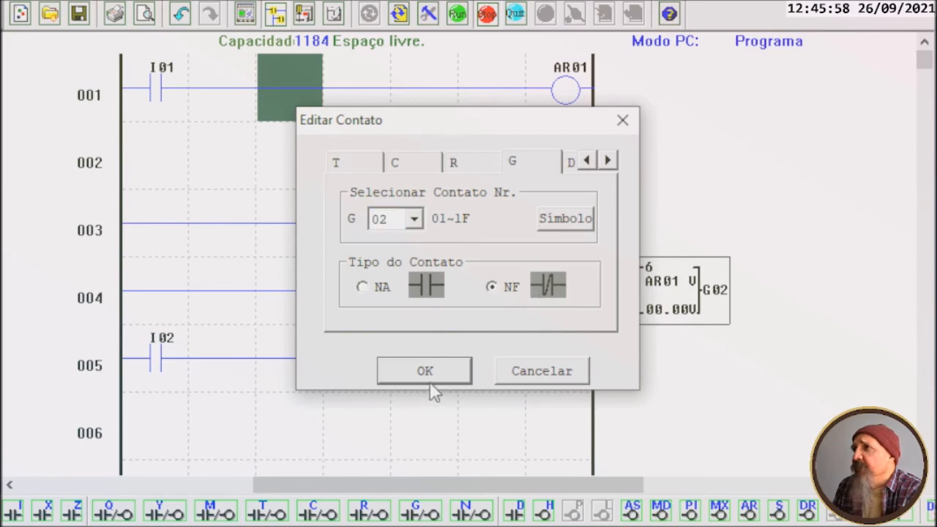
click(424, 368)
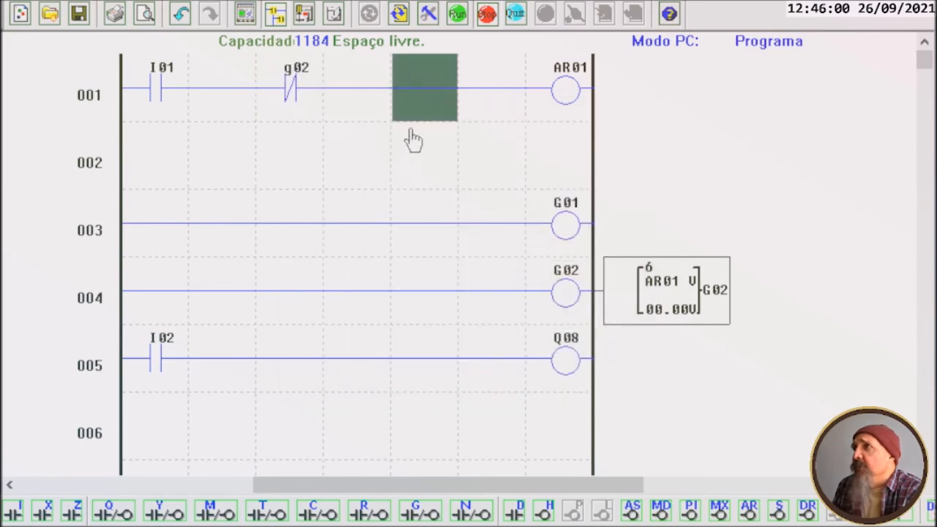
Toggle simulation from the toolbar to try running the revised ladder.
click(456, 13)
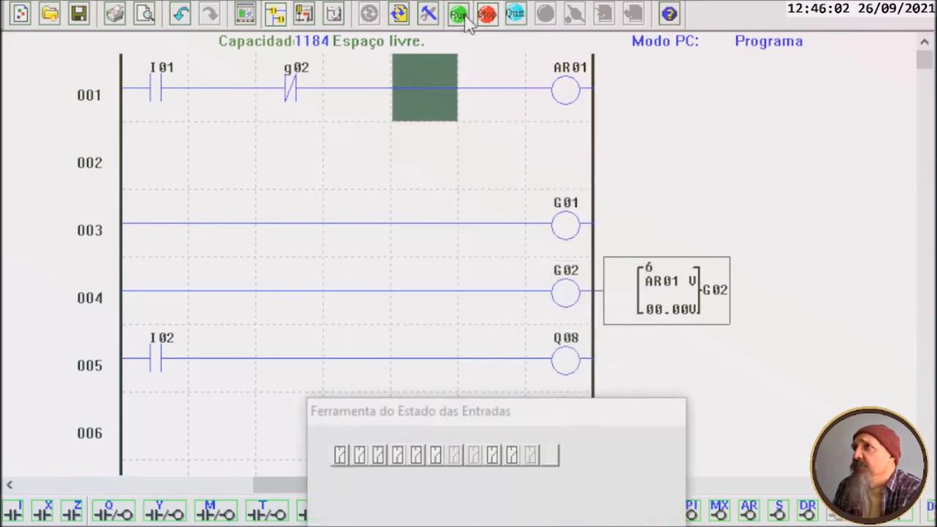
click(460, 12)
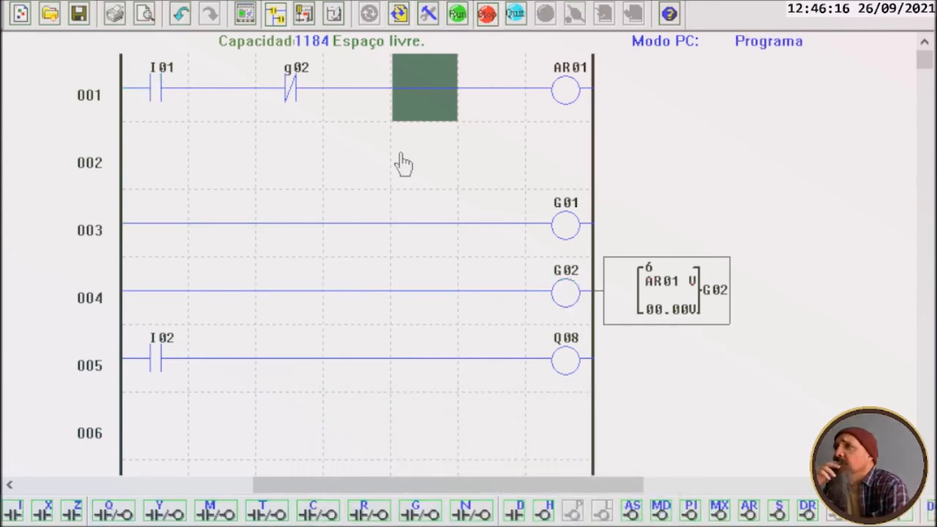
mouse_move(378, 45)
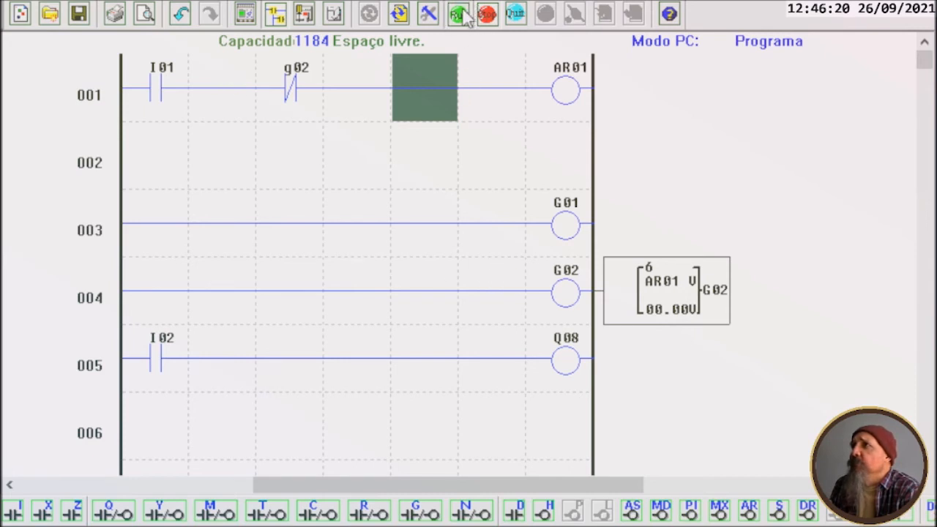
click(458, 15)
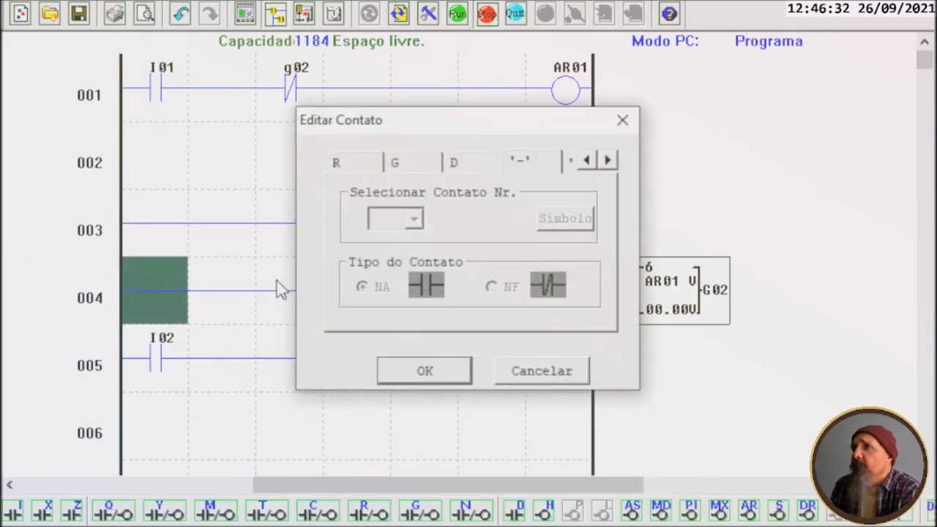
Set the contact at the start of the G02 rung (line 004) to input I01.
click(585, 159)
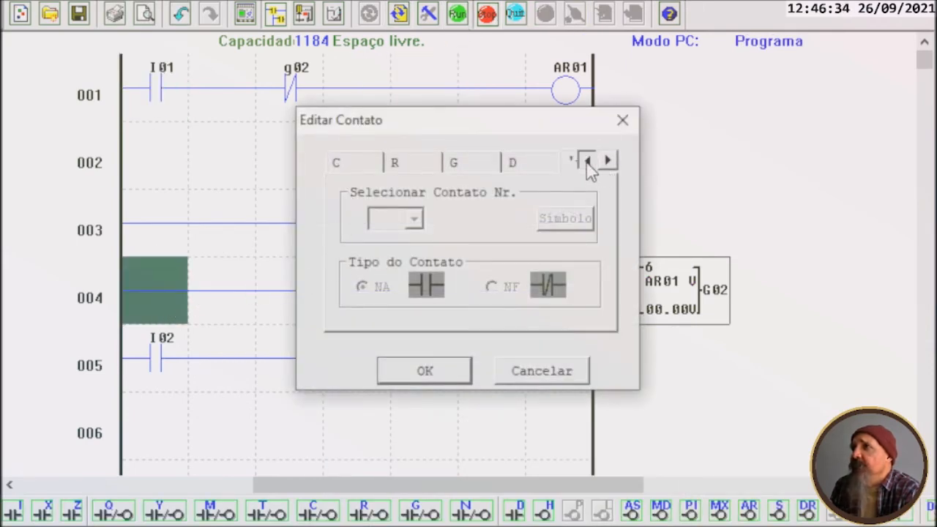
click(586, 160)
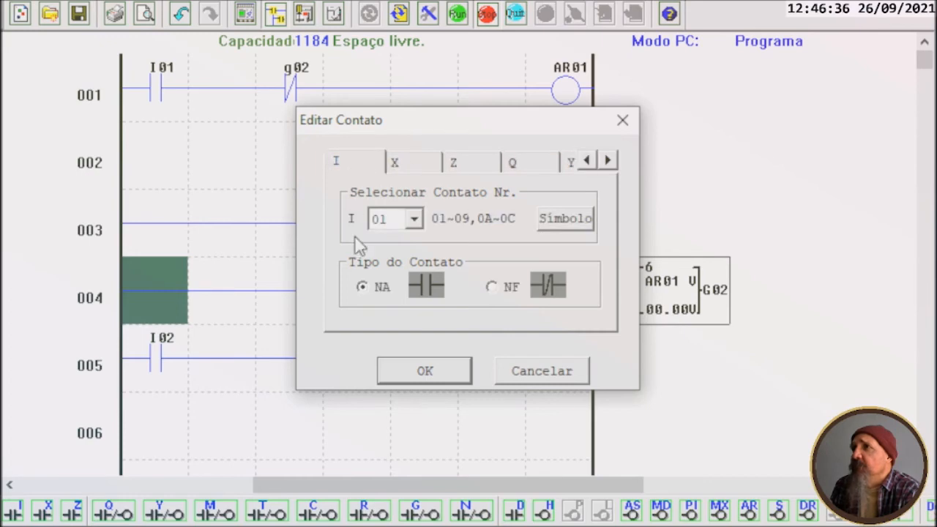
click(425, 369)
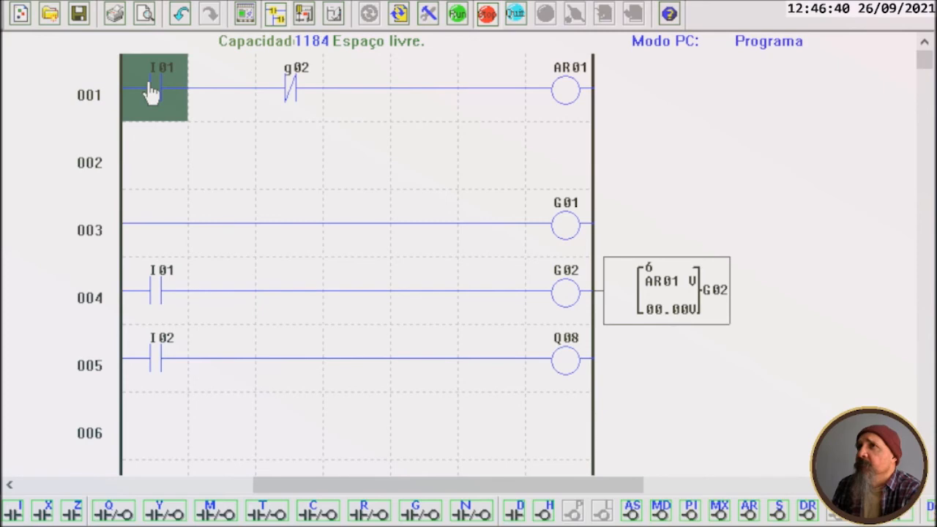
Replace the I01 contact on the AR01 rung with a plain wire link.
double_click(154, 88)
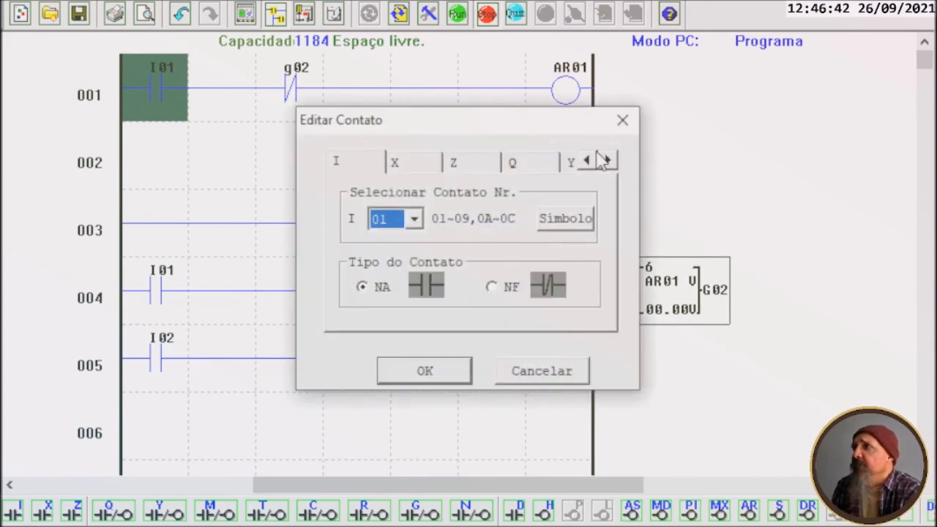
click(609, 160)
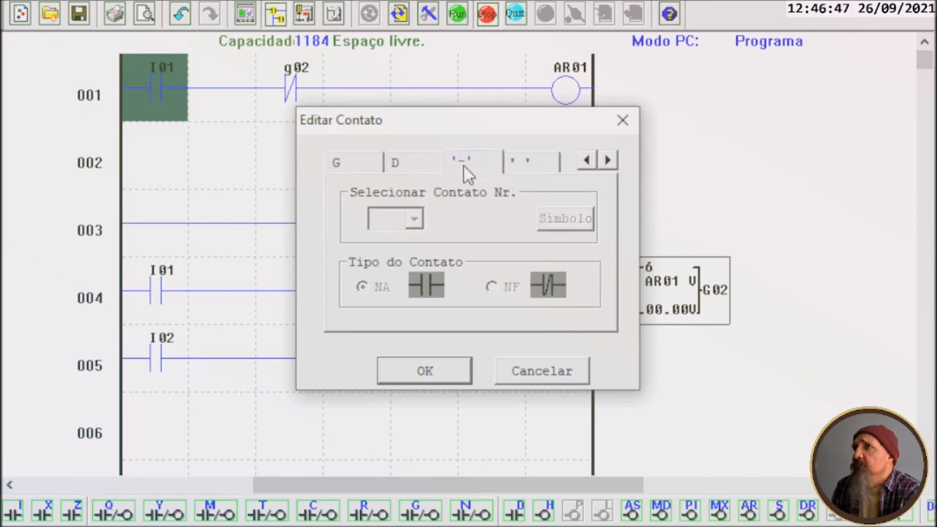
click(424, 370)
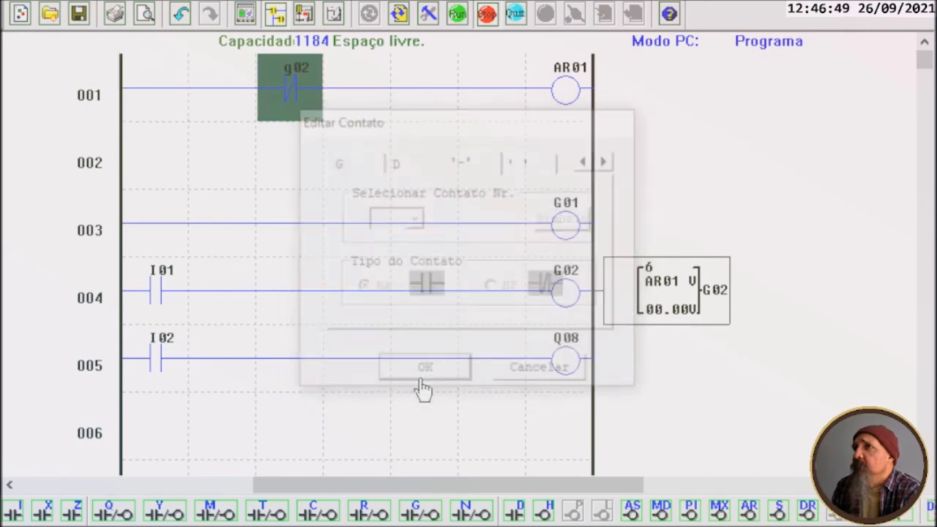
click(425, 366)
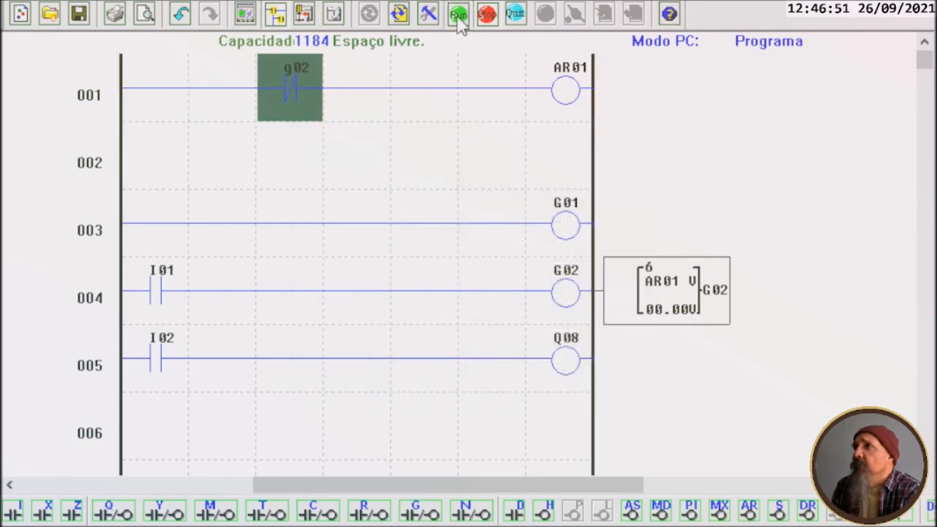
Simulate and pulse input I1 on and off repeatedly to watch AR01 and G02 respond.
click(457, 15)
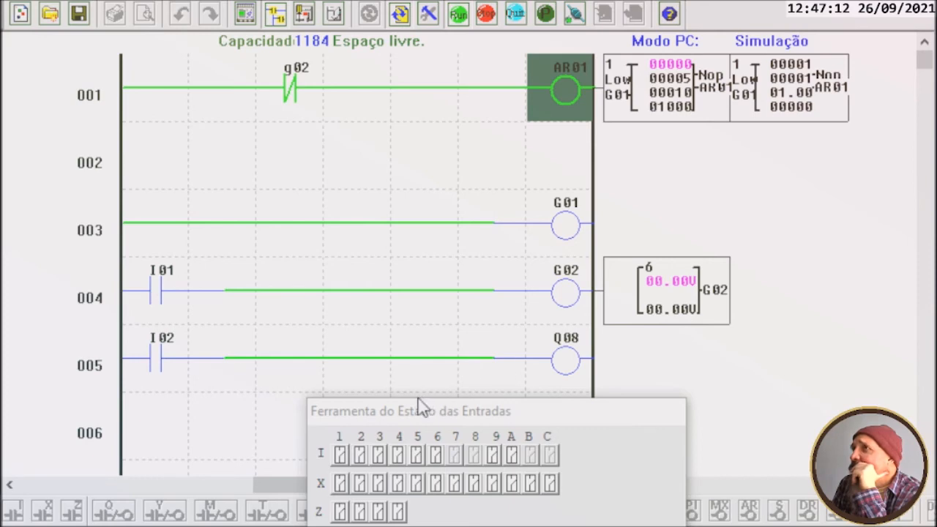
click(339, 468)
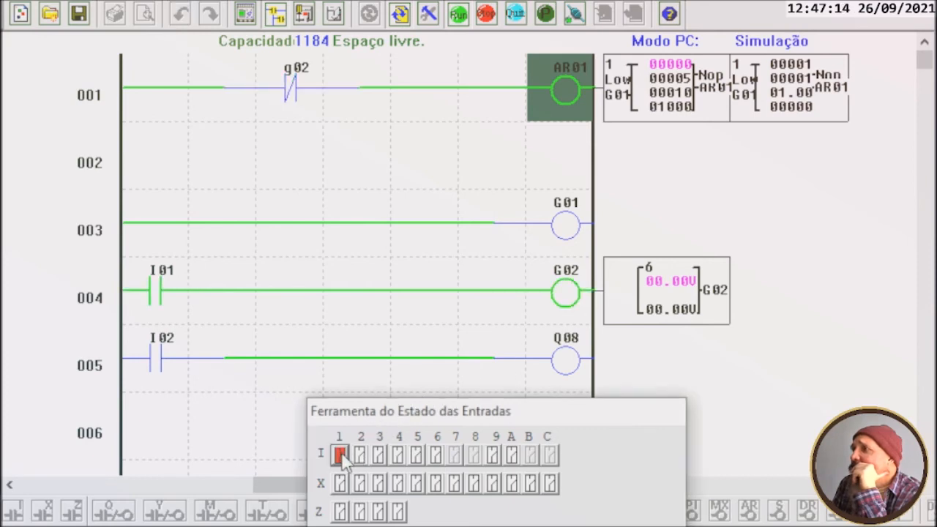
click(340, 461)
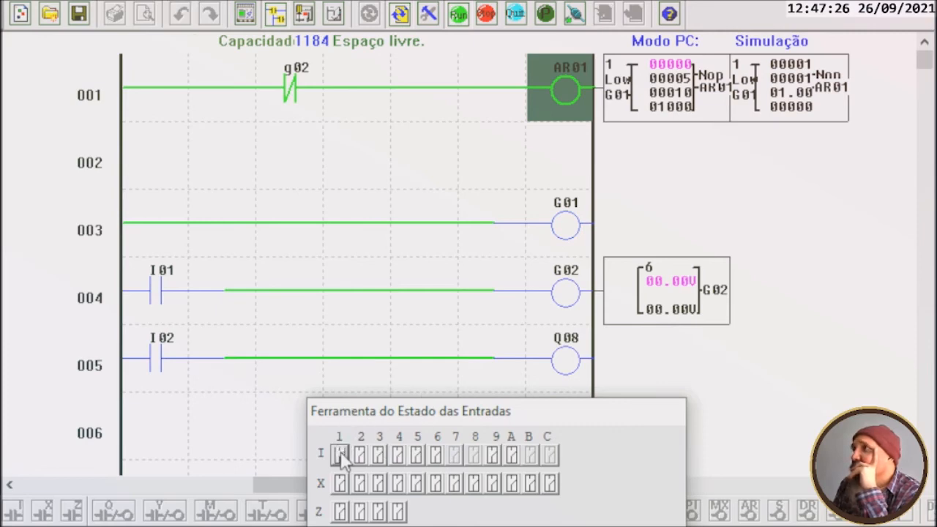
click(341, 469)
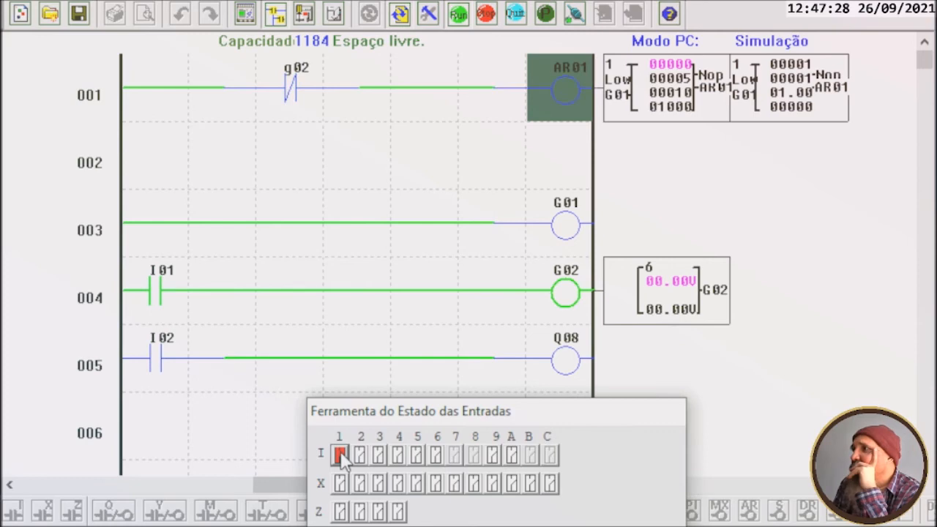
click(339, 454)
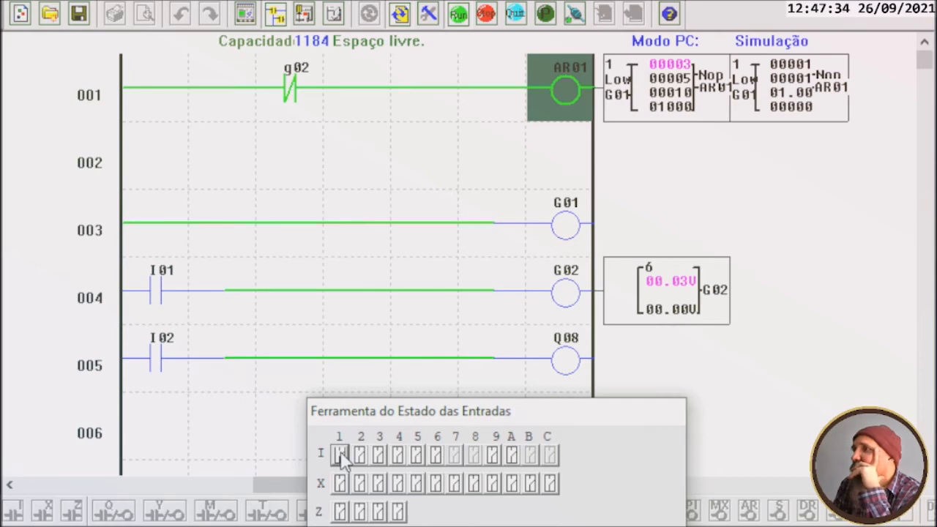
click(339, 471)
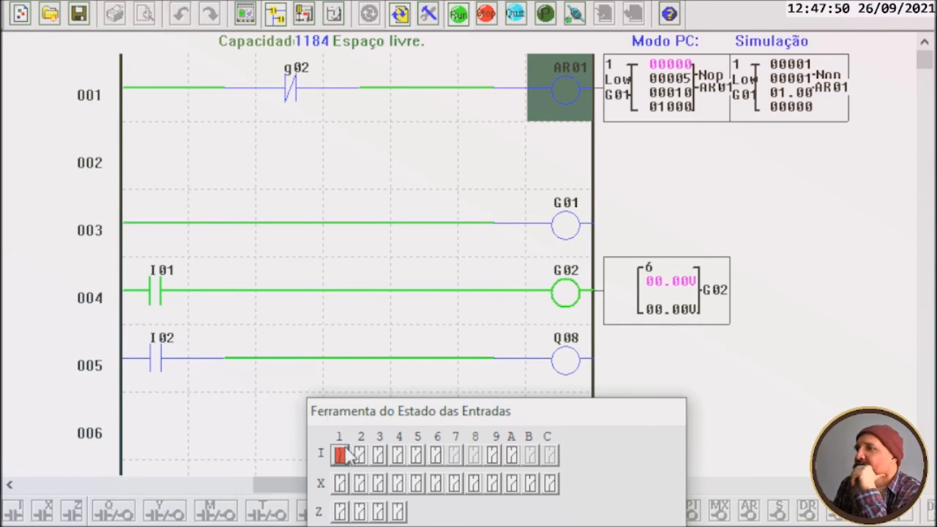
click(340, 466)
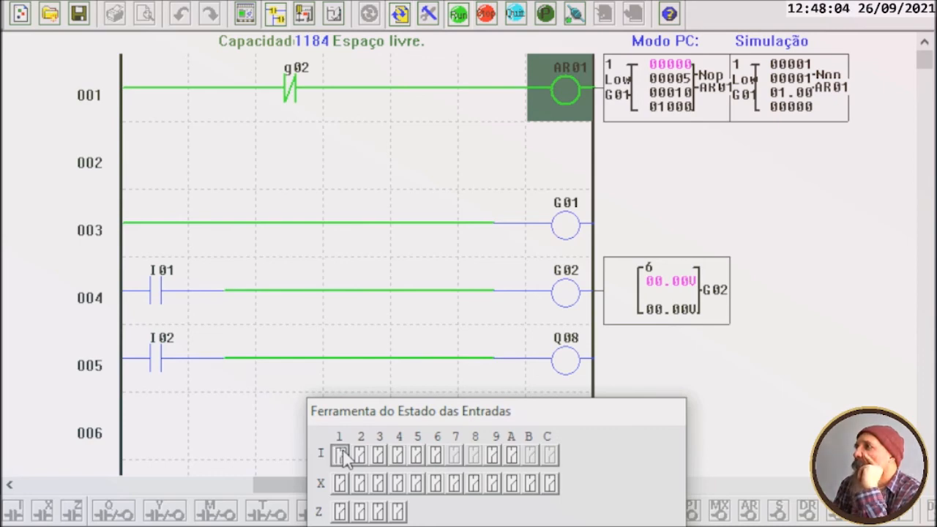
click(341, 468)
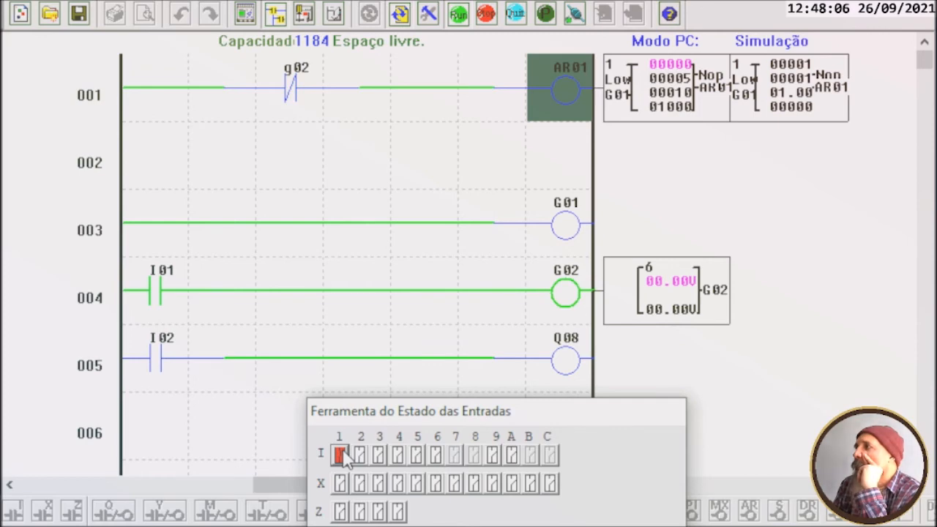
click(340, 462)
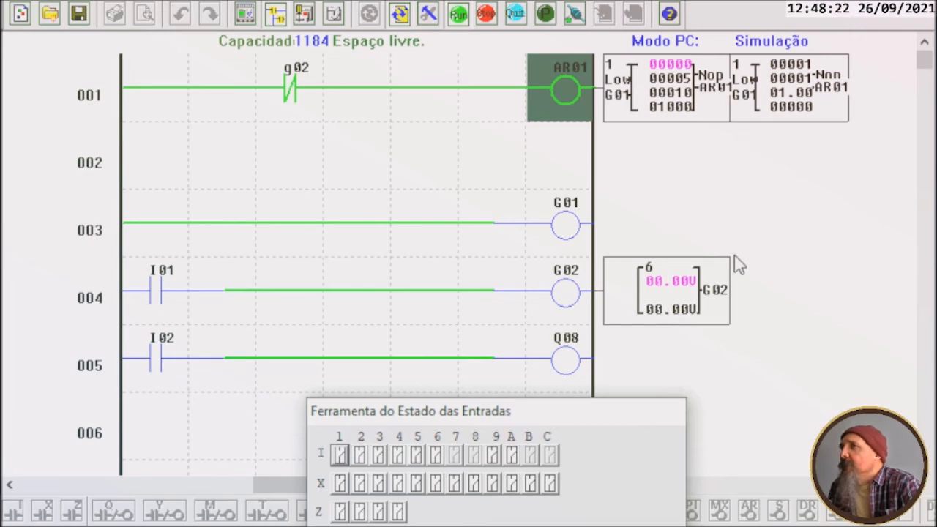
mouse_move(319, 120)
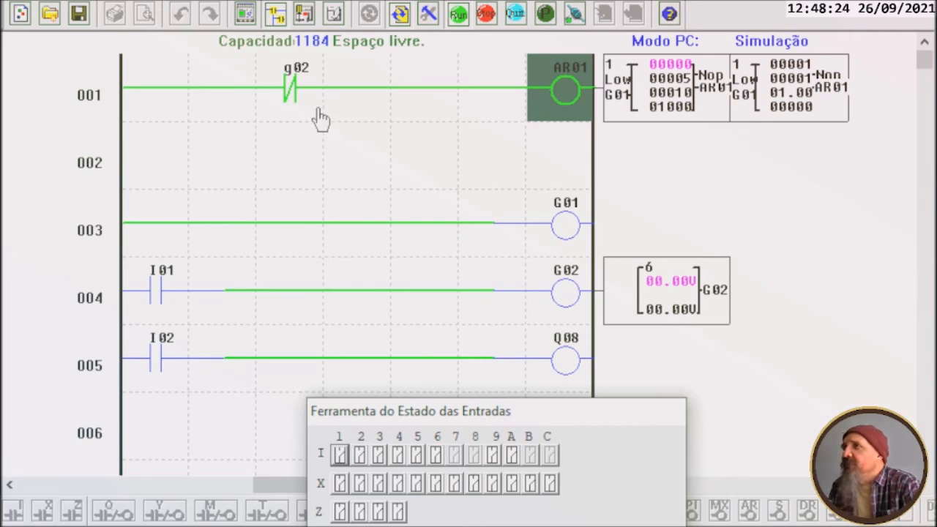
mouse_move(310, 101)
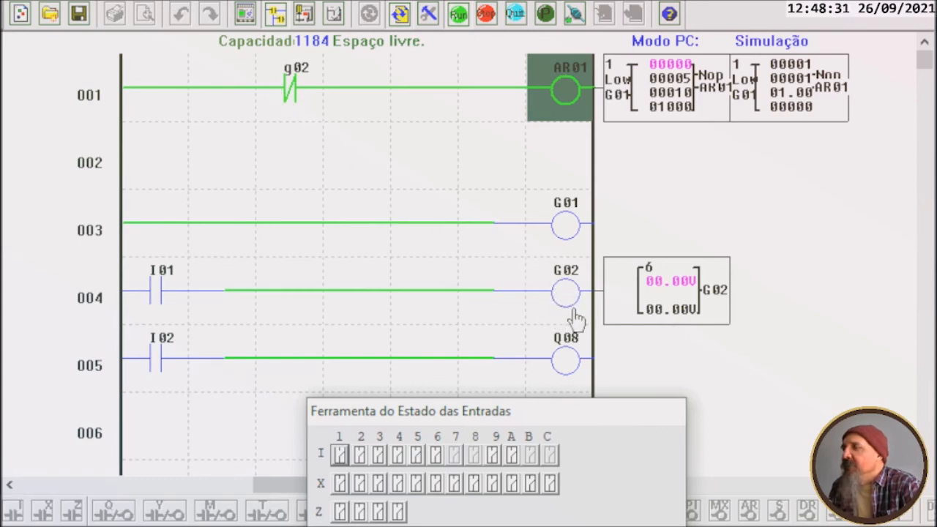
mouse_move(467, 258)
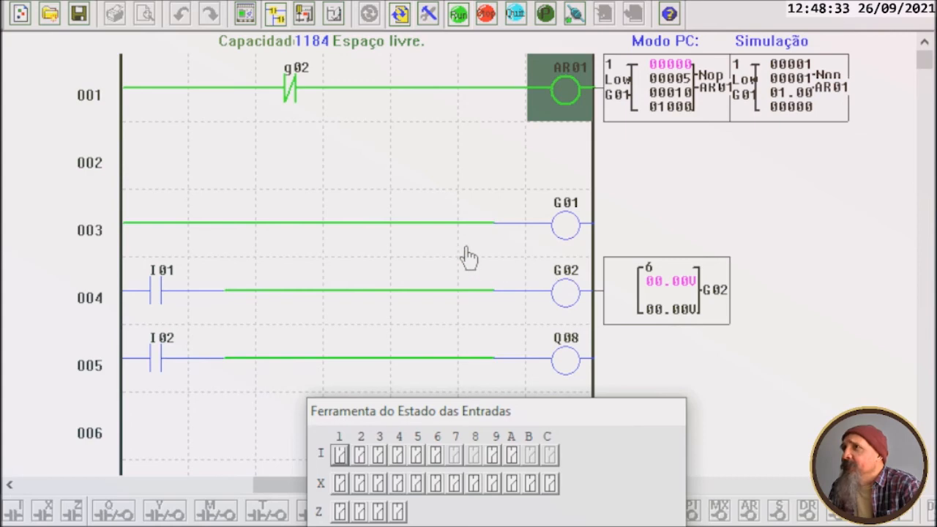
mouse_move(559, 311)
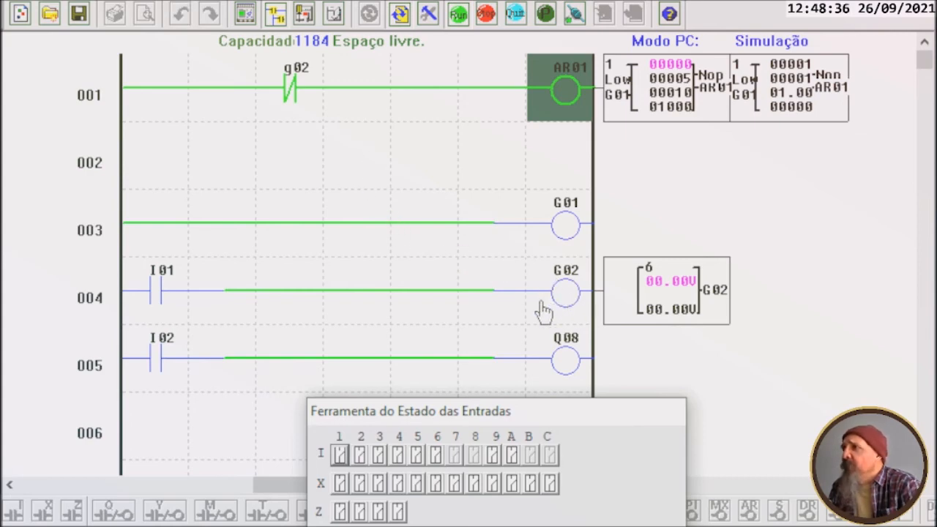
mouse_move(660, 291)
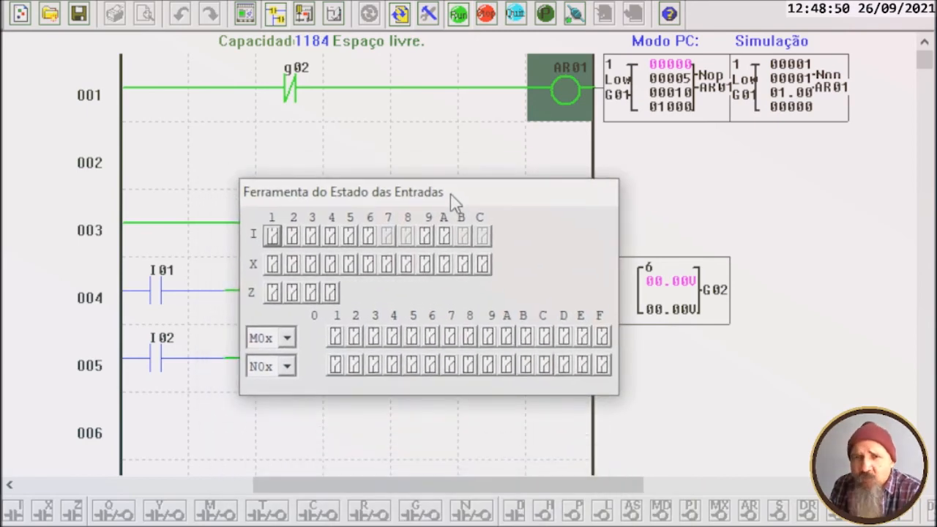
drag(427, 192, 456, 214)
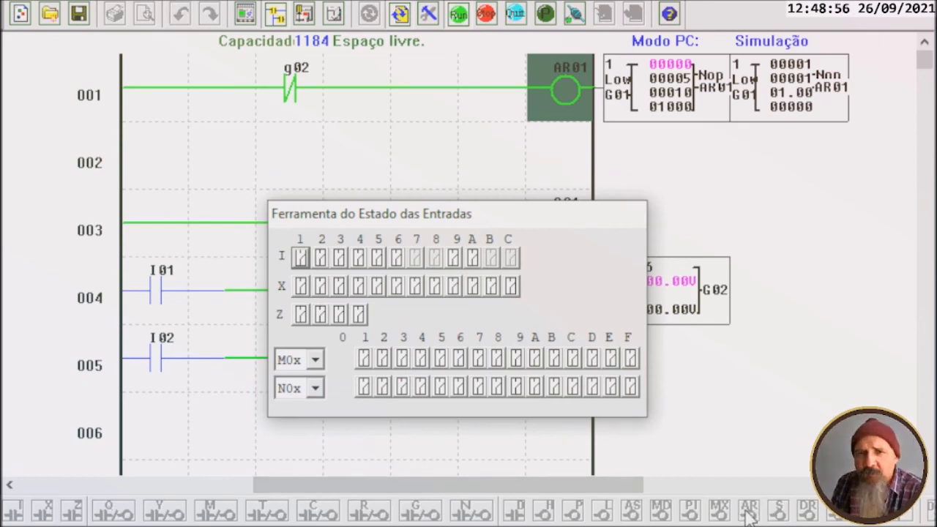
mouse_move(673, 181)
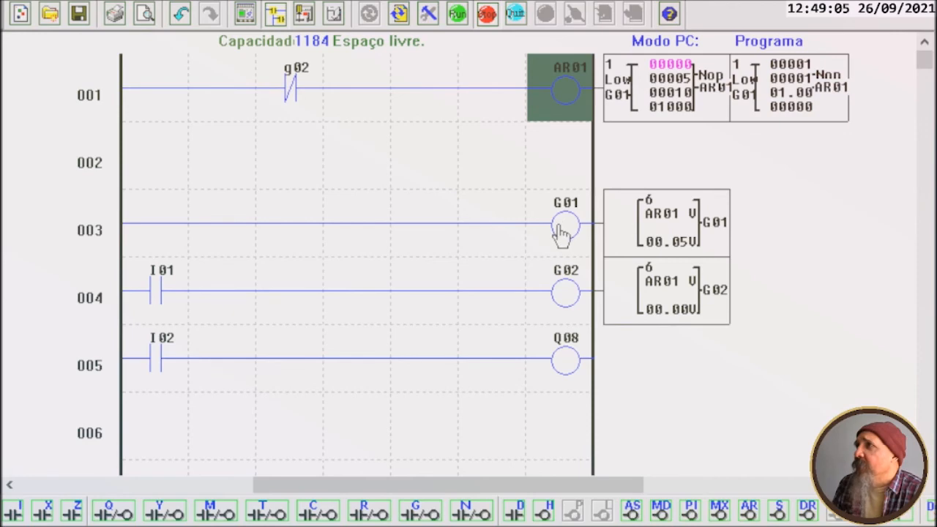
mouse_move(568, 227)
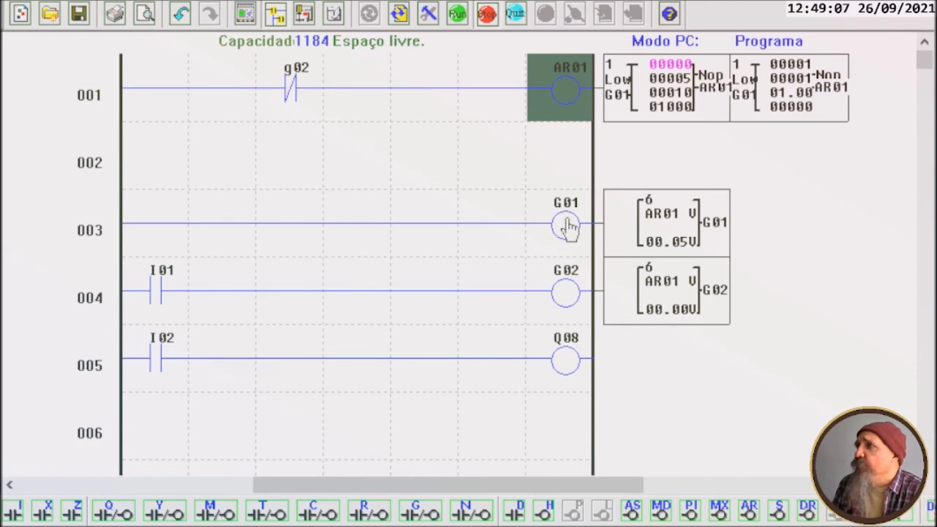
Stop simulation and add a normally open G01 contact on a rung 002 branch parallel to G02.
click(564, 223)
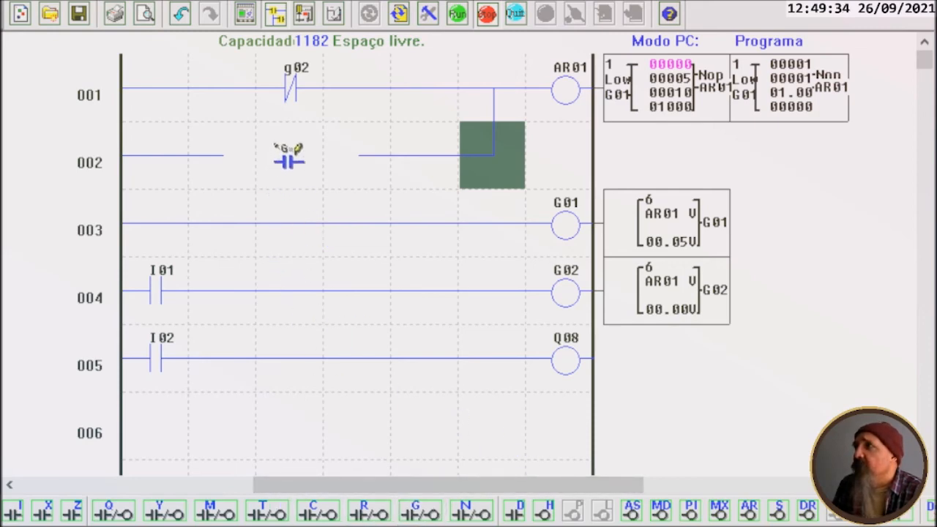
double_click(289, 157)
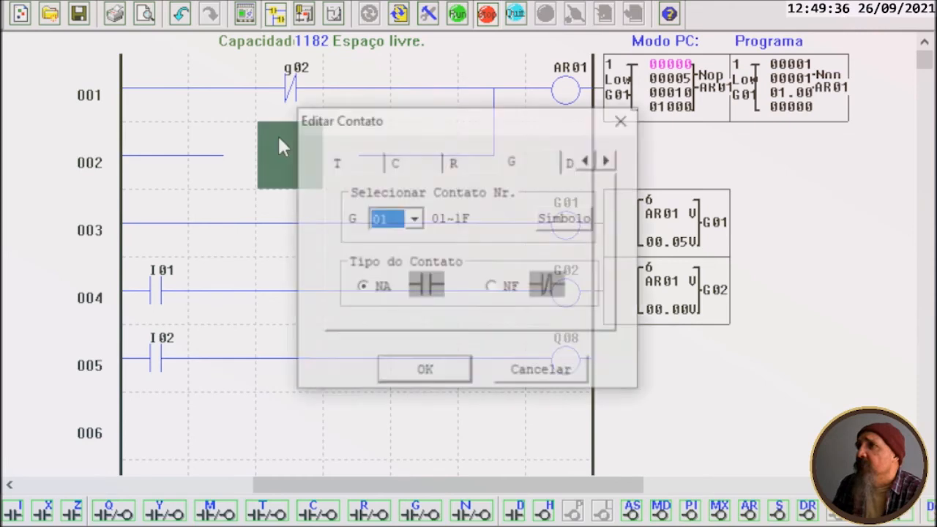
click(424, 369)
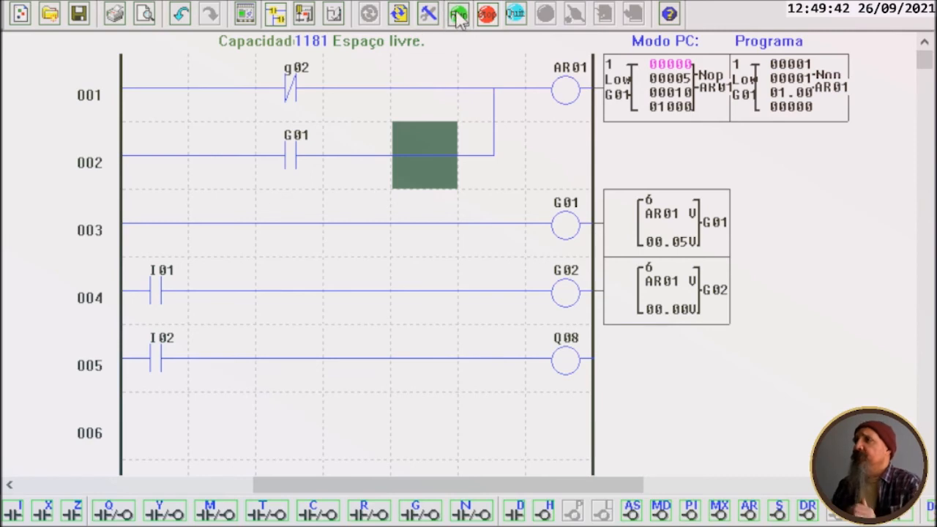
Start simulation to watch the new G01 parallel branch behave.
click(456, 13)
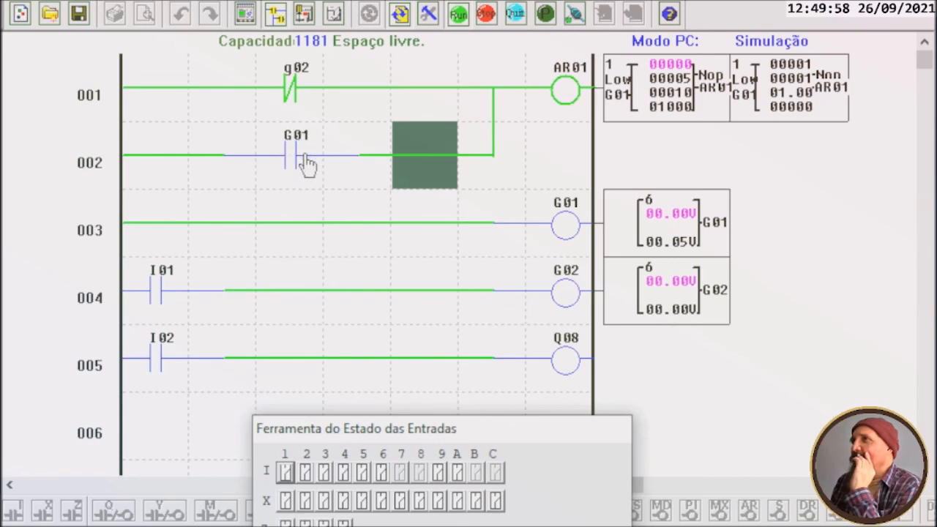
mouse_move(283, 170)
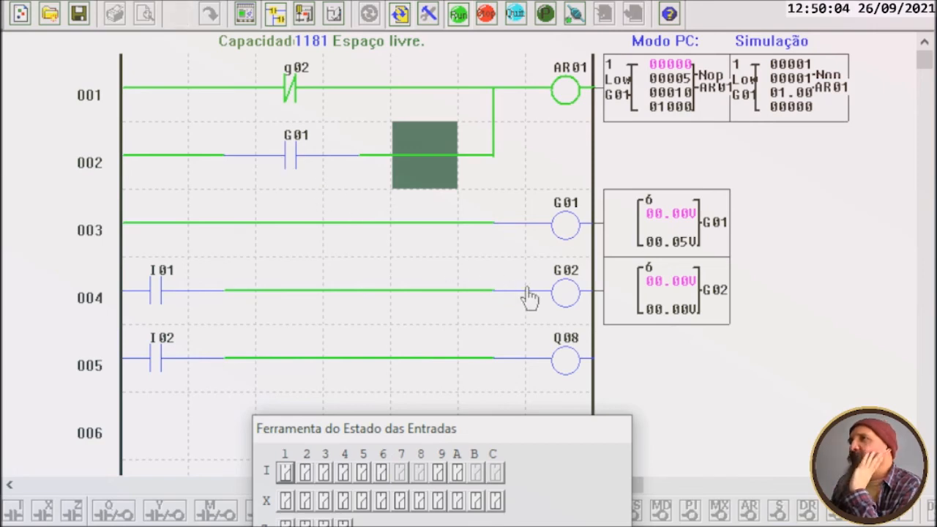
mouse_move(558, 290)
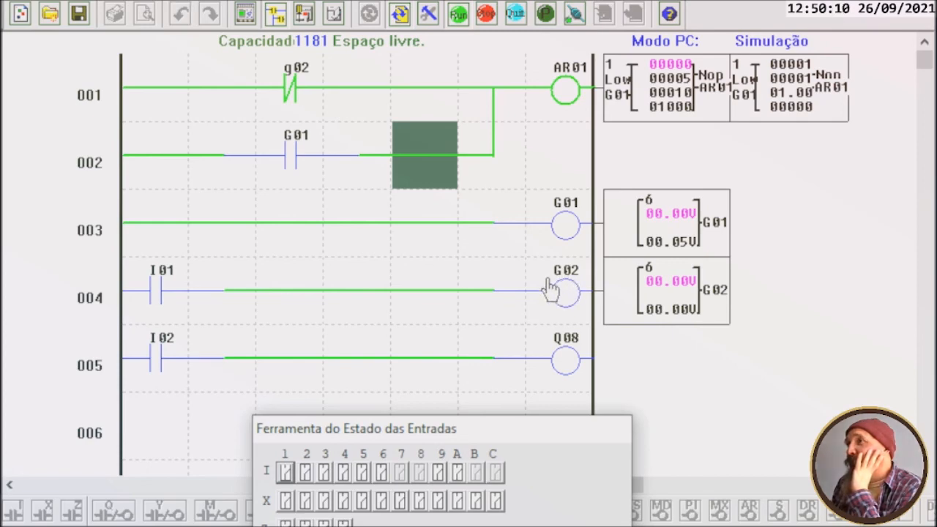
mouse_move(145, 221)
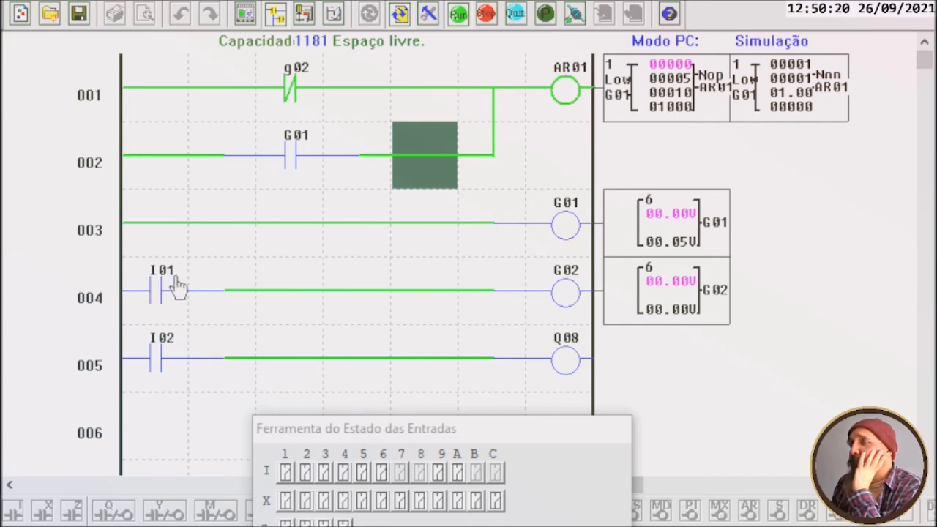
mouse_move(387, 115)
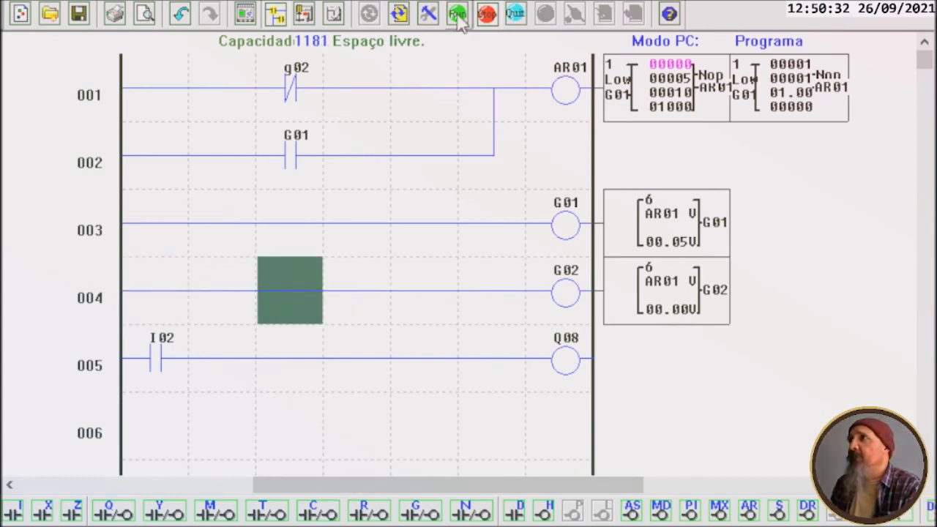
Run simulation again to see G02 energize with I01 removed from rung 004.
click(456, 11)
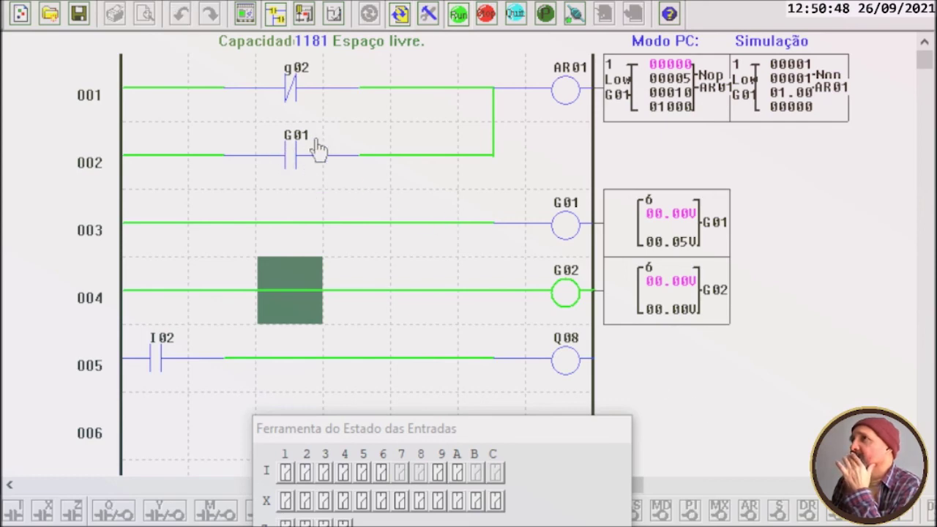
mouse_move(324, 167)
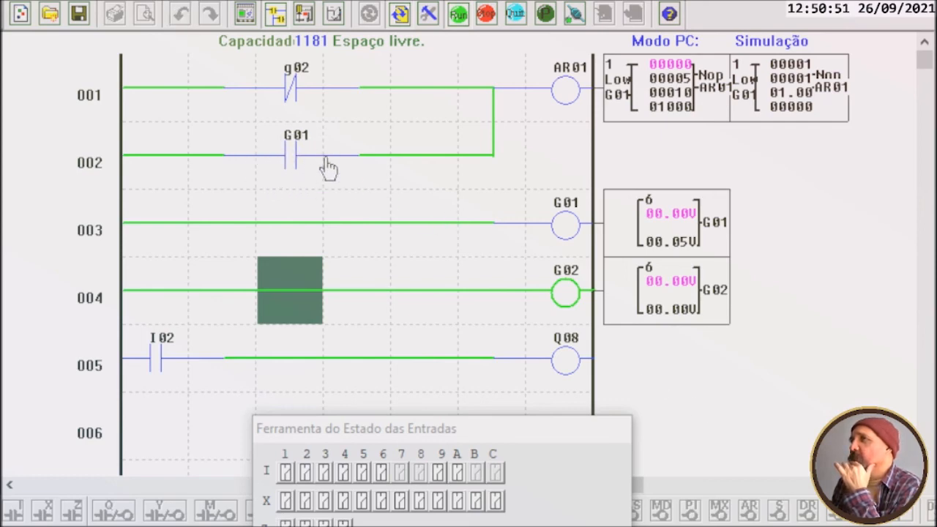
mouse_move(290, 155)
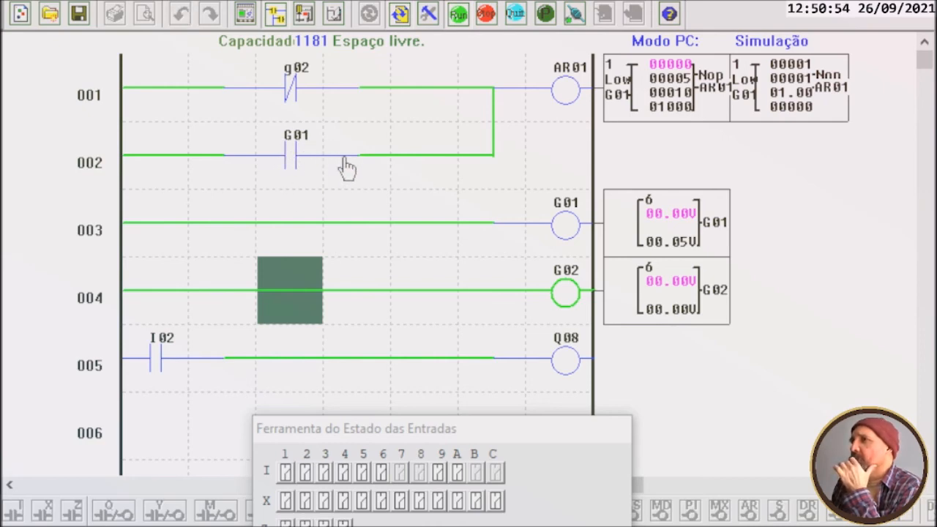
mouse_move(296, 154)
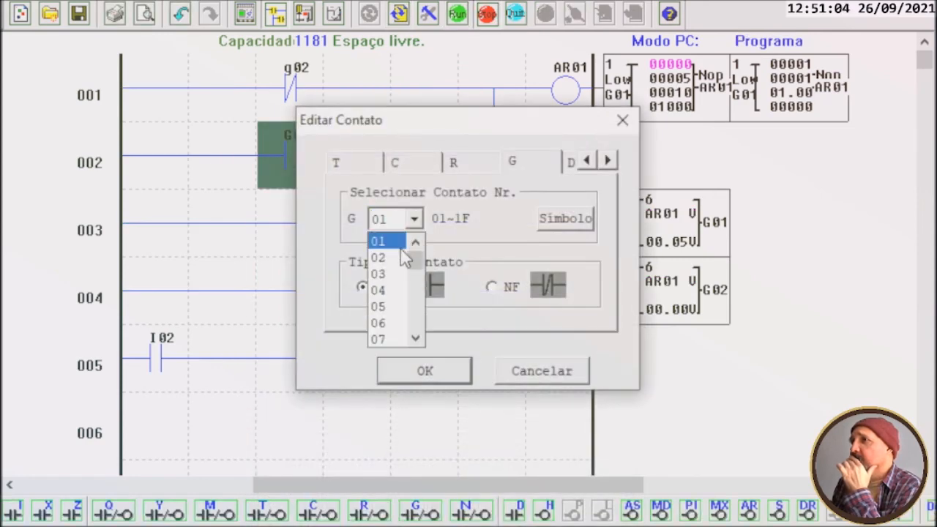
Confirm the rung 002 parallel contact settings and check it in simulation.
click(424, 370)
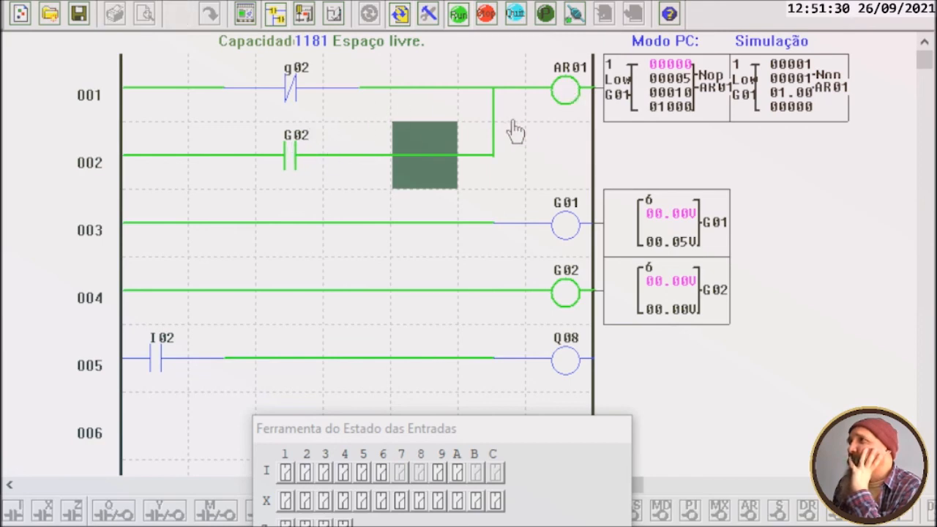
mouse_move(563, 81)
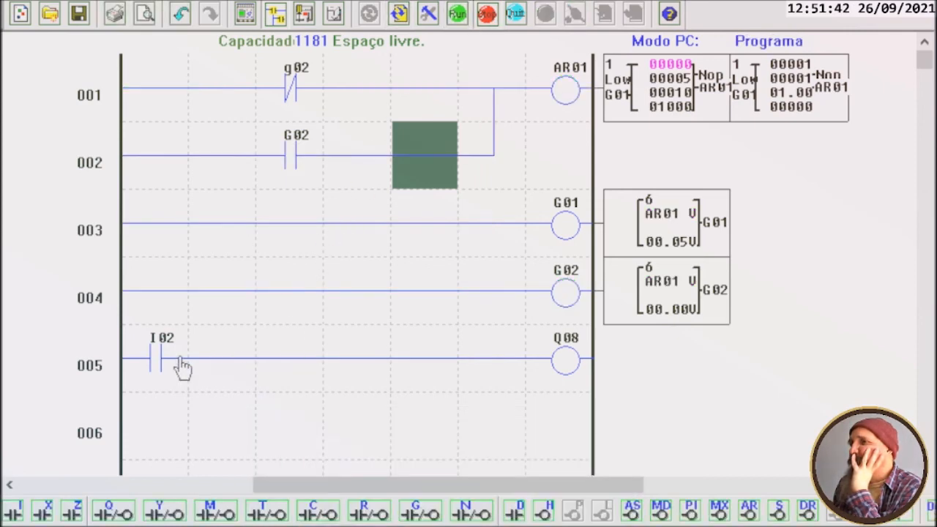
Change the rung 005 contact from I02 to comparator G02.
click(155, 366)
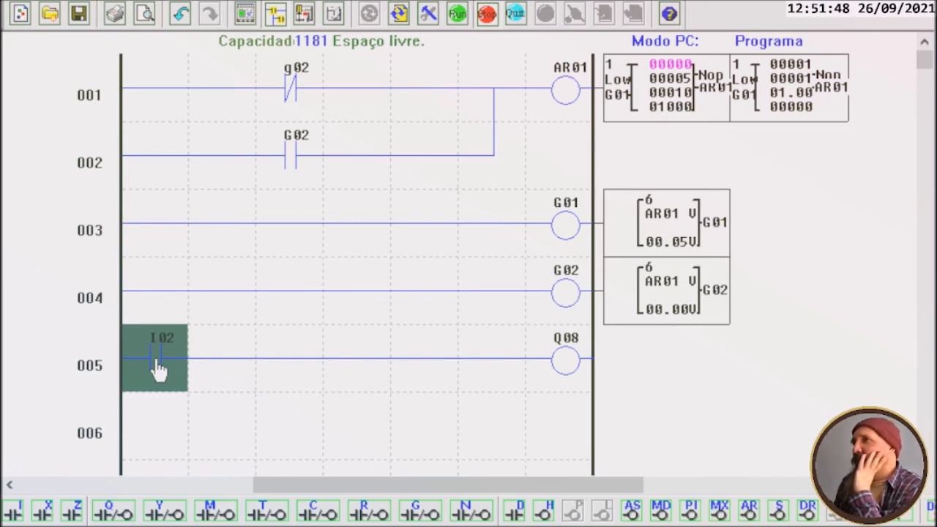
click(155, 366)
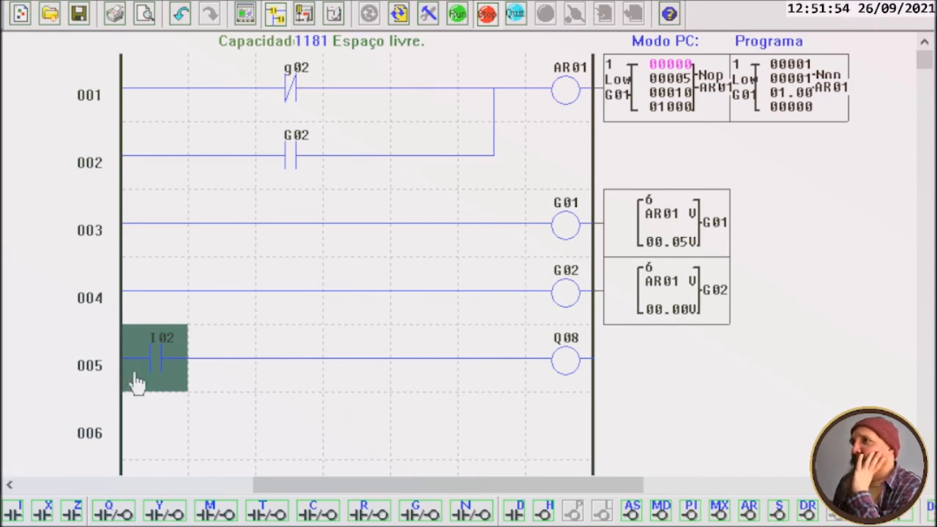
double_click(153, 359)
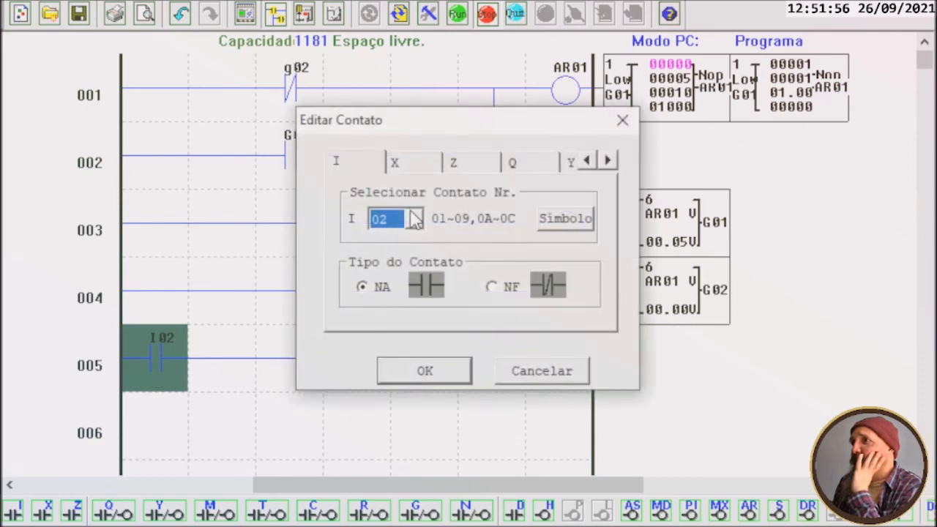
click(414, 218)
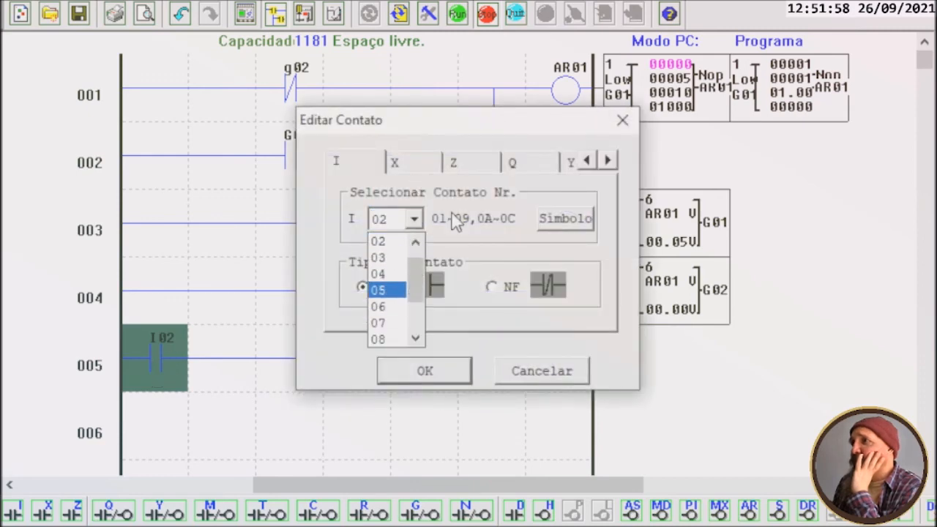
click(607, 159)
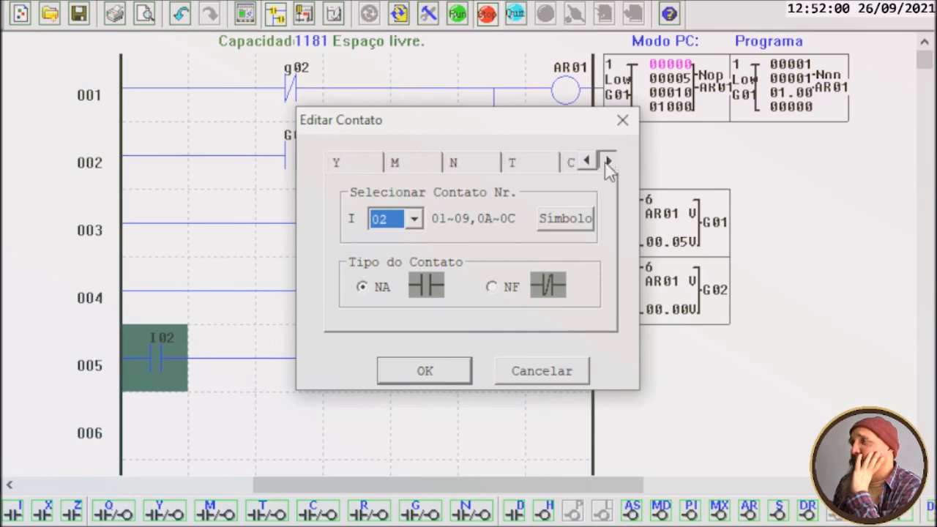
click(607, 161)
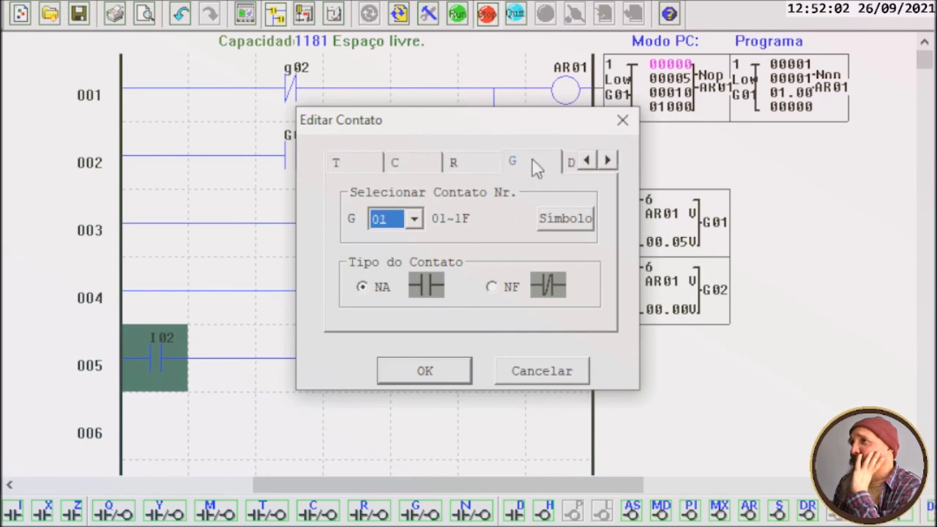
click(412, 219)
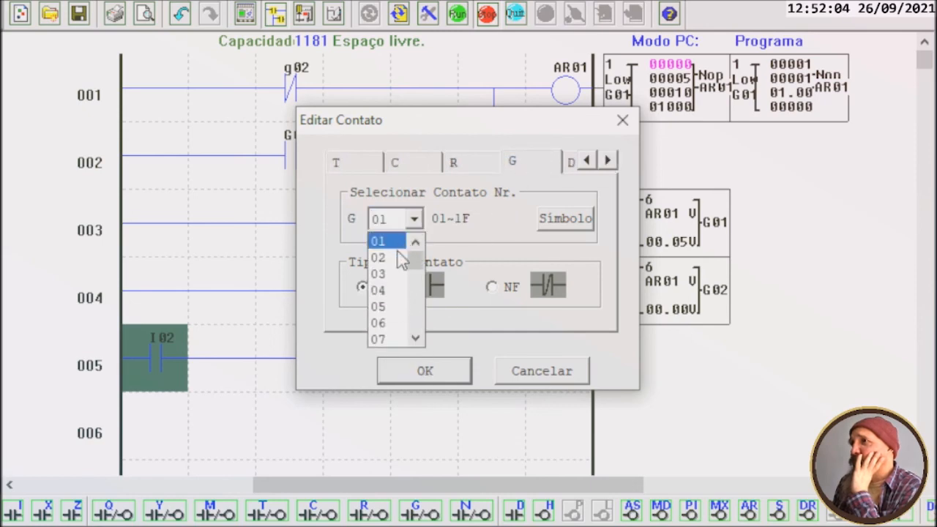
click(425, 369)
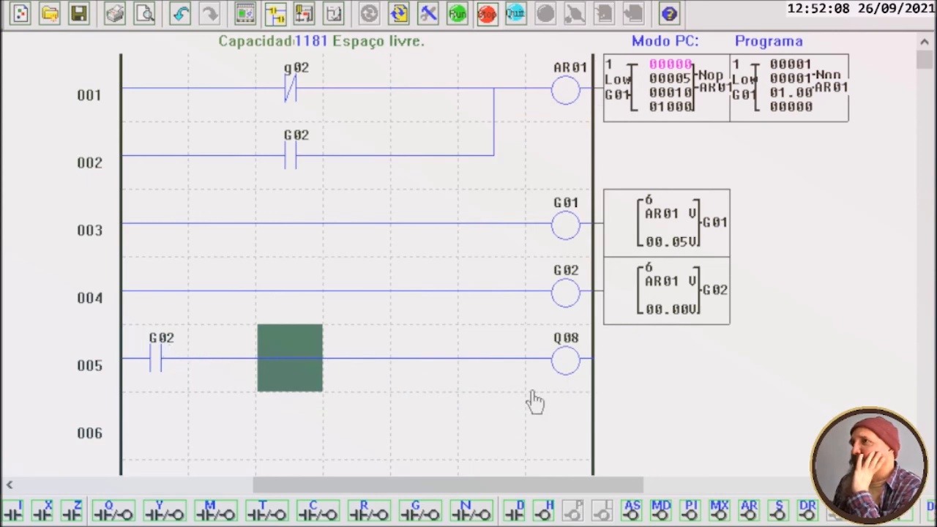
mouse_move(564, 366)
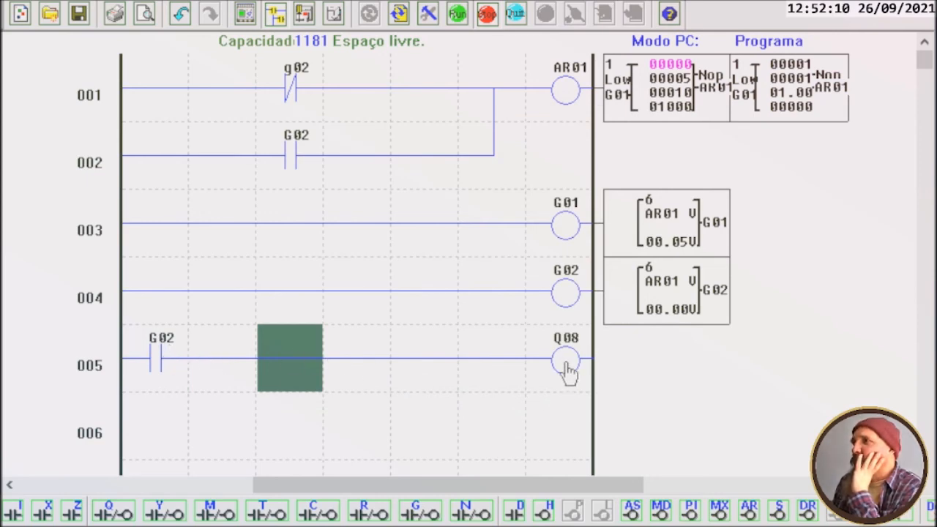
Make the rung 002 parallel seal contact a normally open Q08 output contact.
click(565, 363)
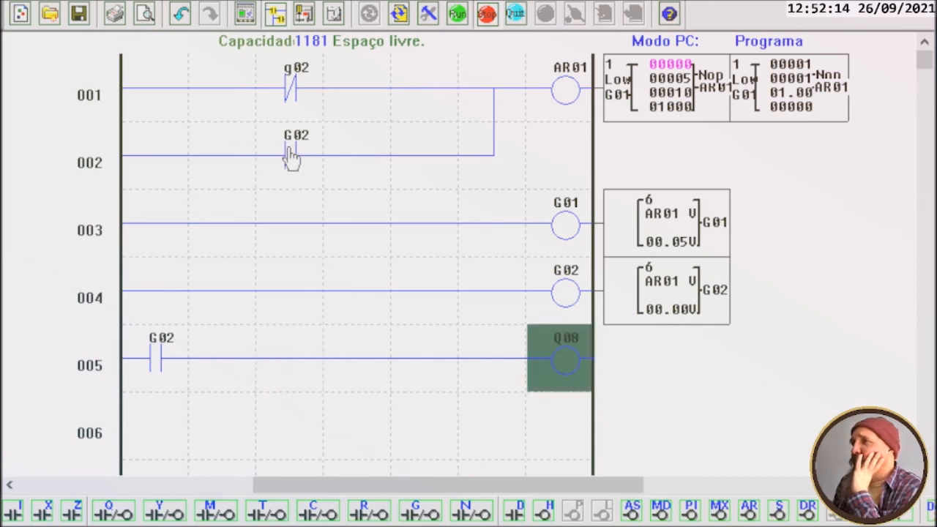
double_click(293, 153)
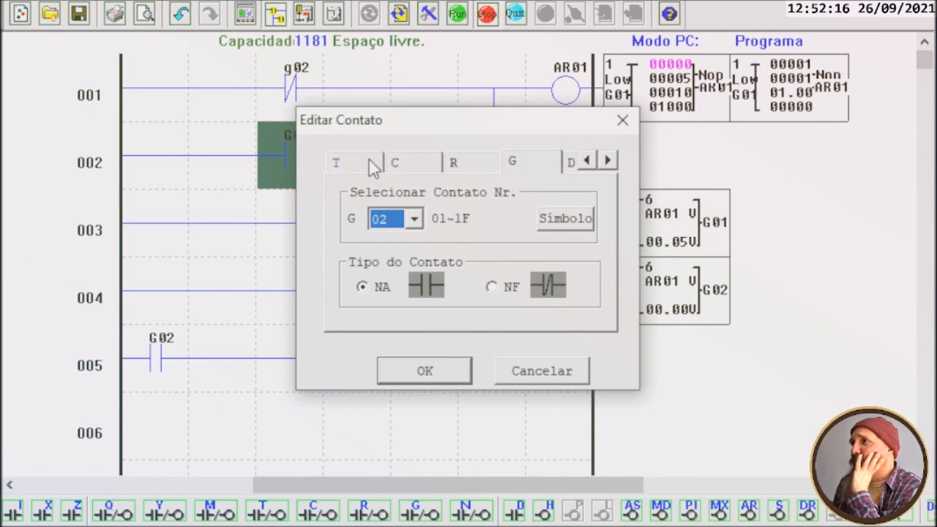
click(589, 160)
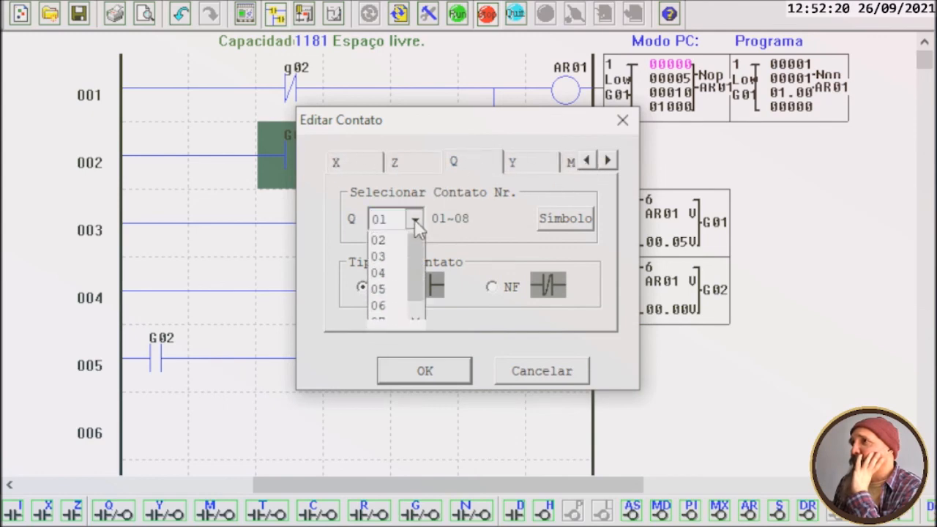
click(383, 319)
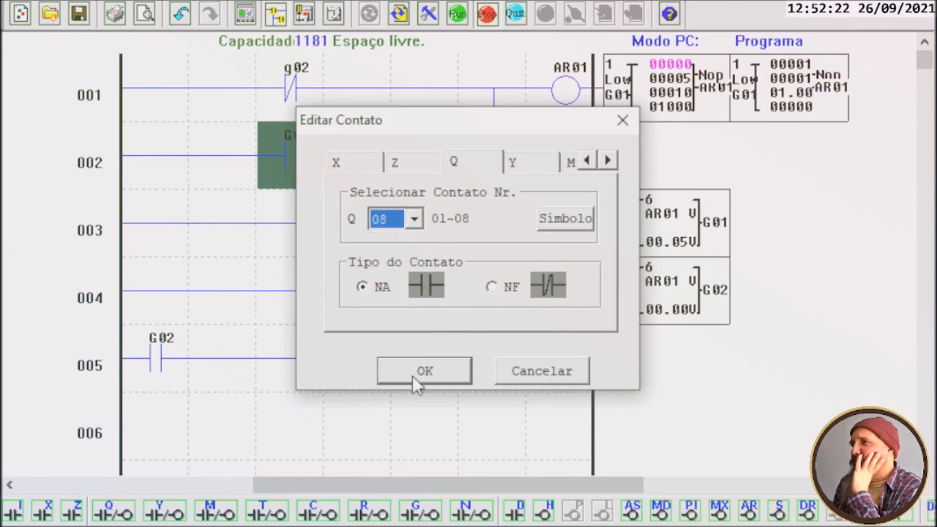
click(425, 370)
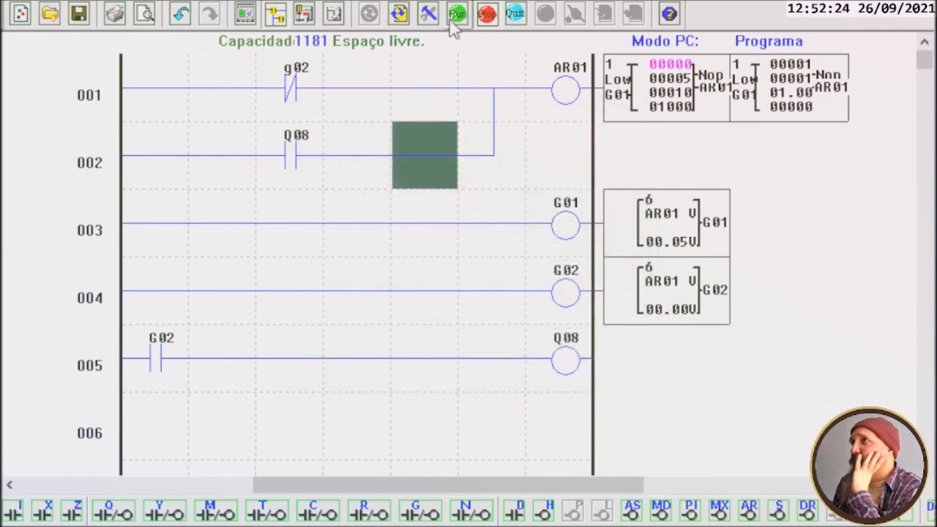
click(458, 13)
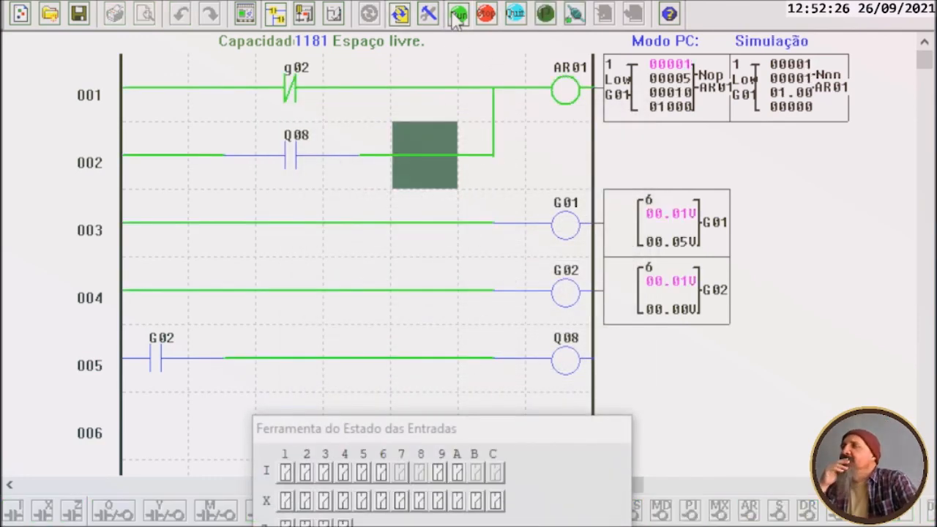
click(455, 13)
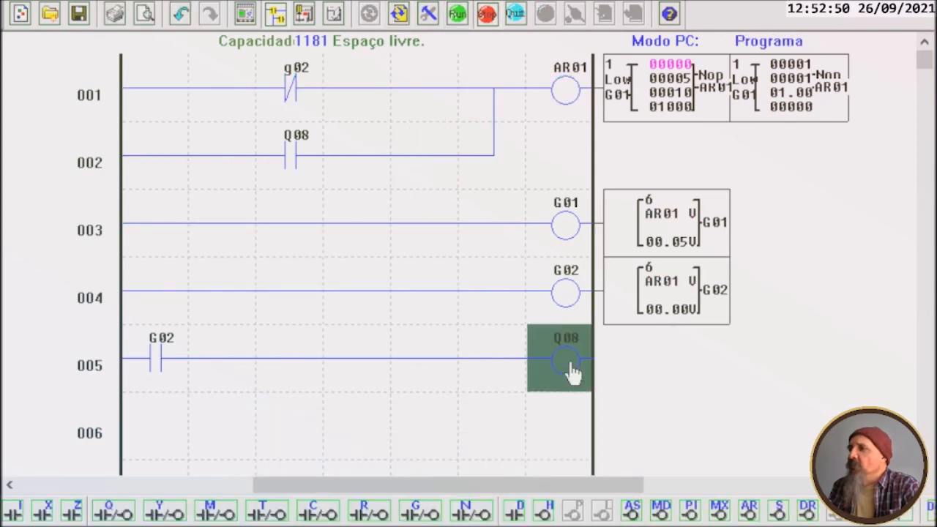
Replace Q08 with auxiliary relay M01 as the rung 5 coil and rung 2 seal contact.
double_click(562, 357)
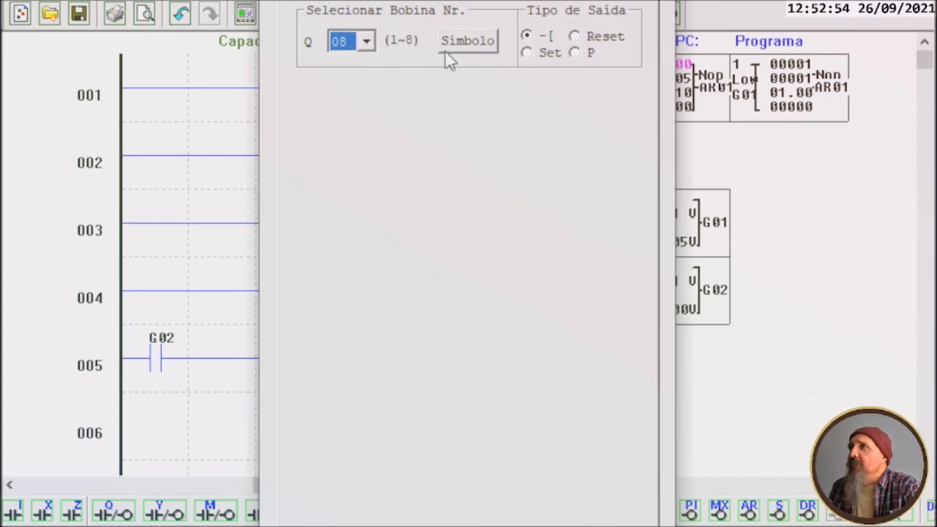
mouse_move(482, 22)
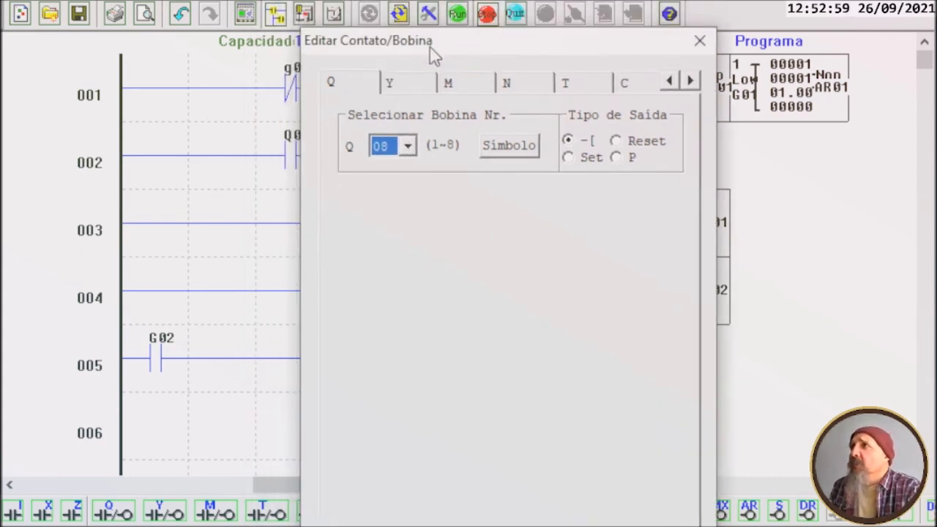
click(457, 81)
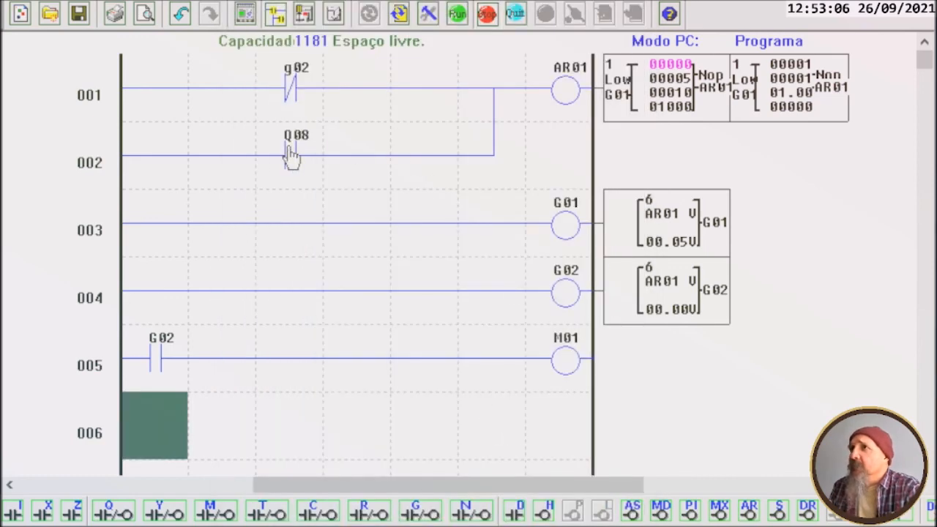
double_click(292, 154)
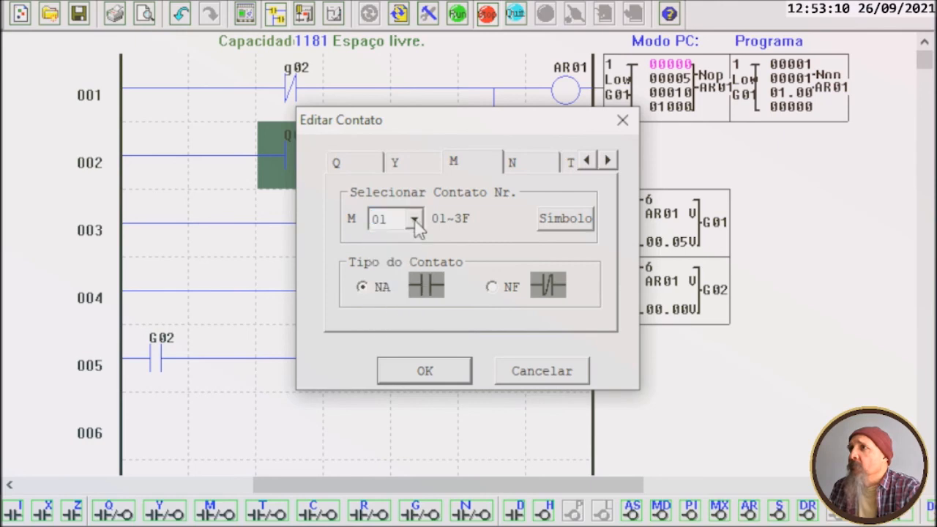
click(423, 369)
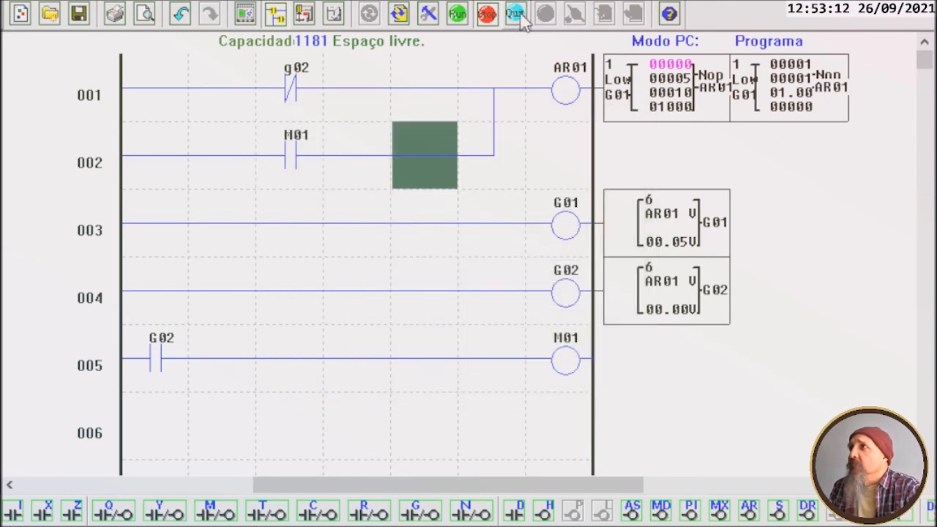
Simulate the ladder so AR01 counts up with G01 and G02 following while M01 stays off.
click(513, 15)
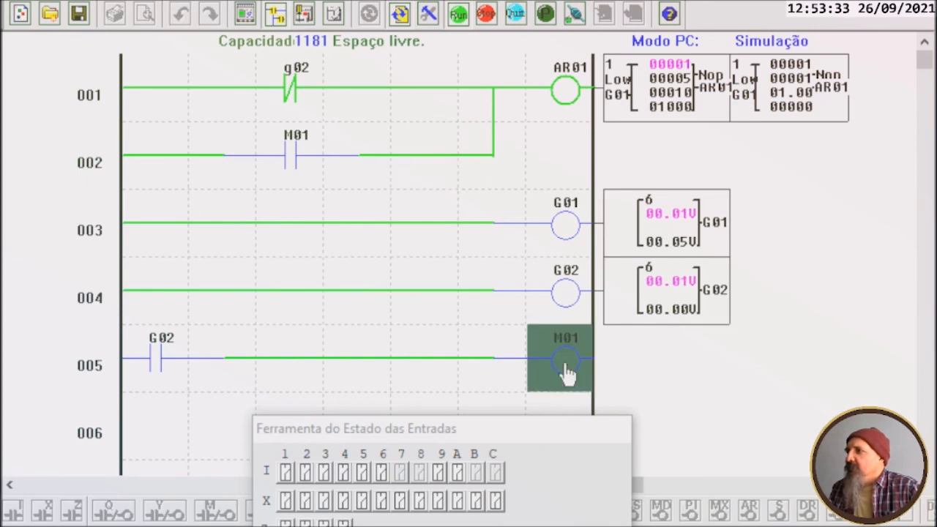
double_click(559, 358)
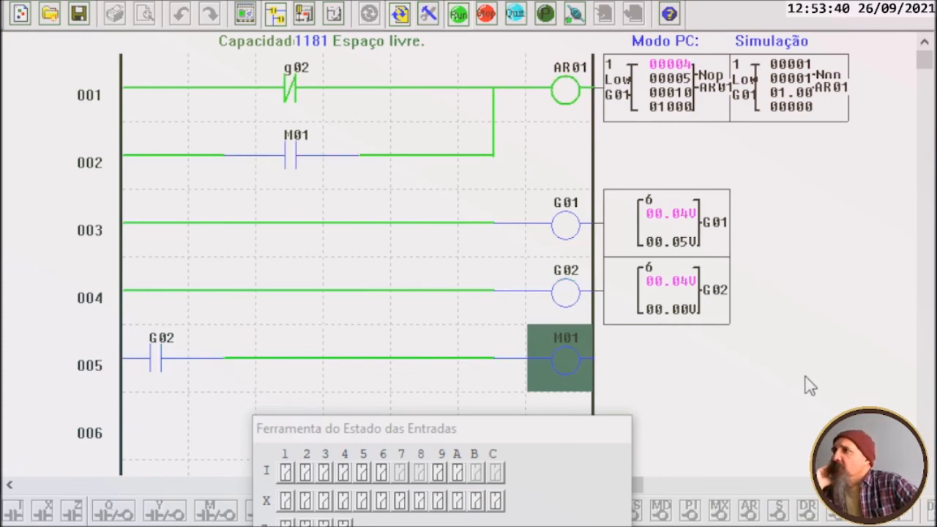
mouse_move(557, 151)
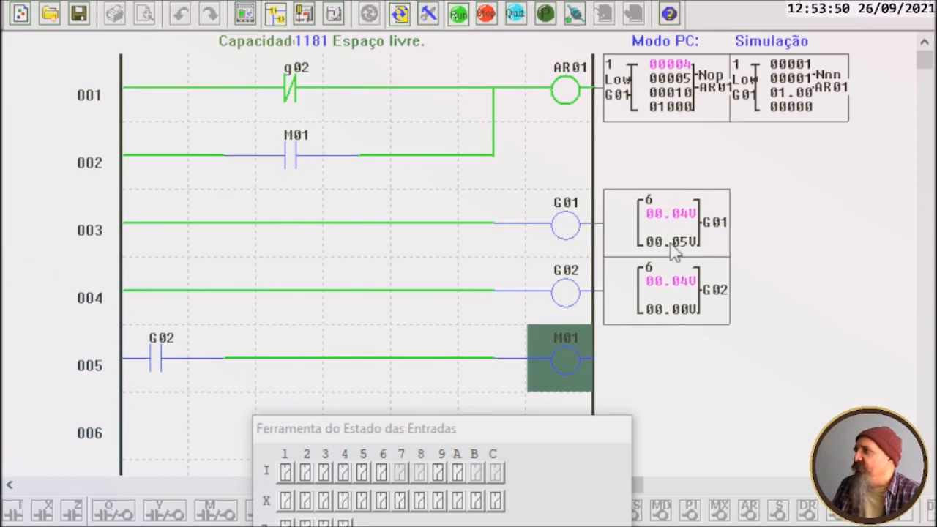
mouse_move(562, 293)
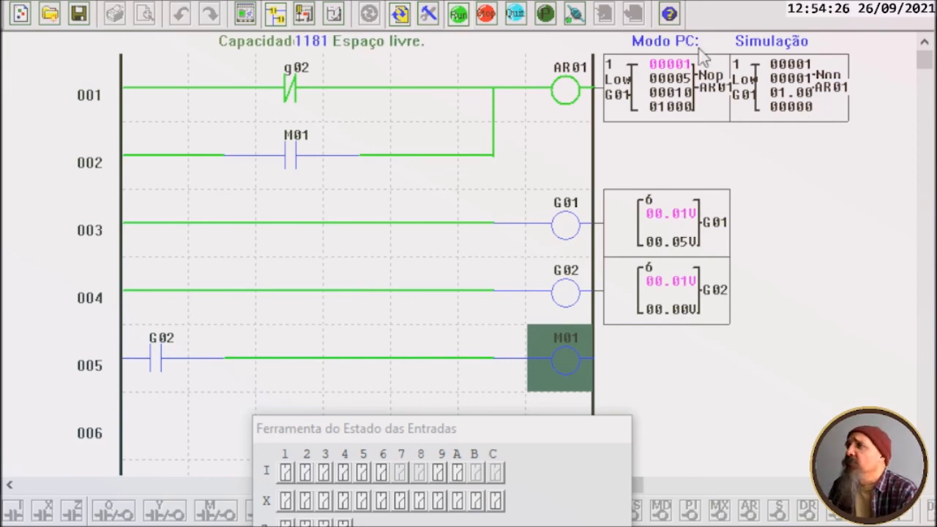
mouse_move(656, 32)
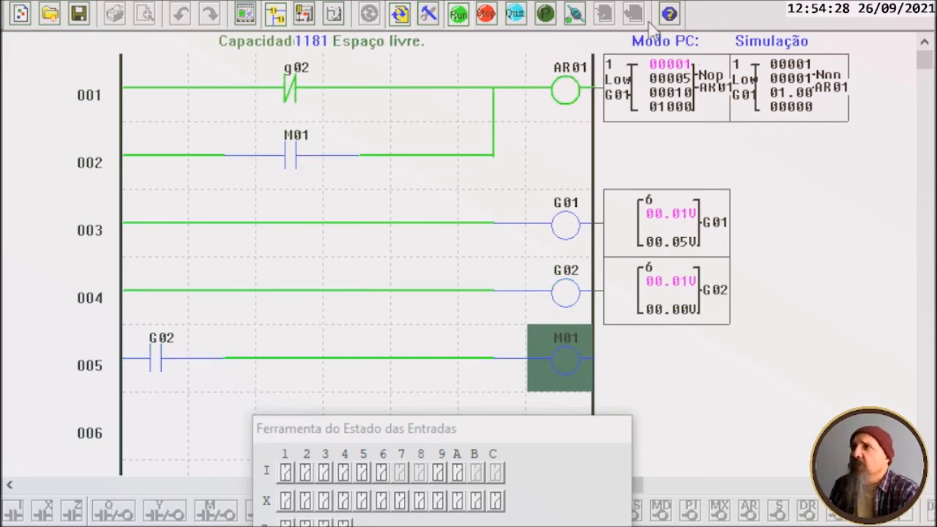